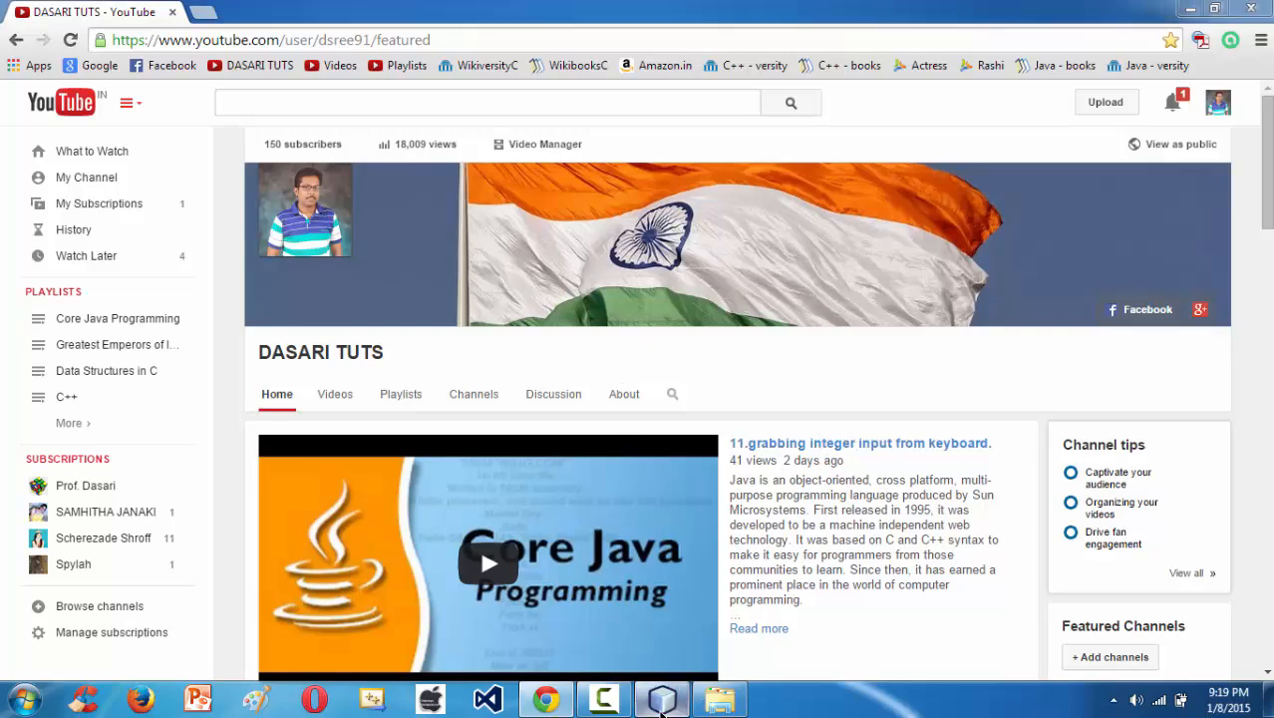
# - Create a new Java Application project named bufferdstringinput and finish the wizard
pyautogui.click(12, 31)
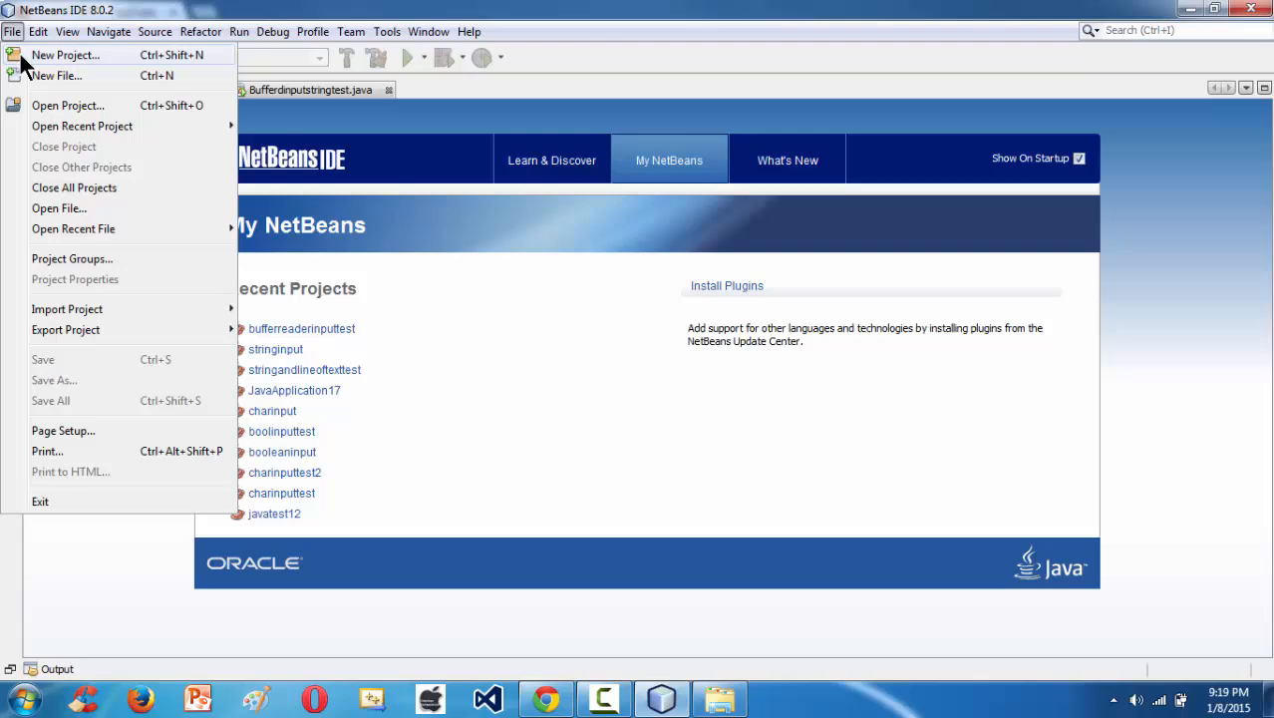
pyautogui.click(66, 56)
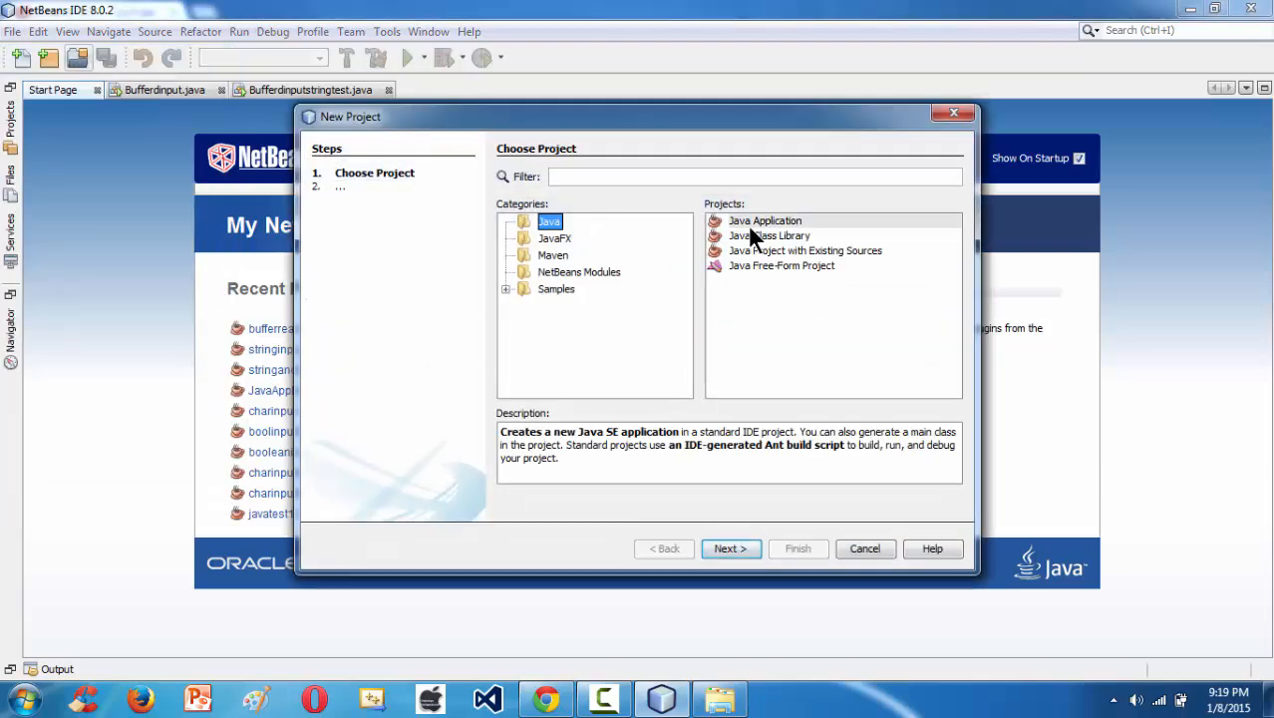
pyautogui.click(730, 549)
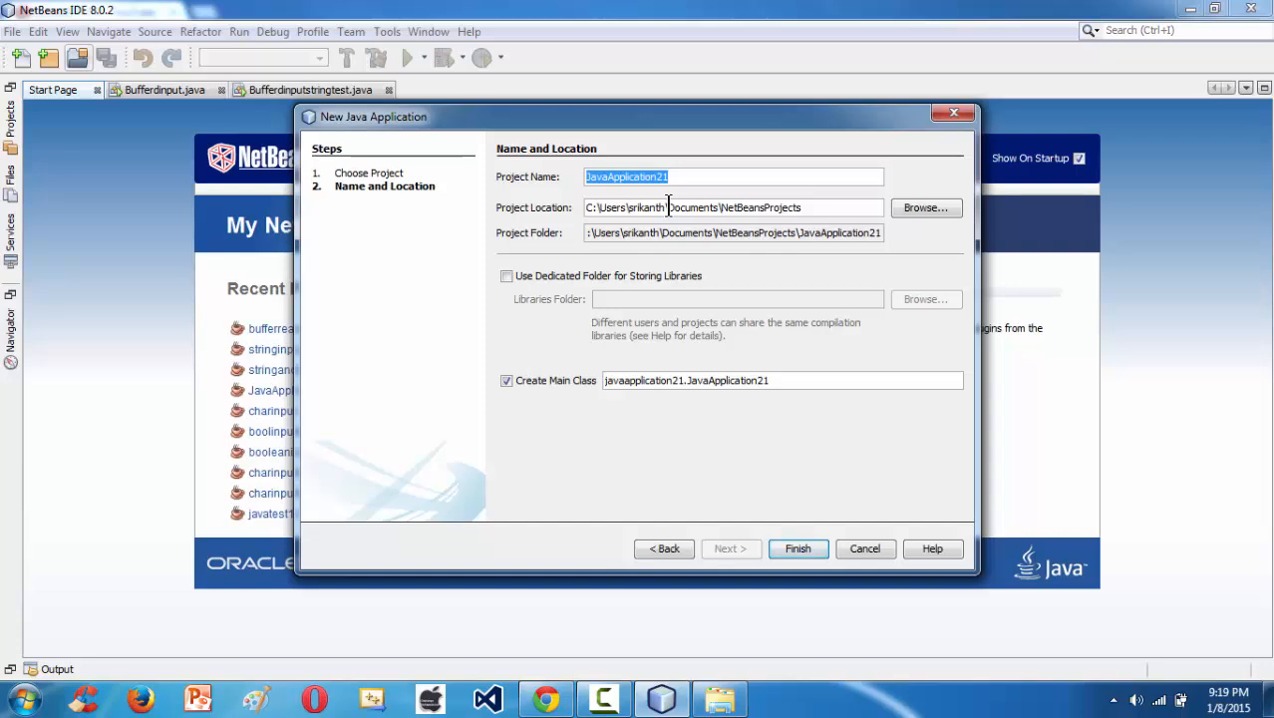
pyautogui.write('s')
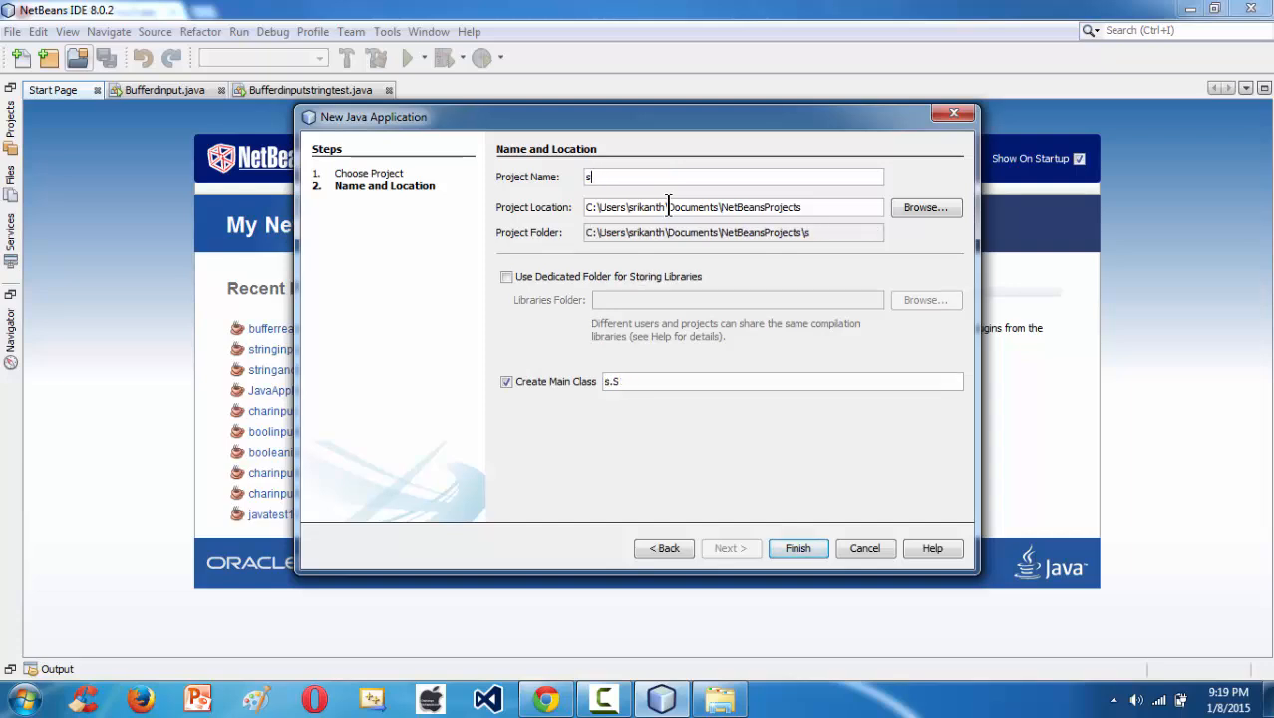
pyautogui.write('bufferdstring')
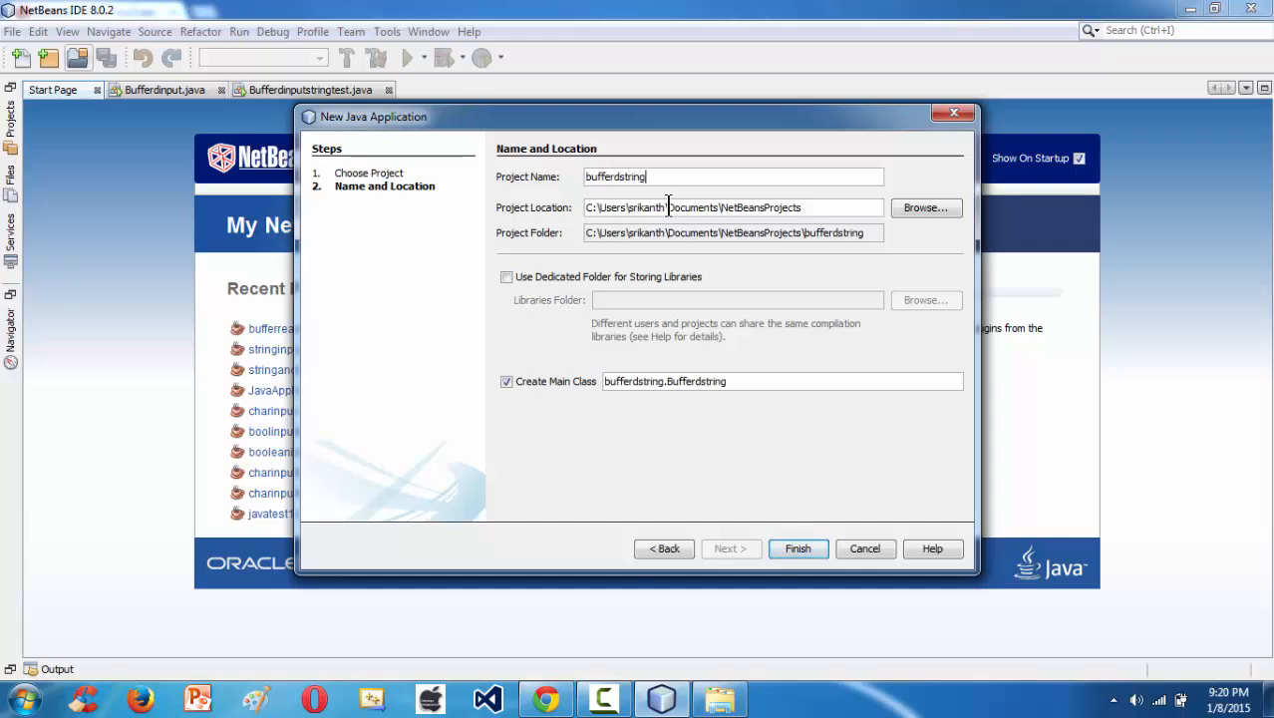
pyautogui.write('input')
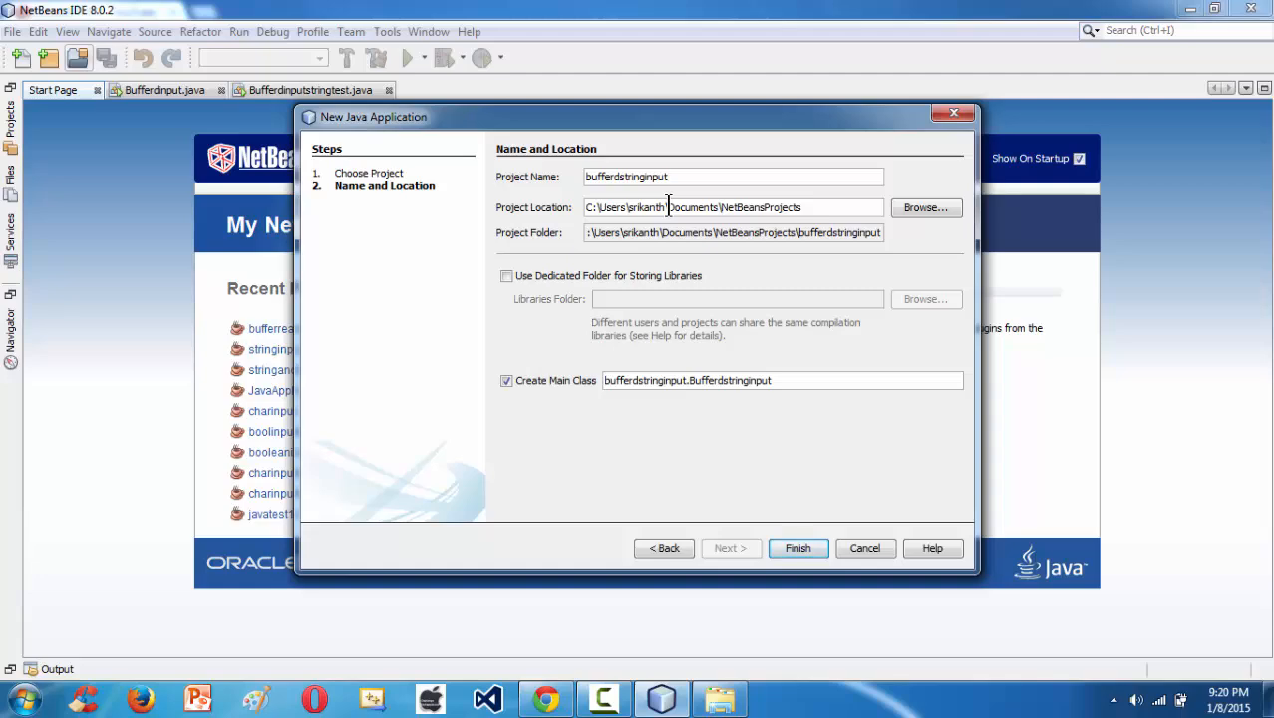
pyautogui.click(798, 548)
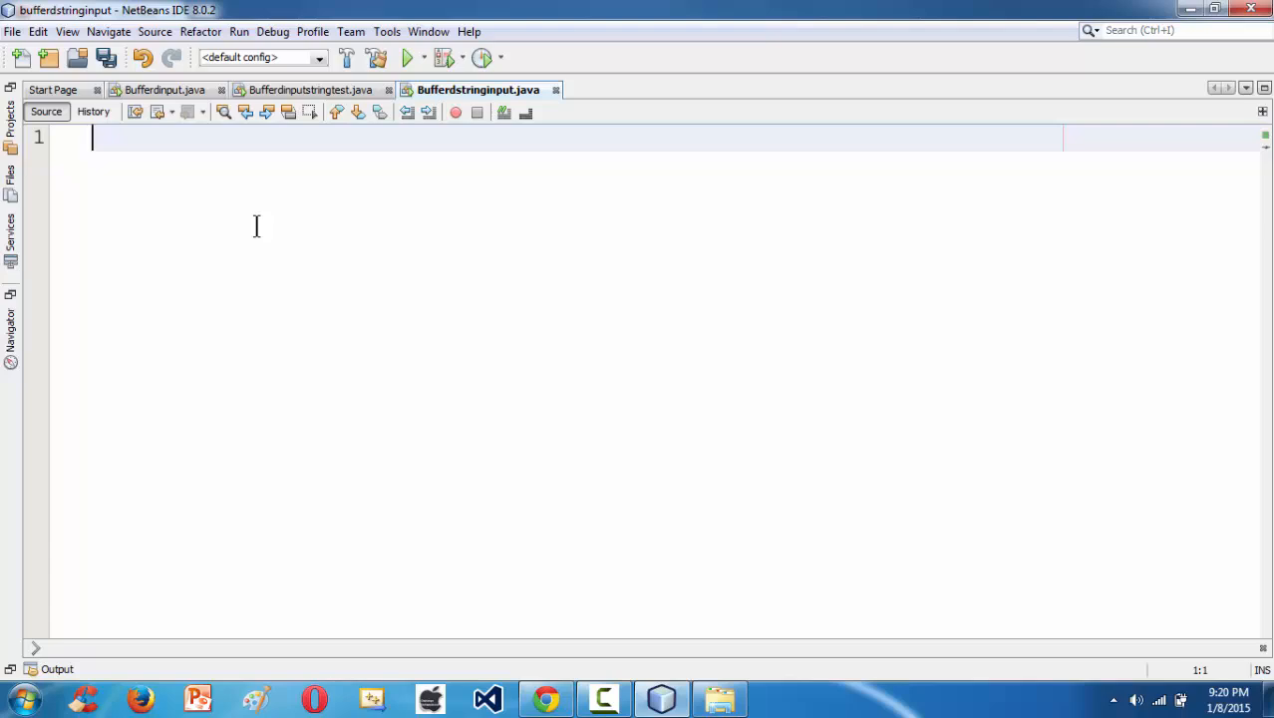
# - Write the declaration 'package bufferdstringinput;' at the top of the file
pyautogui.write('pack')
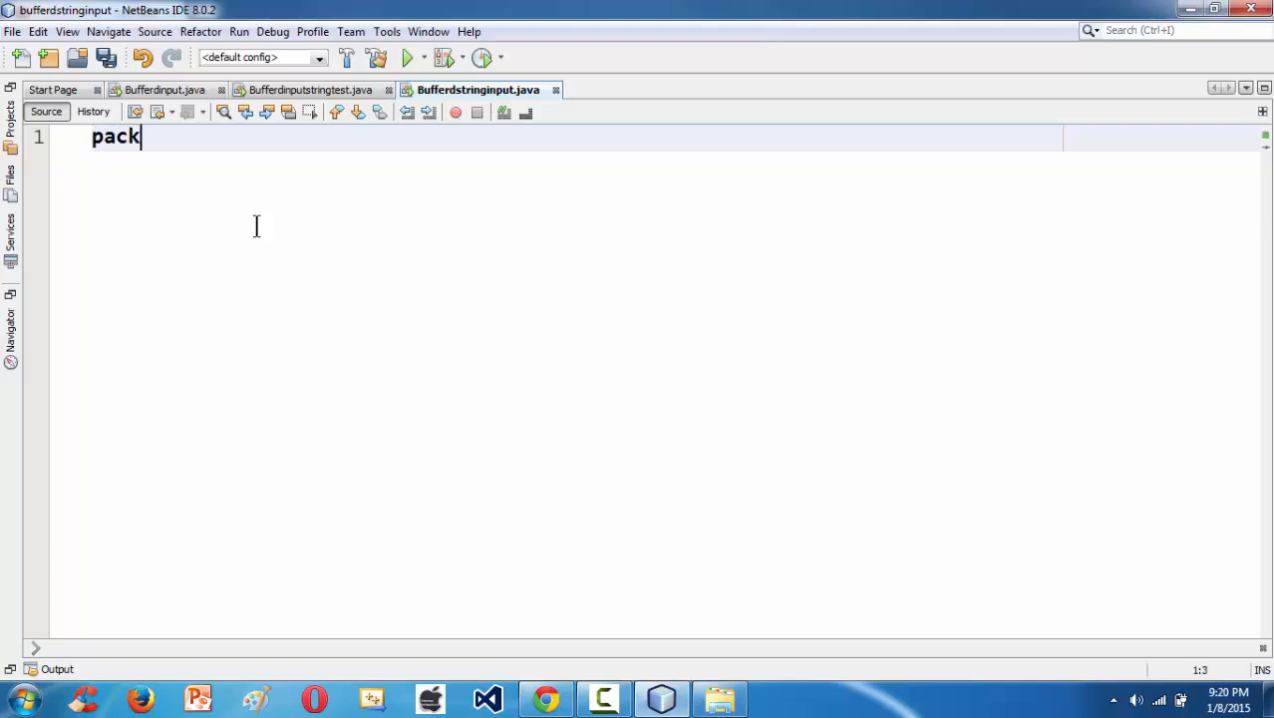
pyautogui.write('ae s')
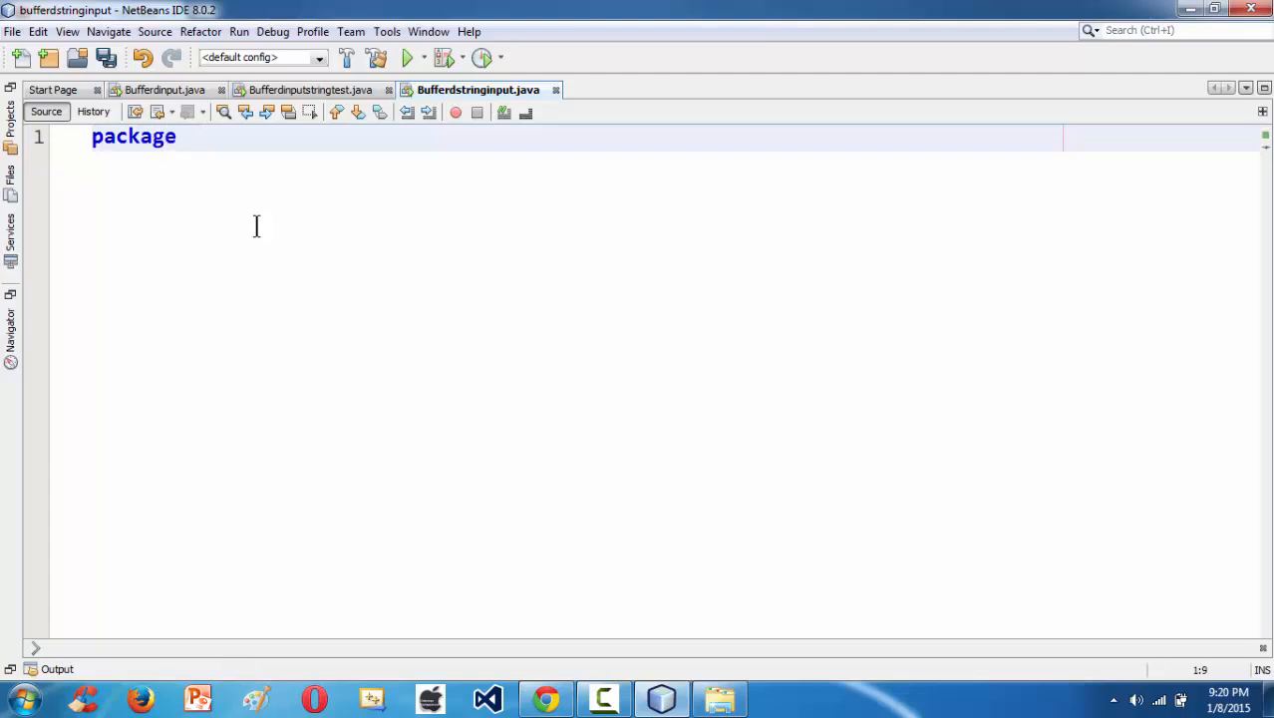
pyautogui.write('buffer')
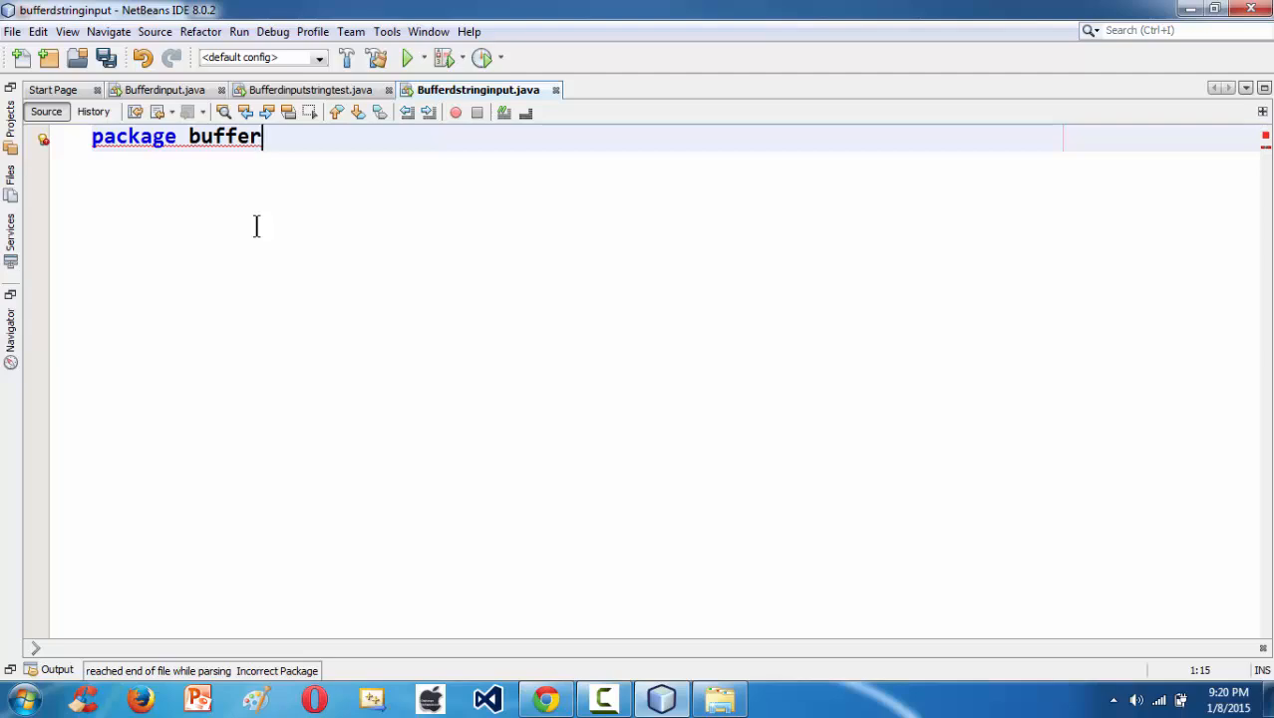
pyautogui.write('stringinput')
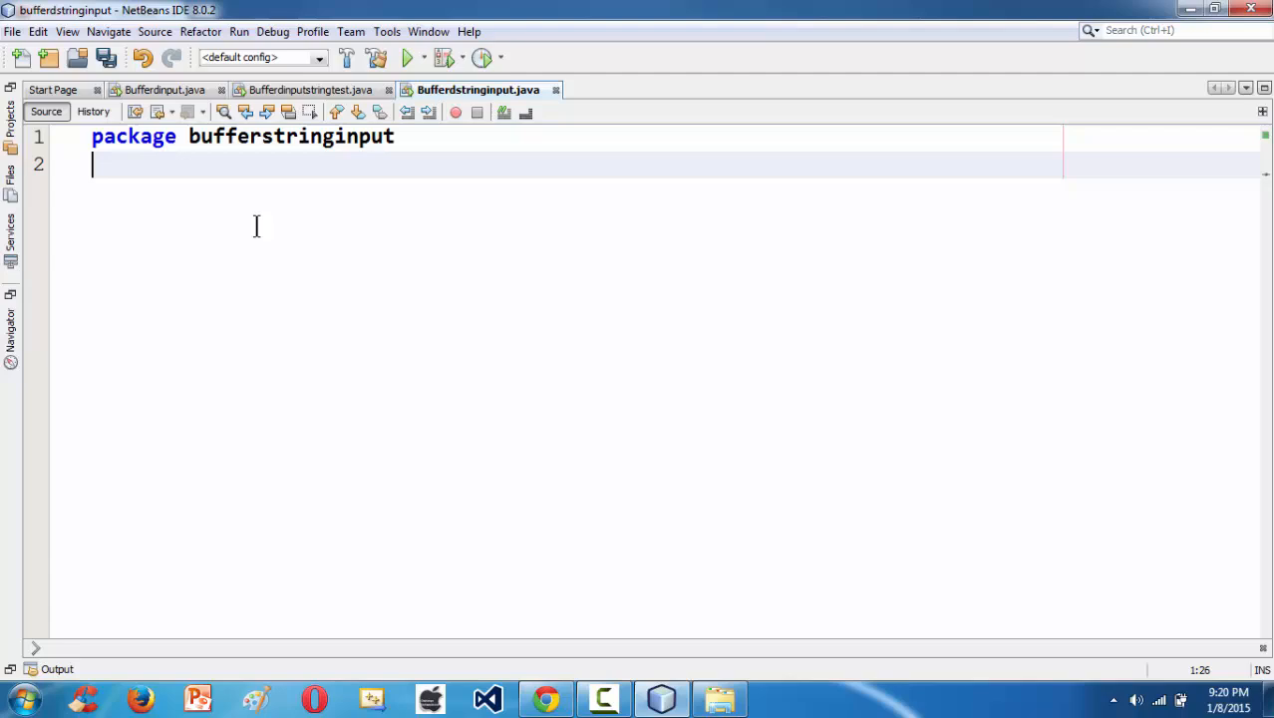
pyautogui.write(';')
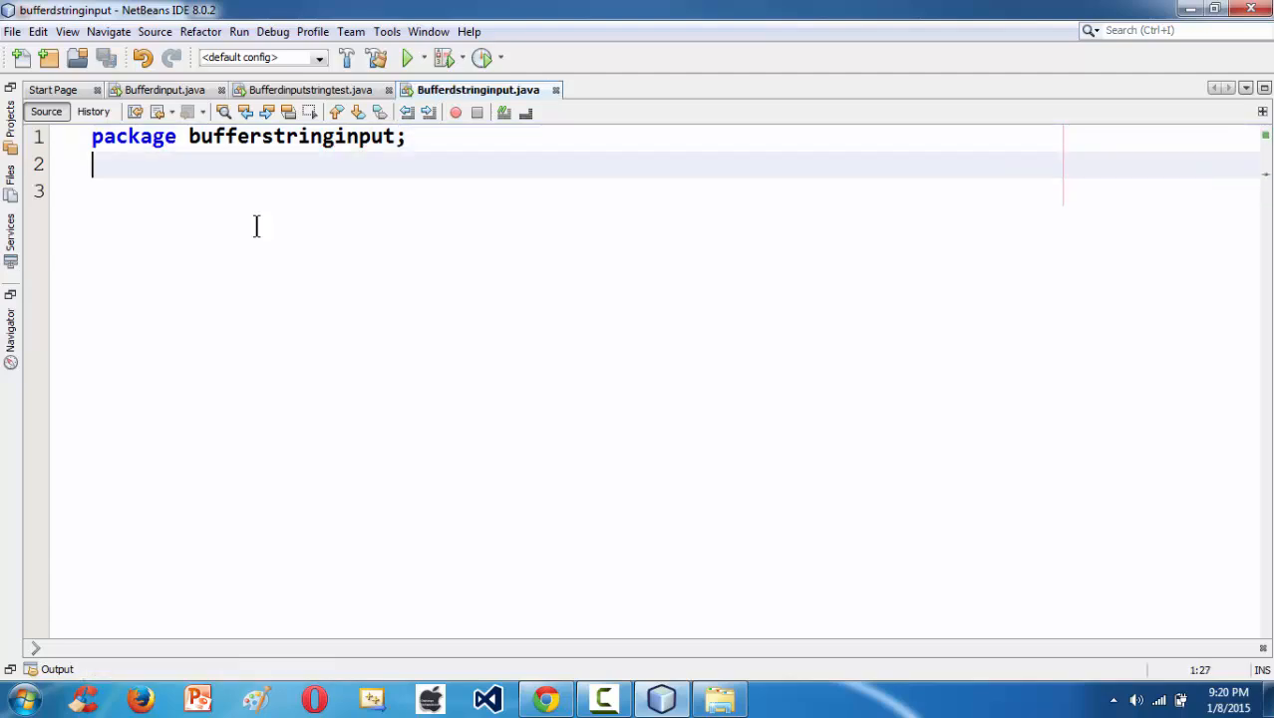
# - Add 'import java.io.*;' and return to the package name to fix its spelling
pyautogui.write('impot')
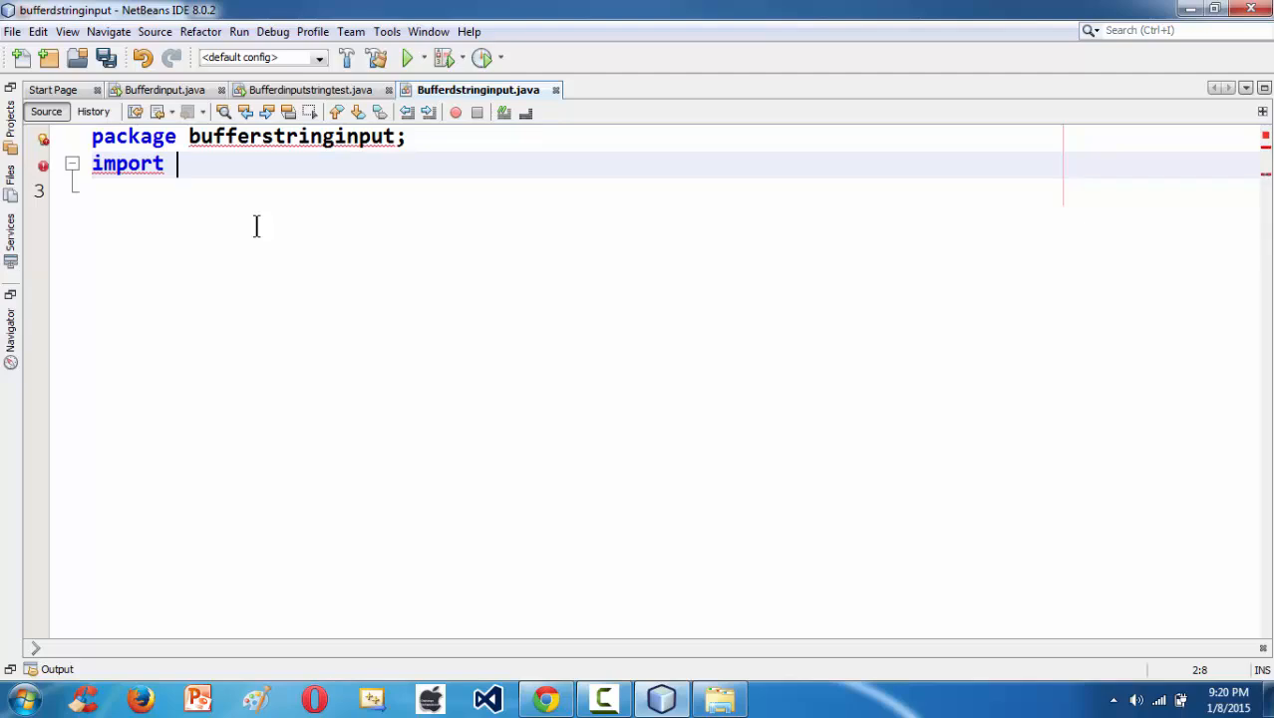
pyautogui.write('java.io')
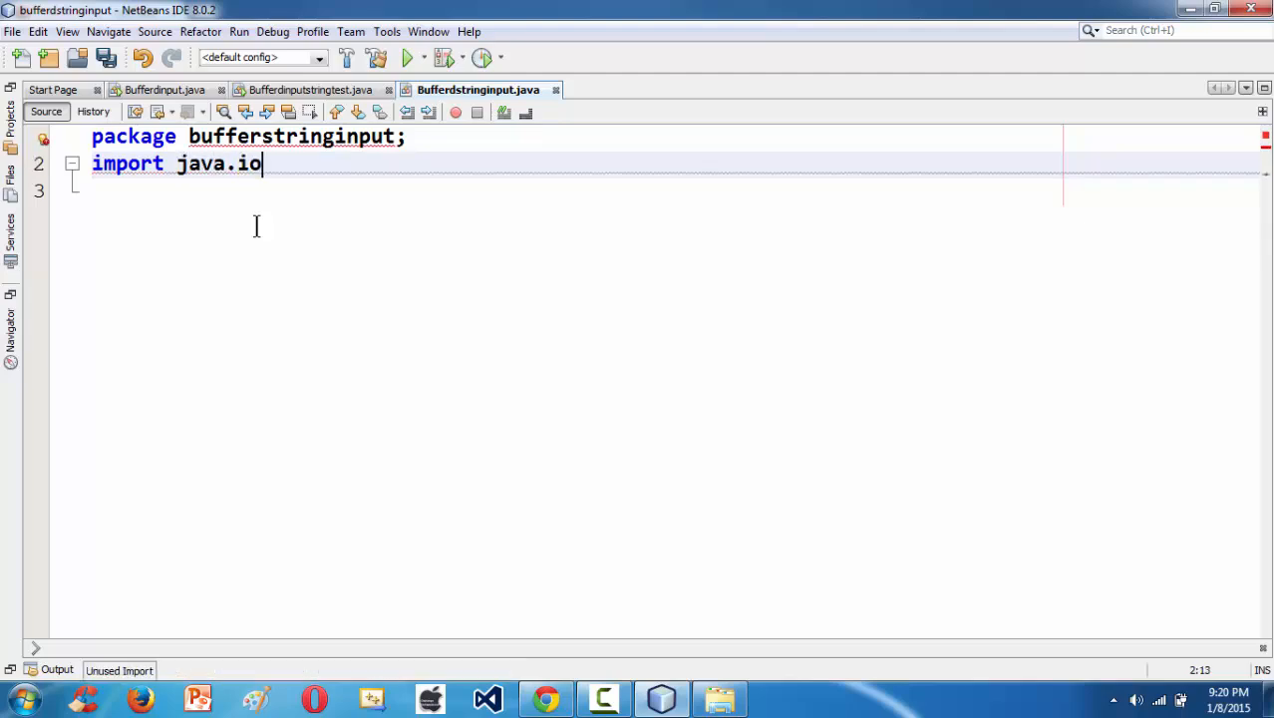
pyautogui.write('.*;')
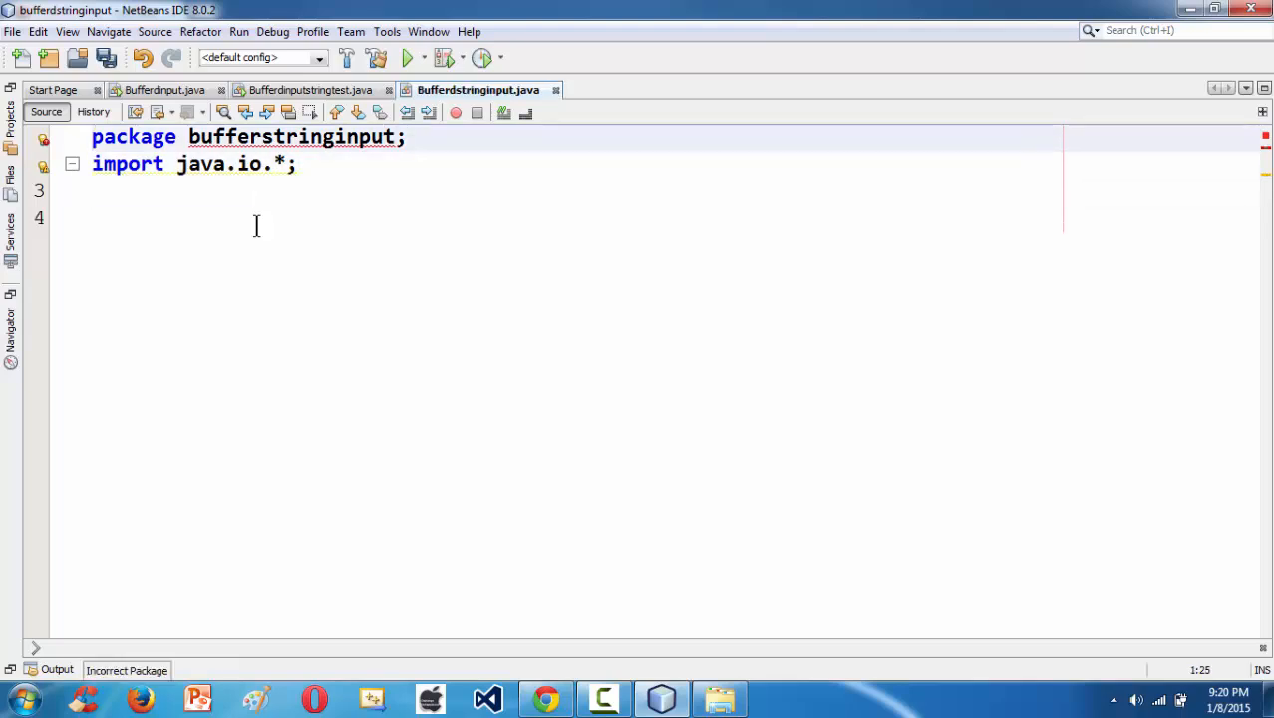
pyautogui.click(335, 136)
pyautogui.write('d')
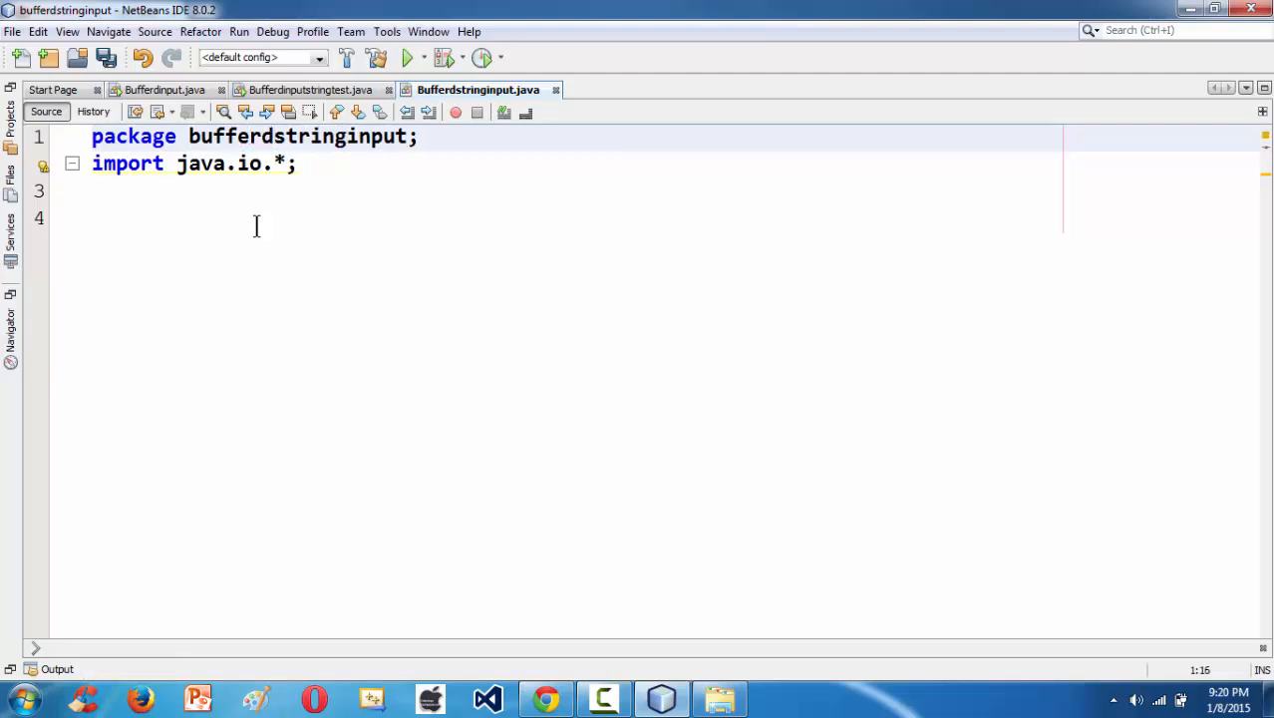
# - Declare 'public class Bufferdstringinput {' in the editor
pyautogui.write('p')
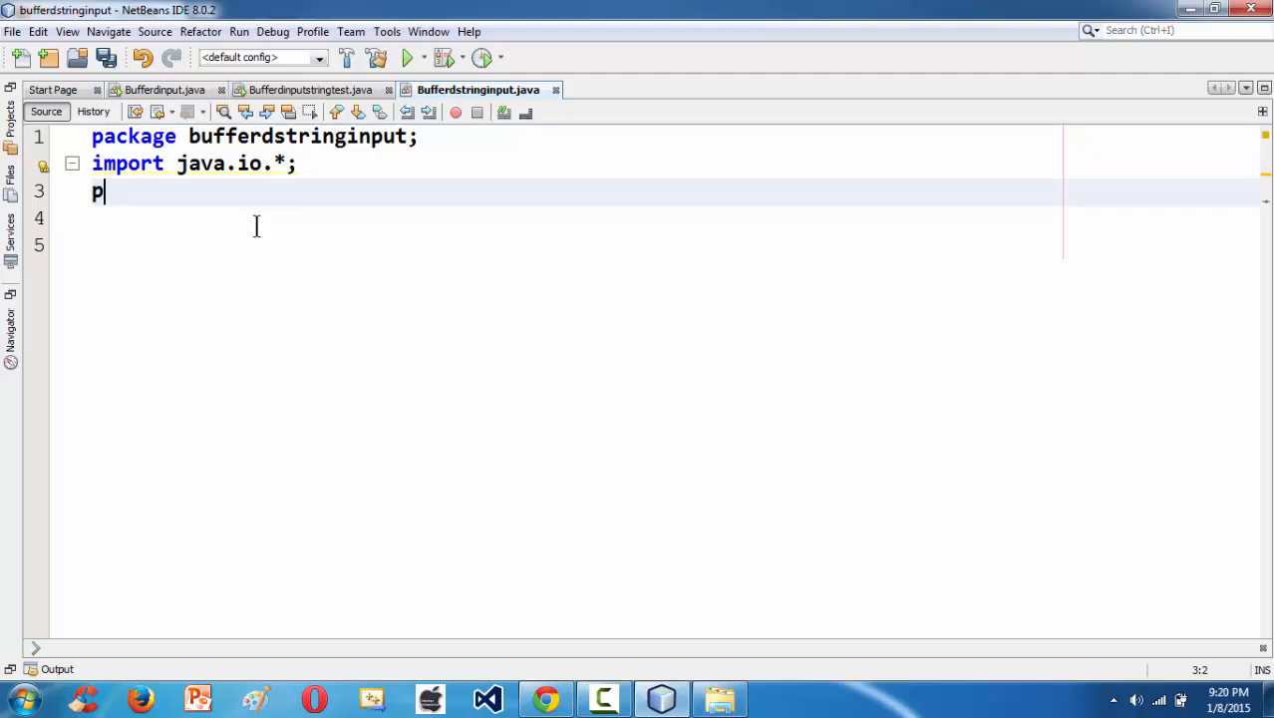
pyautogui.write('ublic clas')
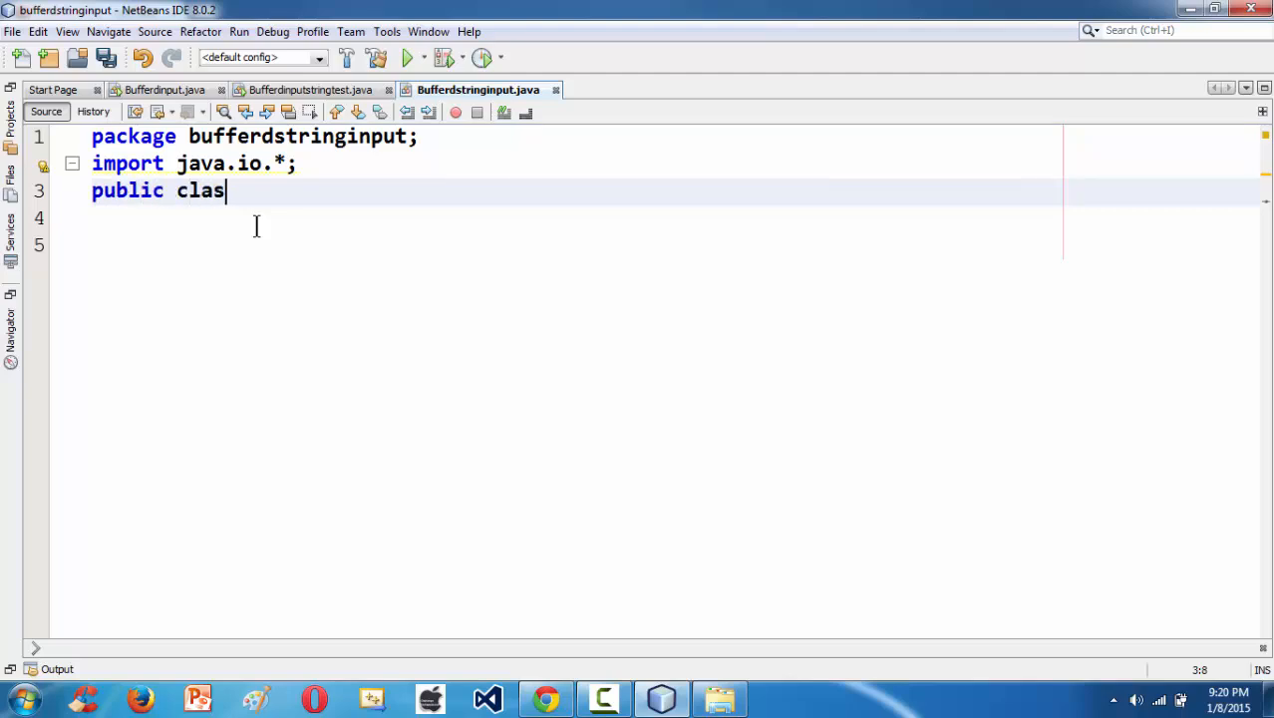
pyautogui.write('s')
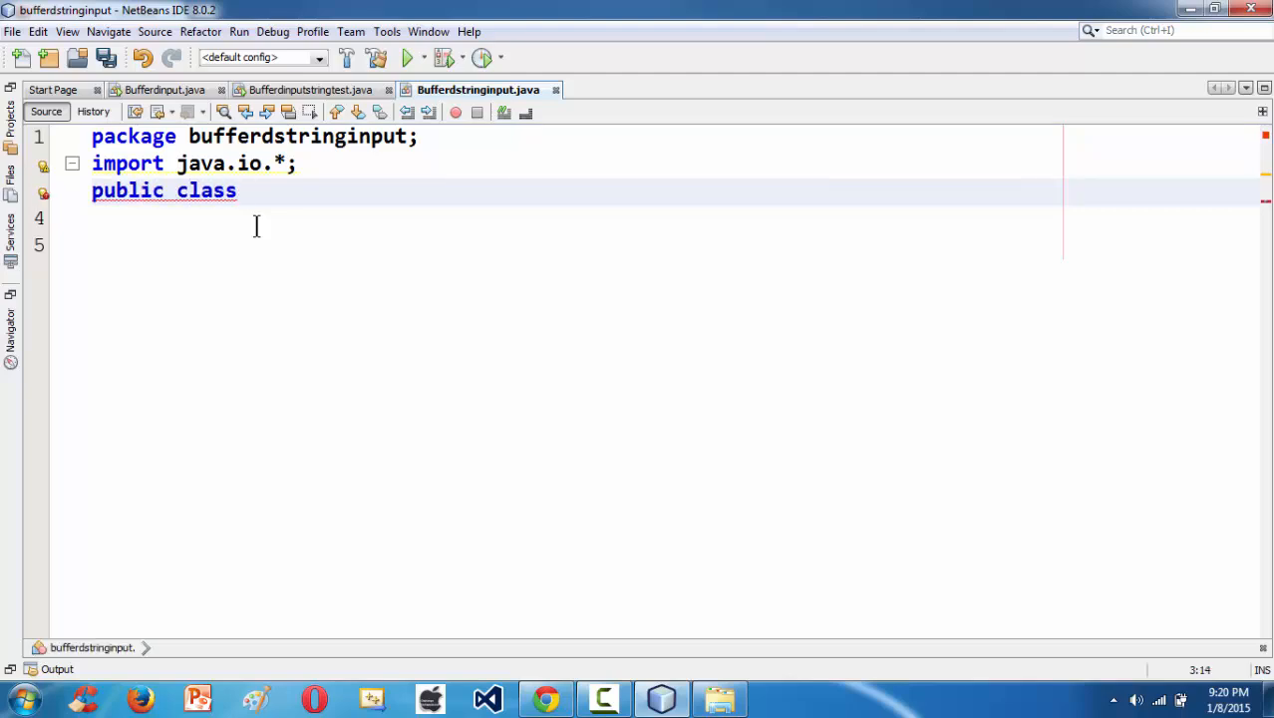
pyautogui.write('Buffer')
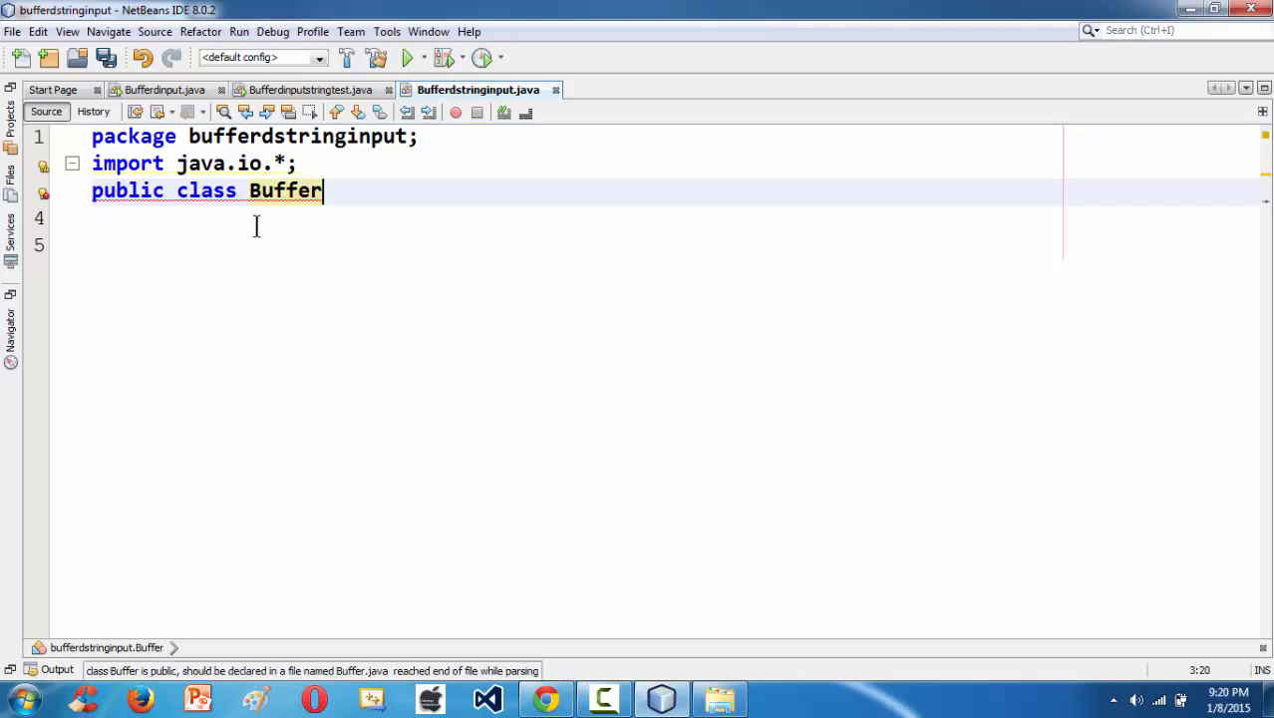
pyautogui.write('ds')
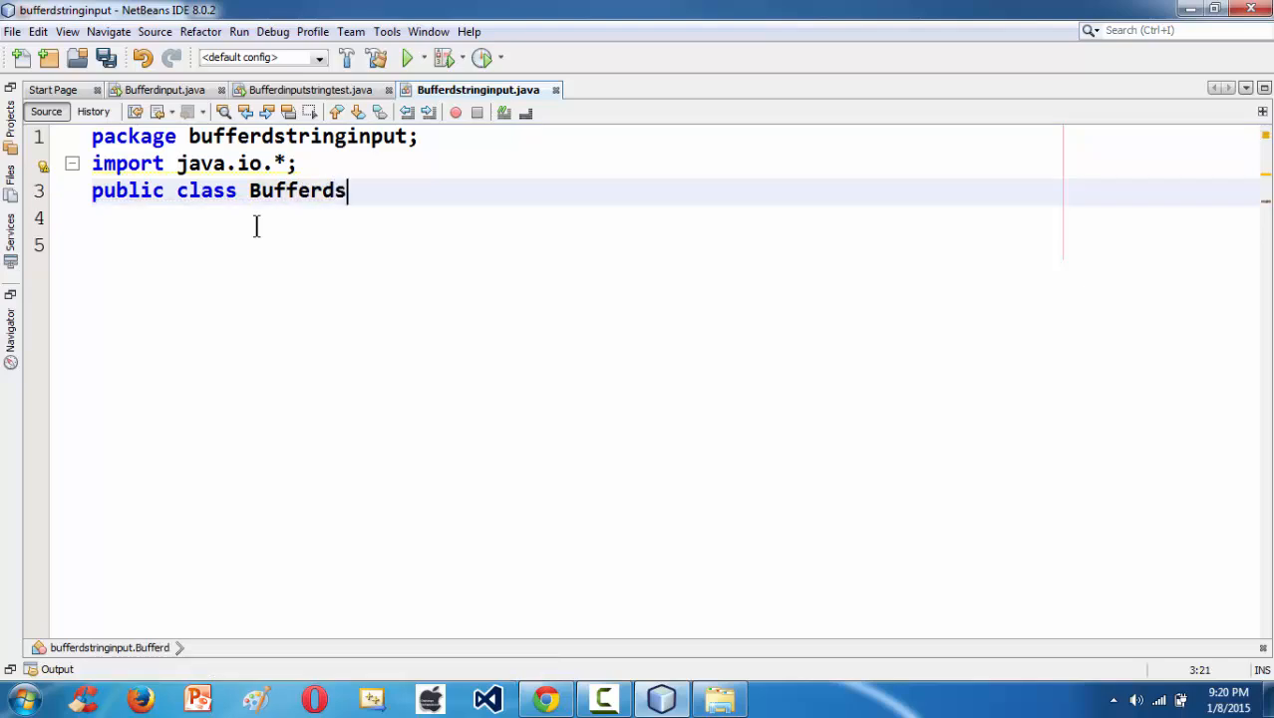
pyautogui.write('tringinput')
pyautogui.write('{')
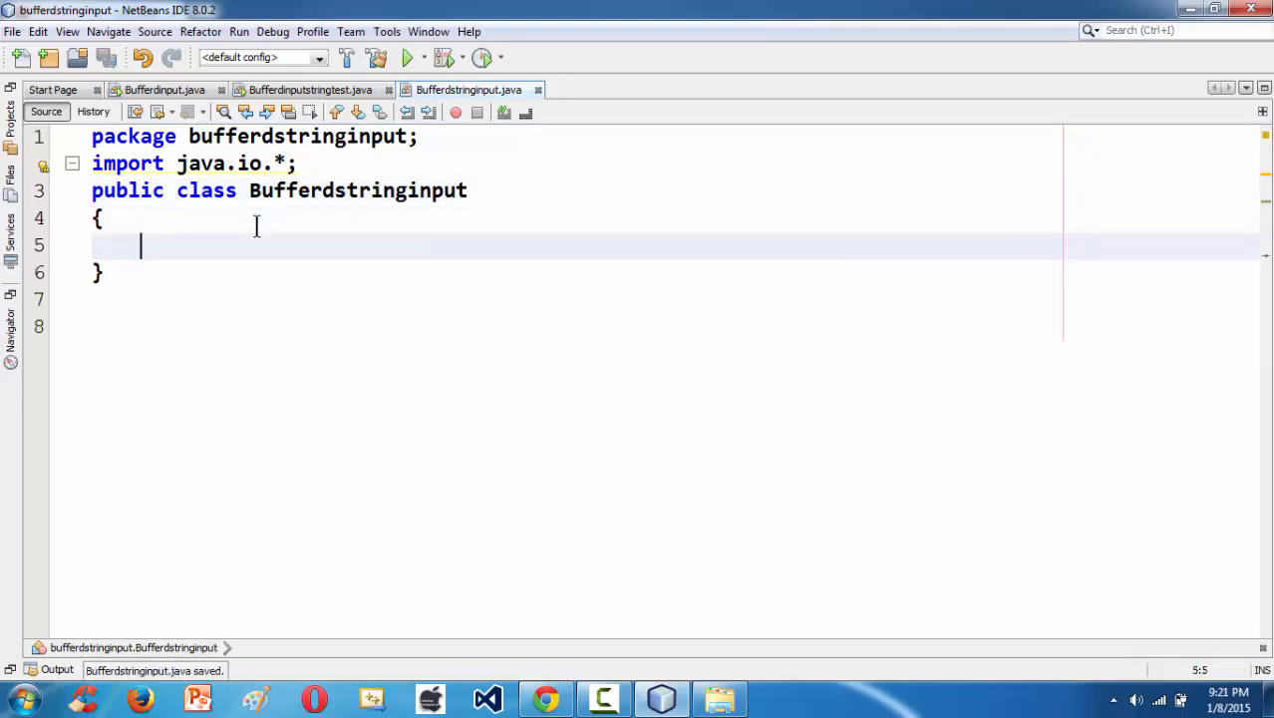
# - Add an empty 'public static void main(String [] args) throws IOException' method
pyautogui.write('public st')
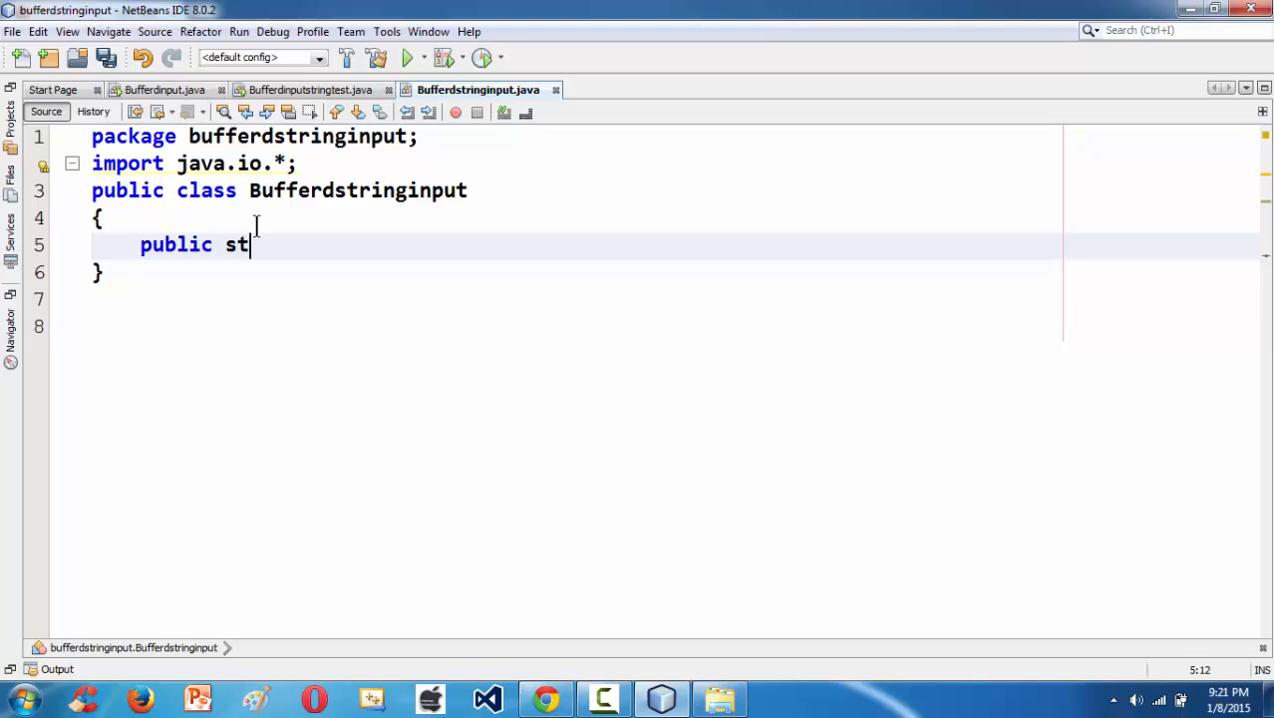
pyautogui.write('atic')
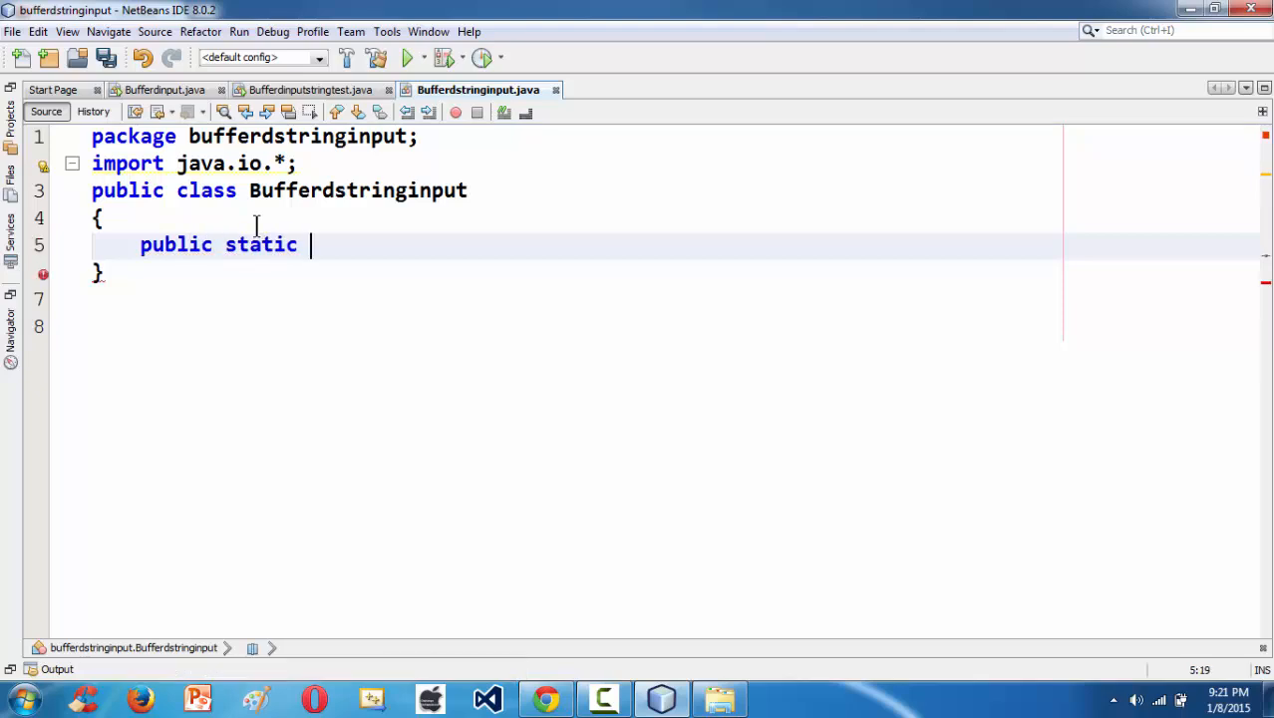
pyautogui.write('void main')
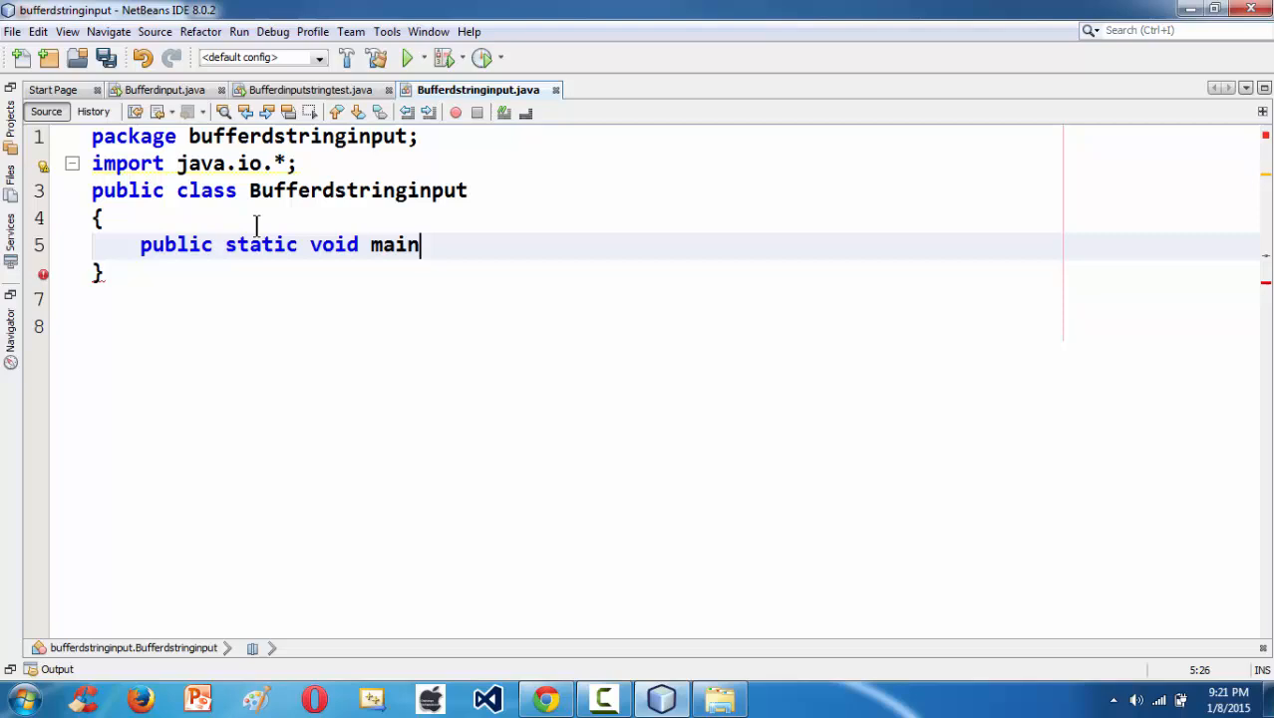
pyautogui.write('(String [] ar')
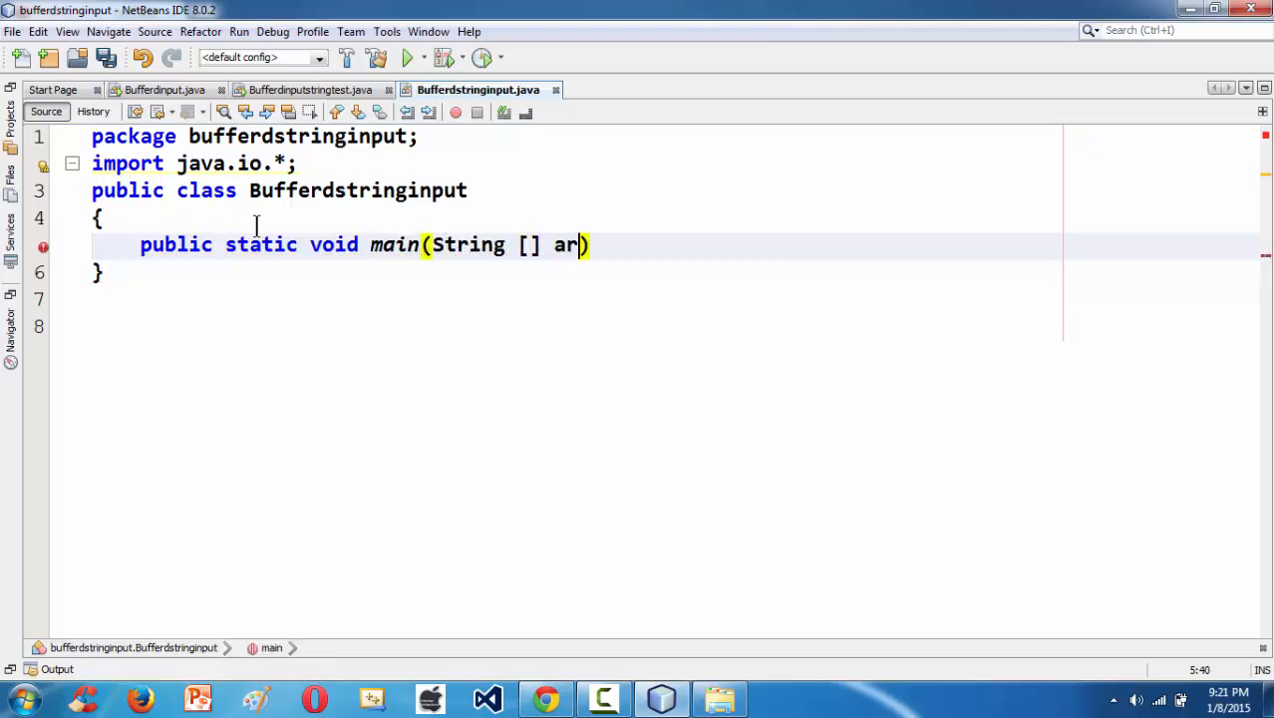
pyautogui.write('gs)')
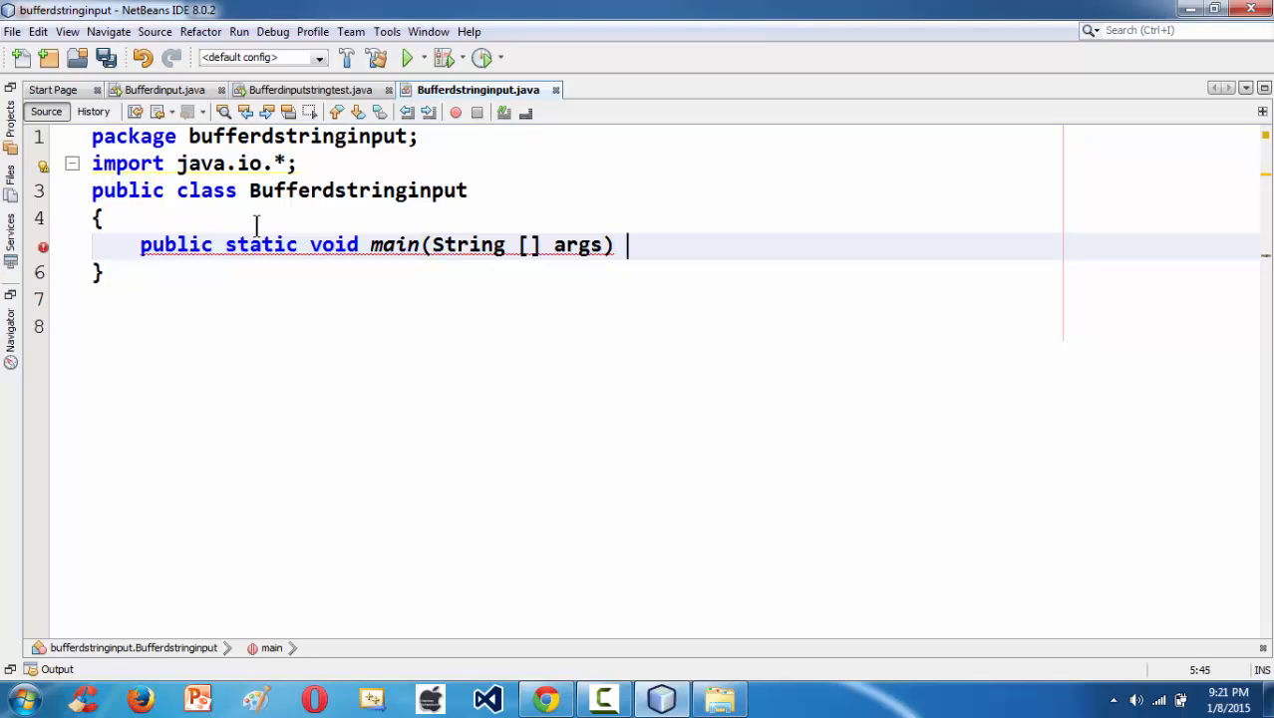
pyautogui.write('throws')
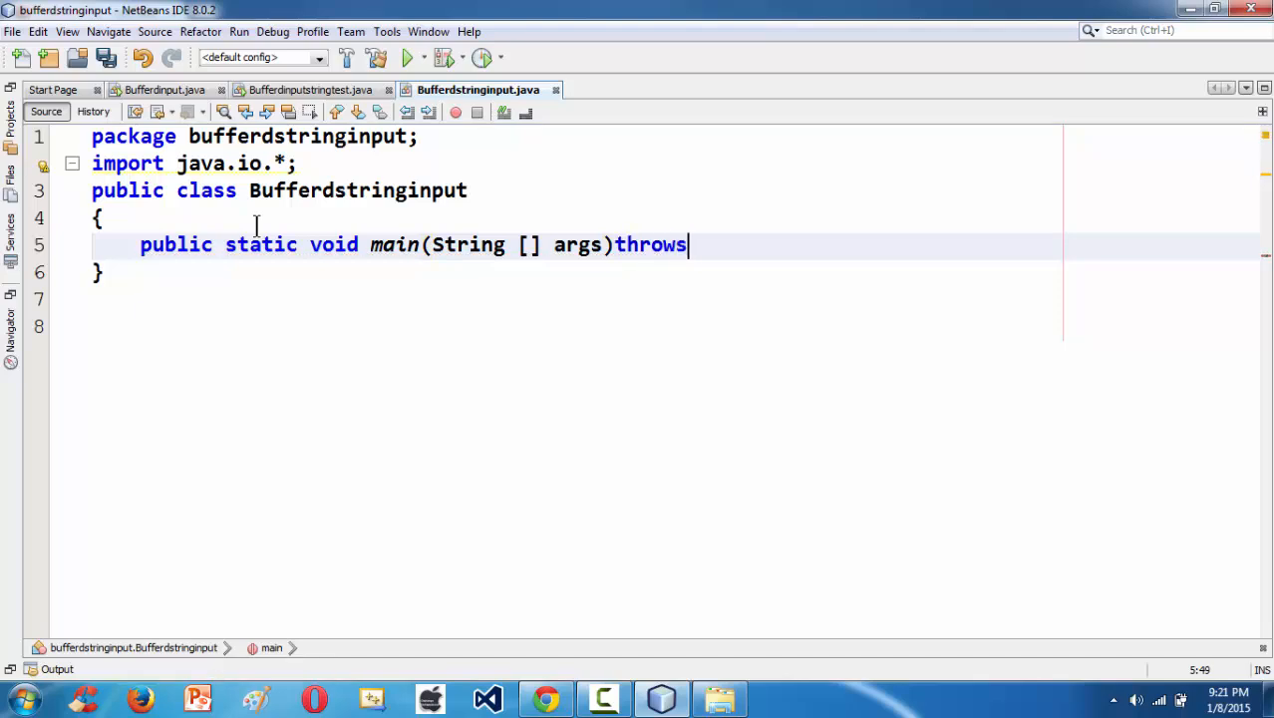
pyautogui.write('I')
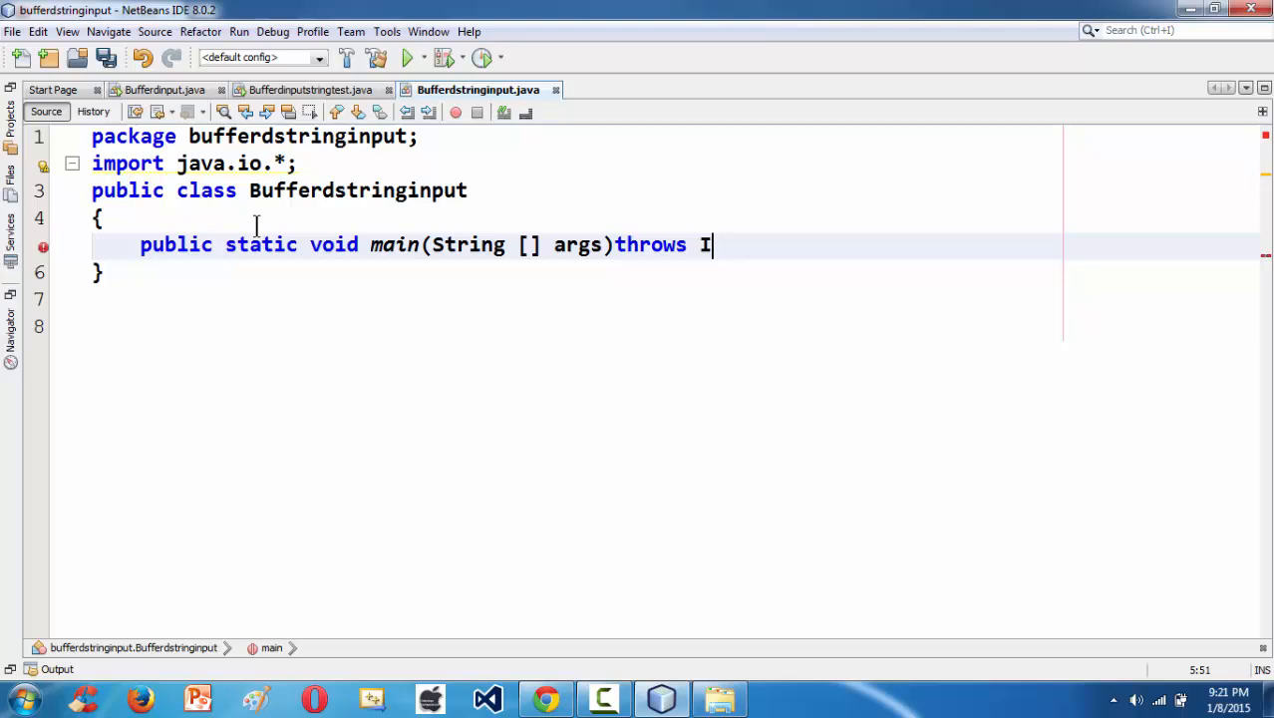
pyautogui.write('OE')
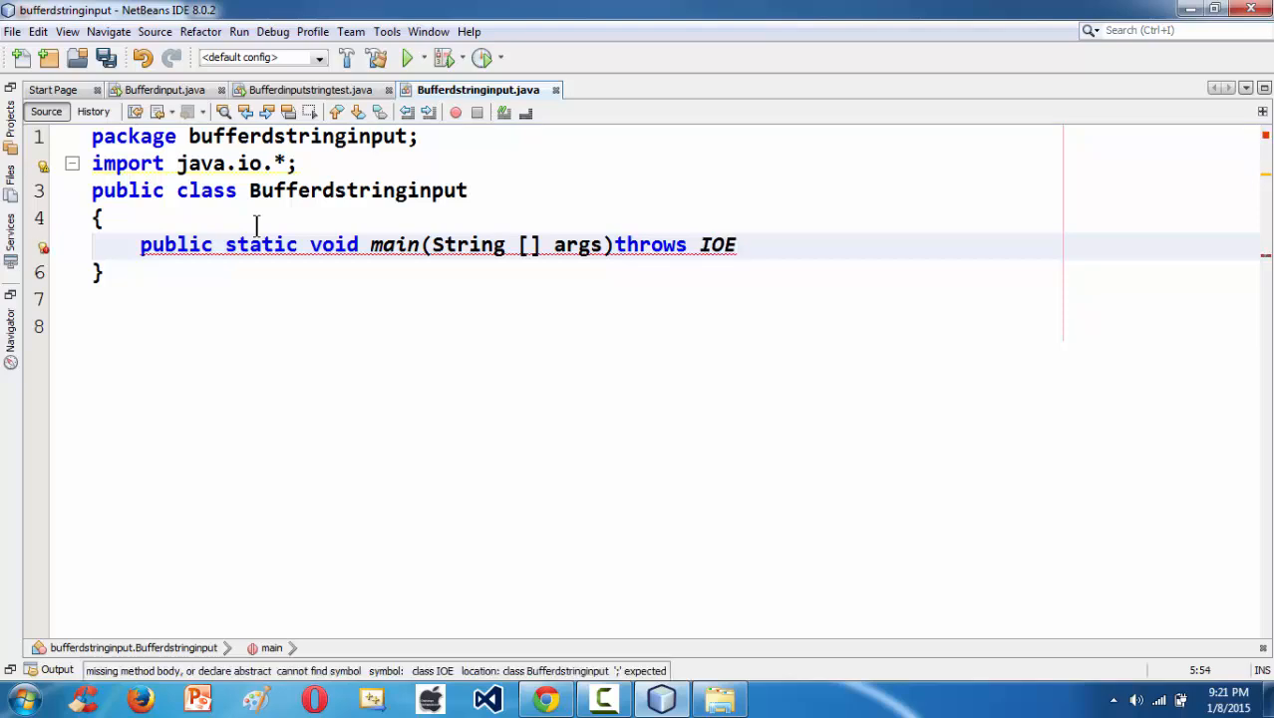
pyautogui.write('xception')
pyautogui.write('{')
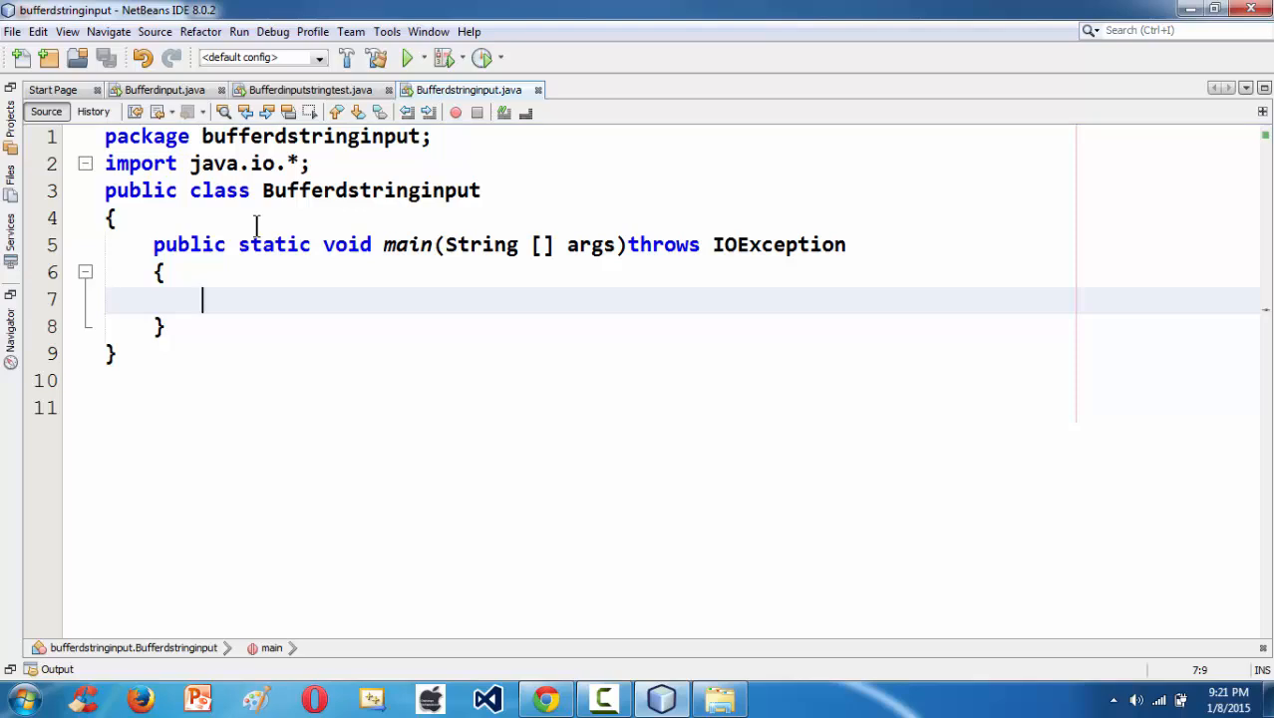
# - Begin the statement 'BufferedReader br = new BufferedReader(' inside main
pyautogui.write('Buu')
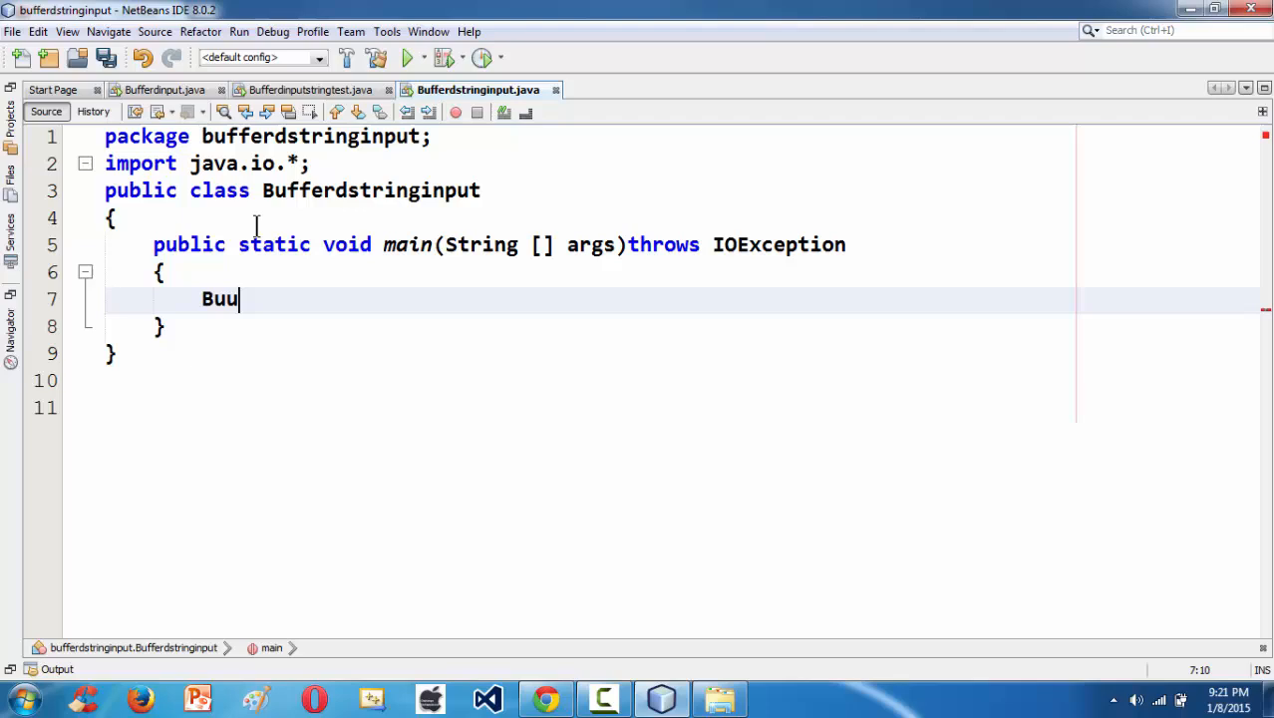
pyautogui.write('f')
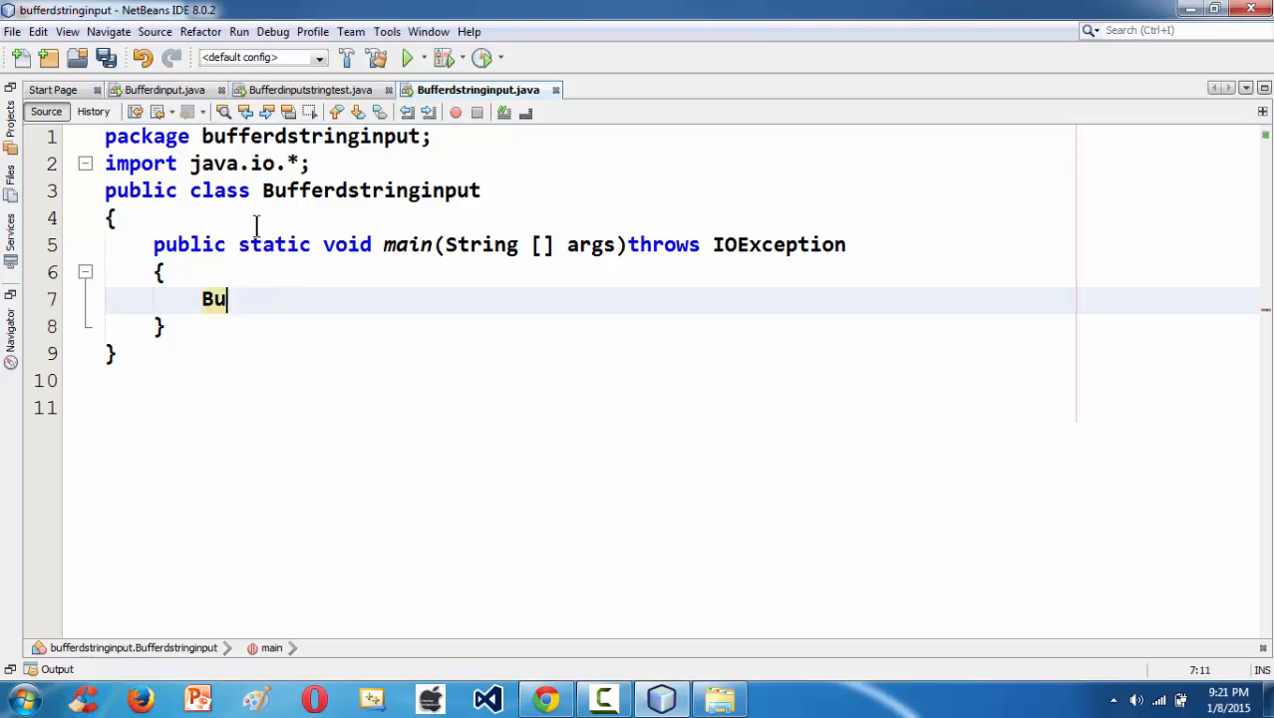
pyautogui.write('feredRea')
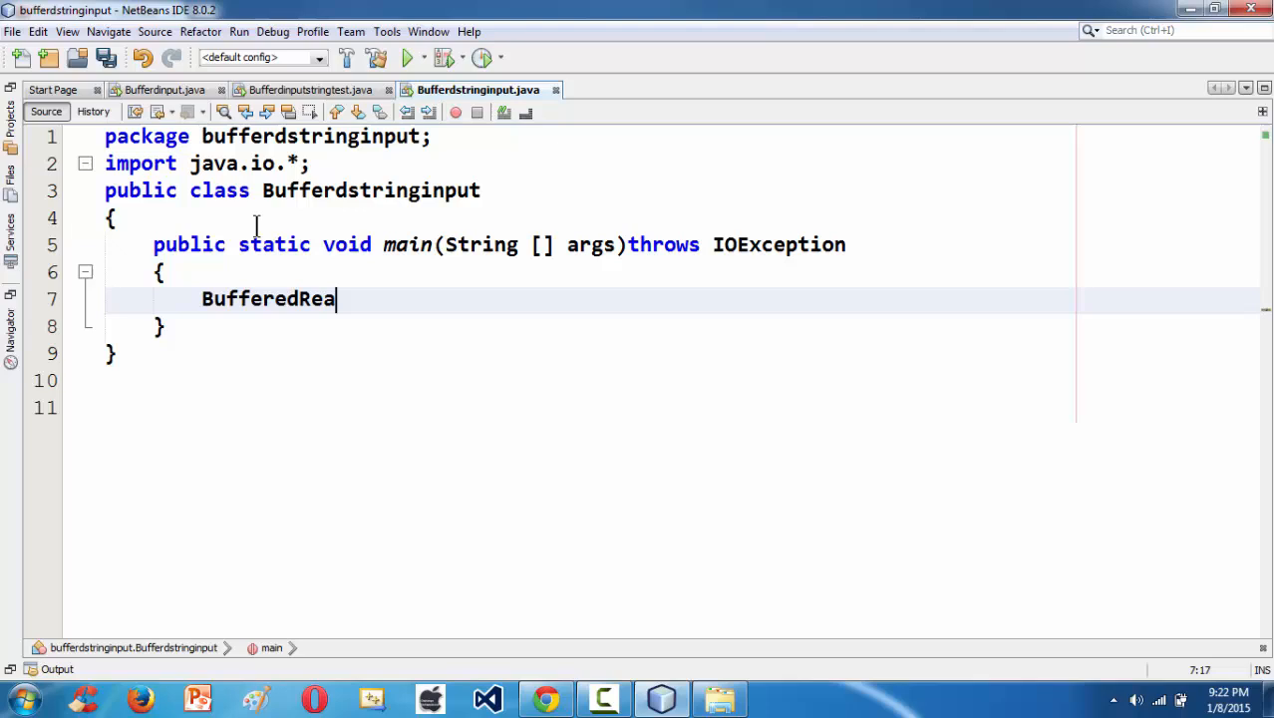
pyautogui.write('der')
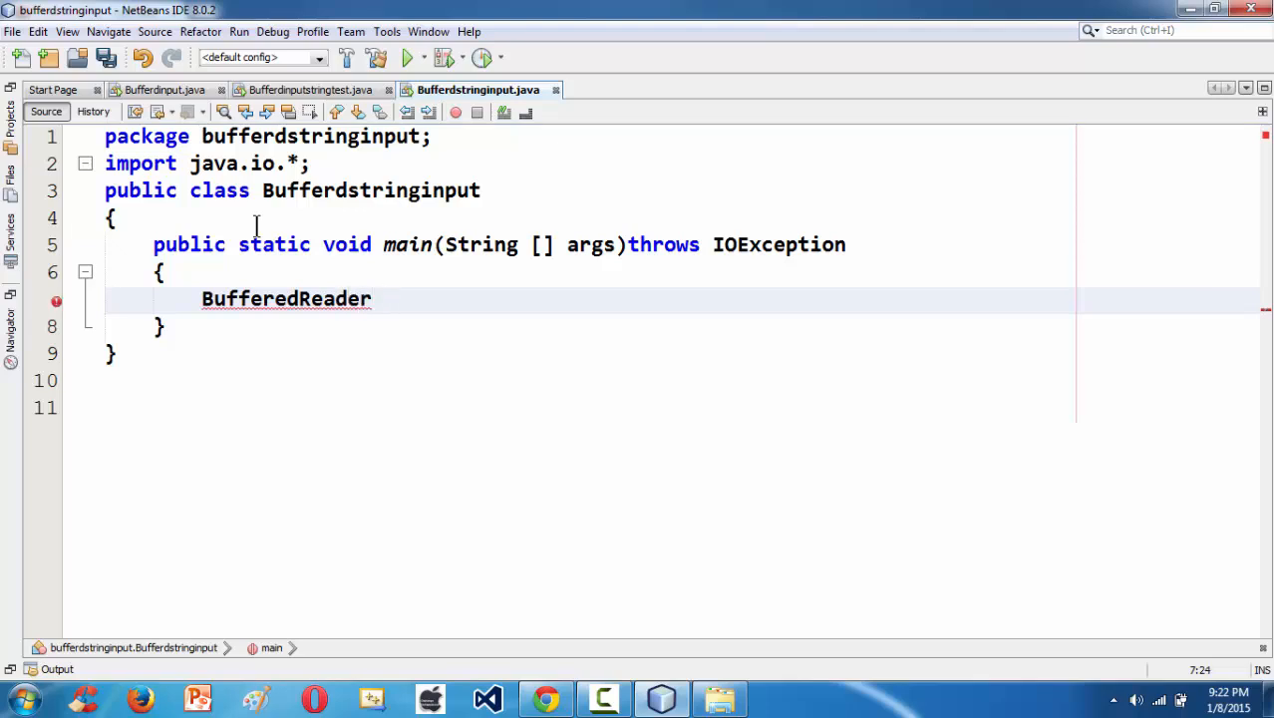
pyautogui.write('br =')
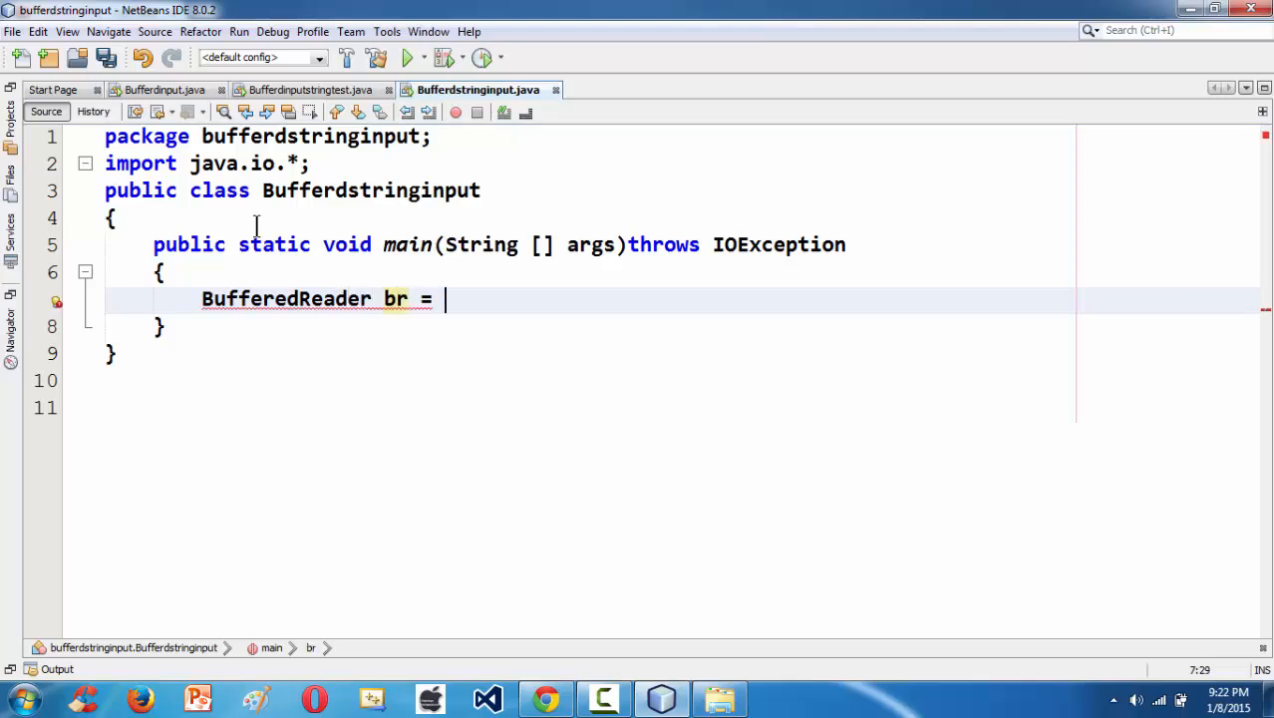
pyautogui.write('new B')
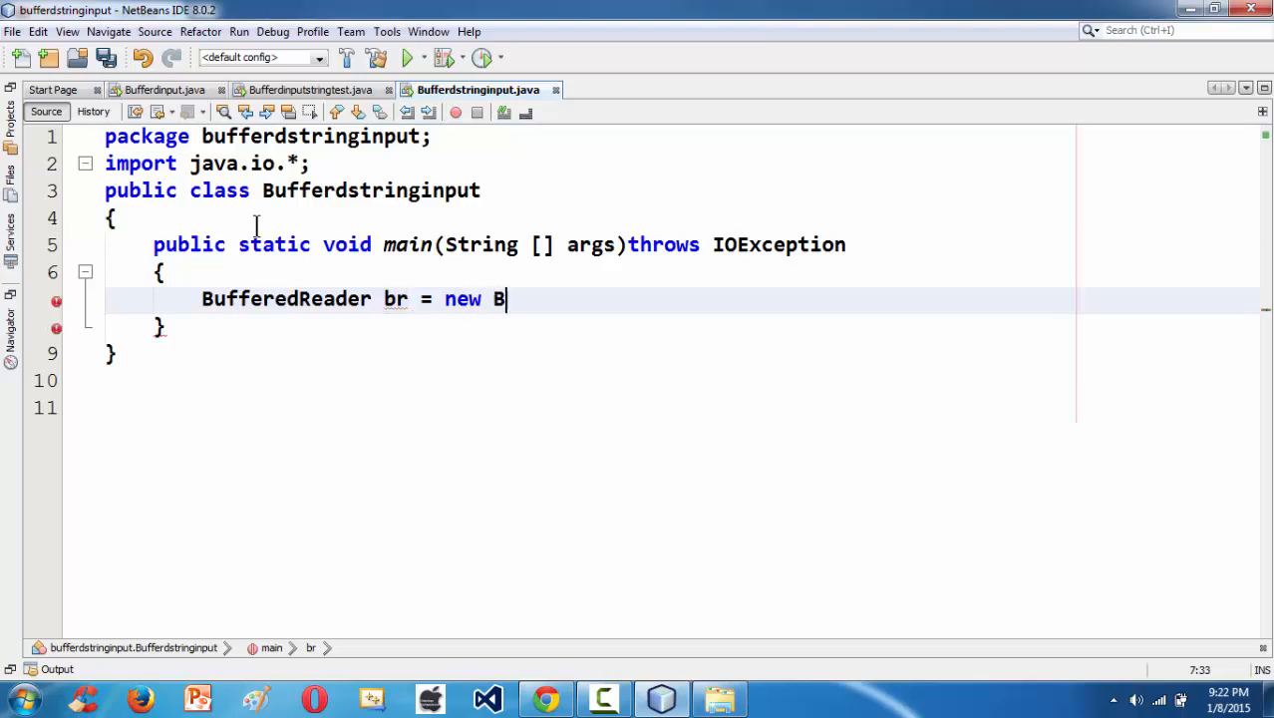
pyautogui.write('ufferedR')
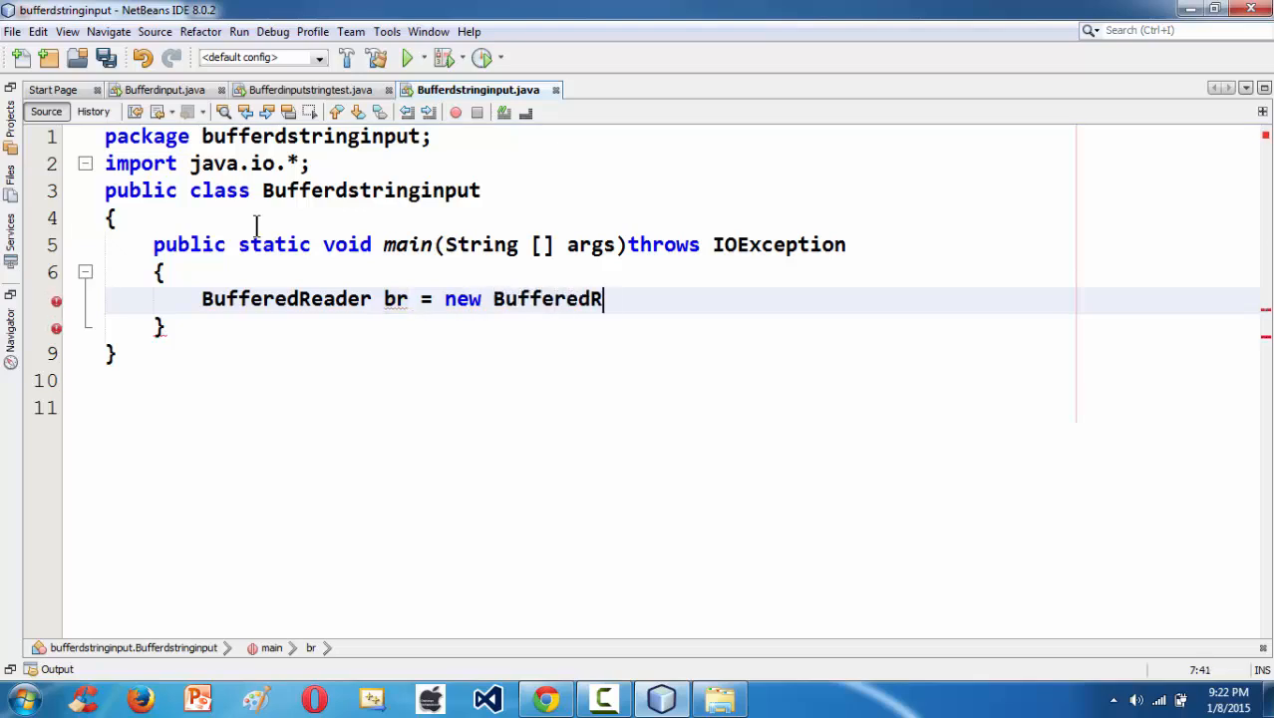
pyautogui.write('eader(')
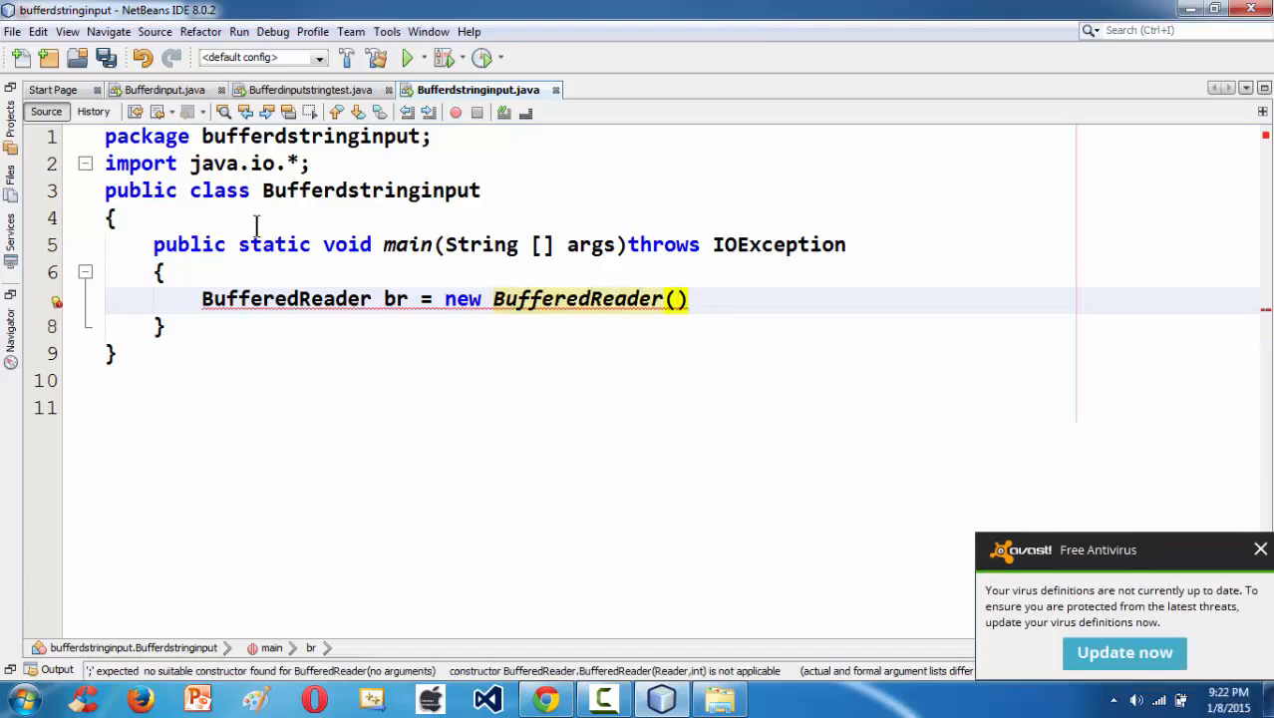
# - Complete it with 'new InputStreamReader(System.in));' and start the next statement
pyautogui.write('new I')
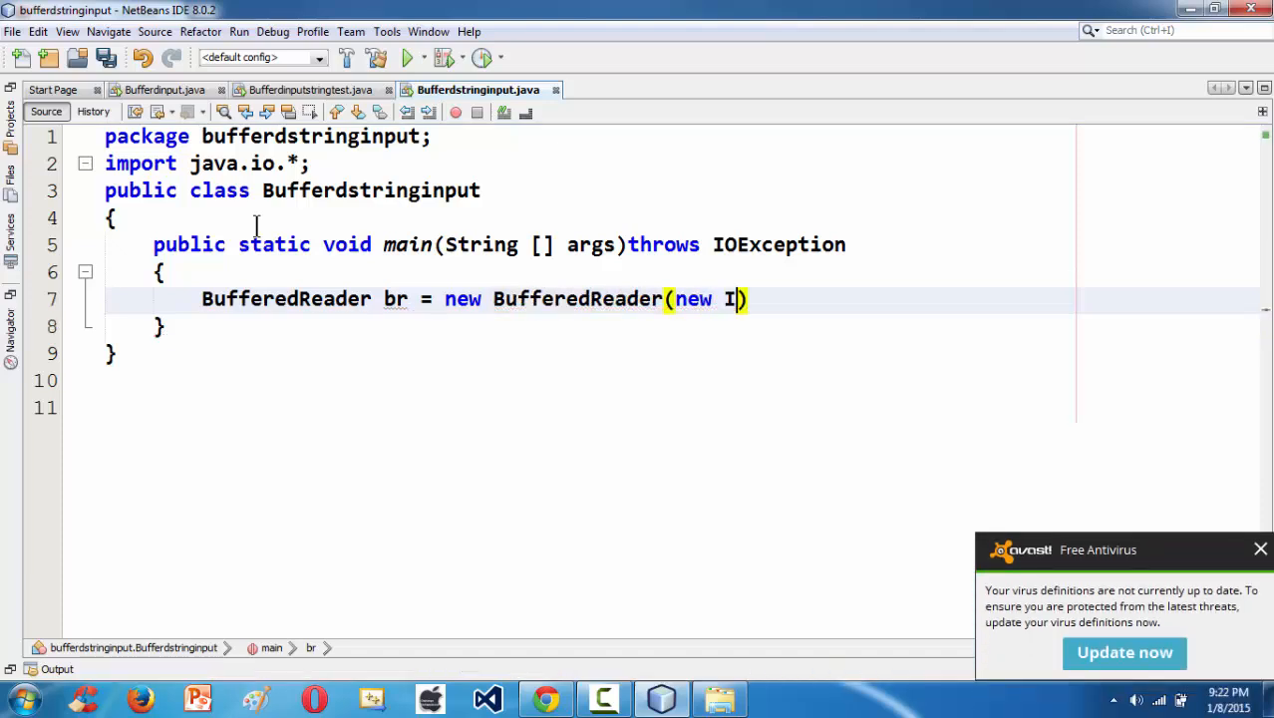
pyautogui.write('ns')
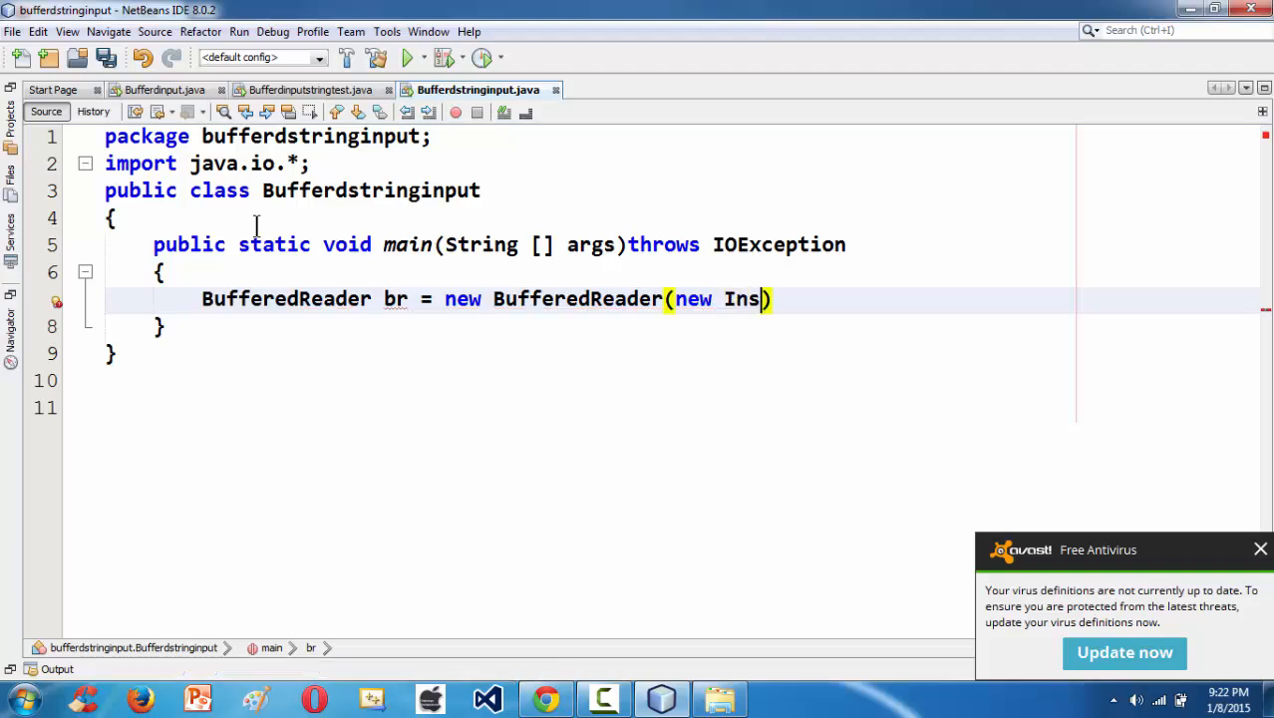
pyautogui.write('put')
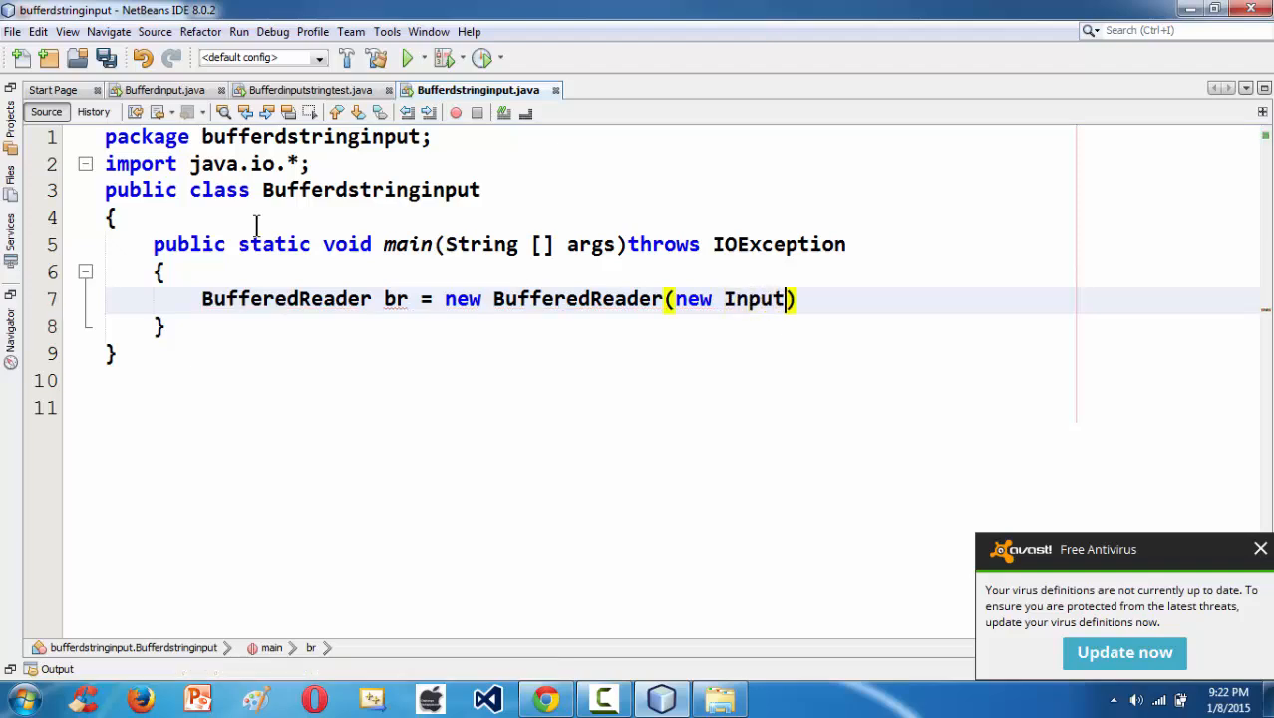
pyautogui.write('Stream')
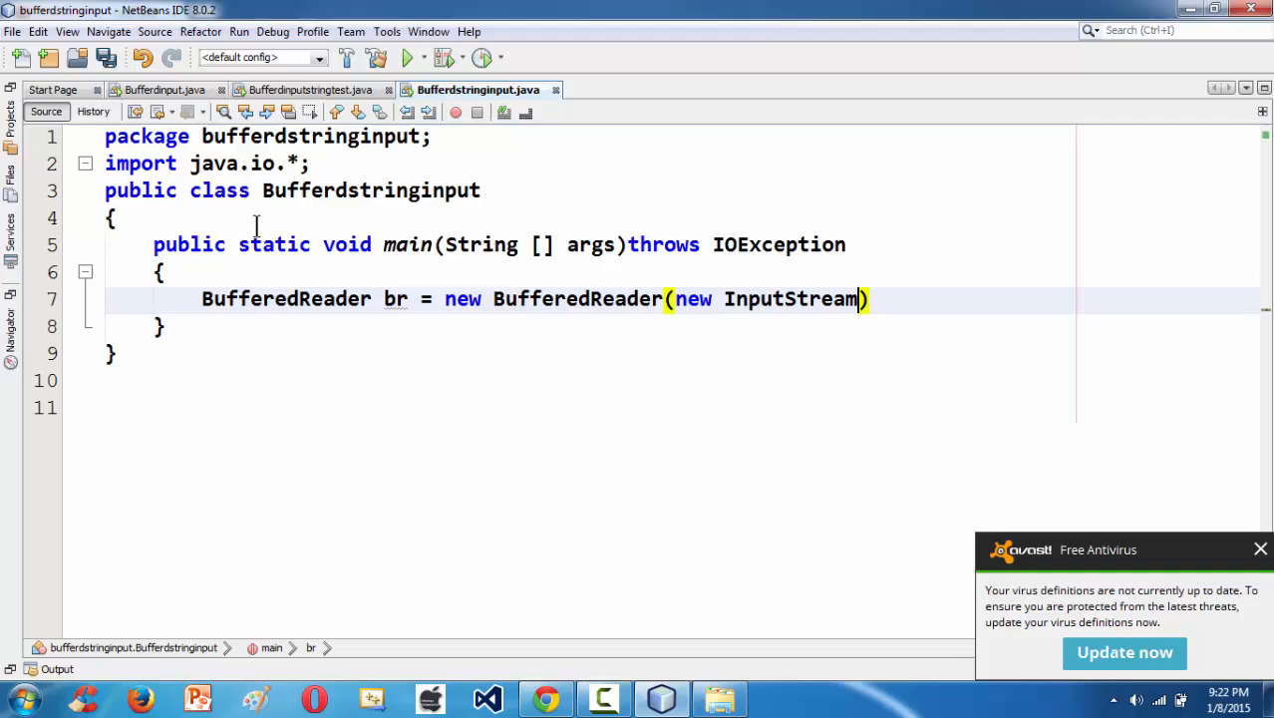
pyautogui.write('Reader')
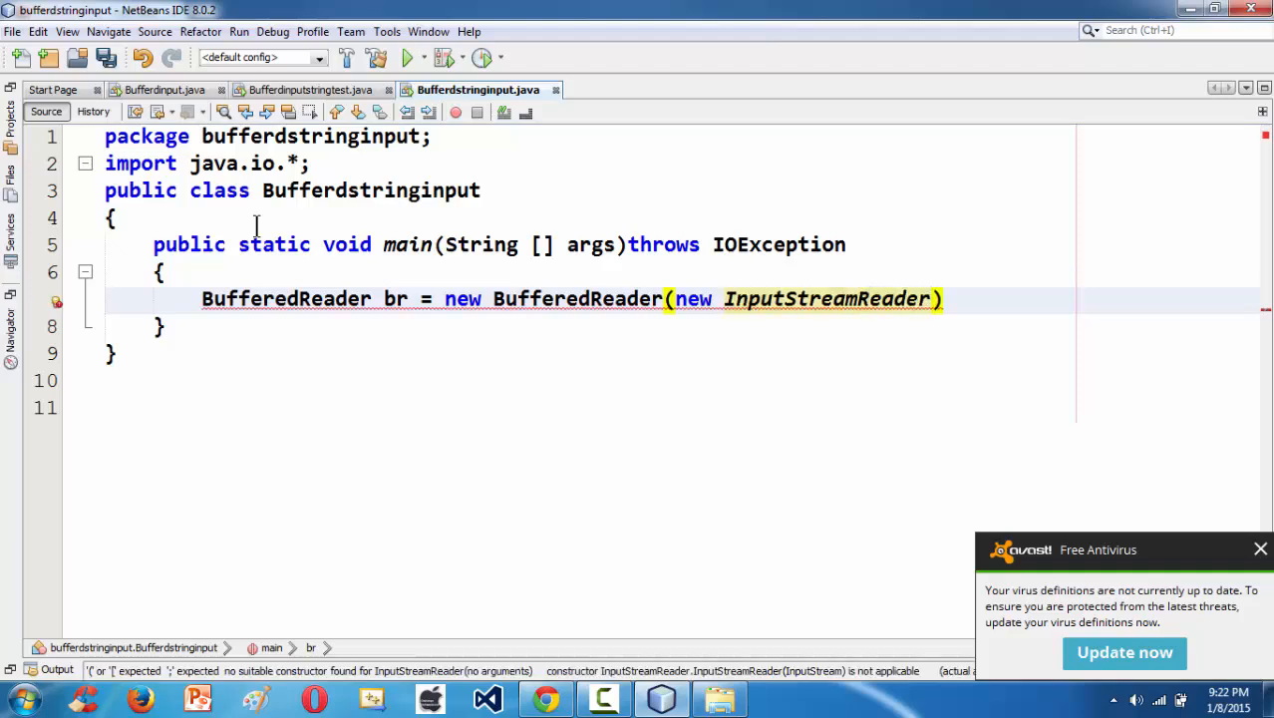
pyautogui.write('()')
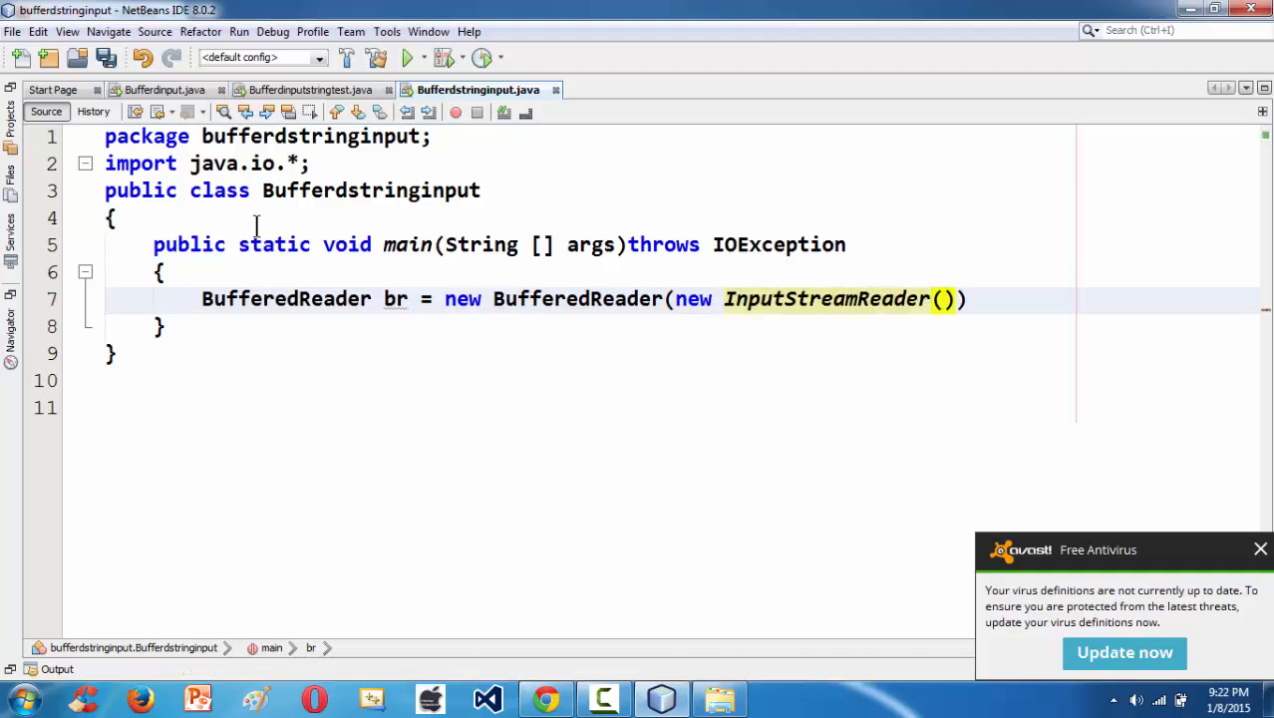
pyautogui.write('System.in')
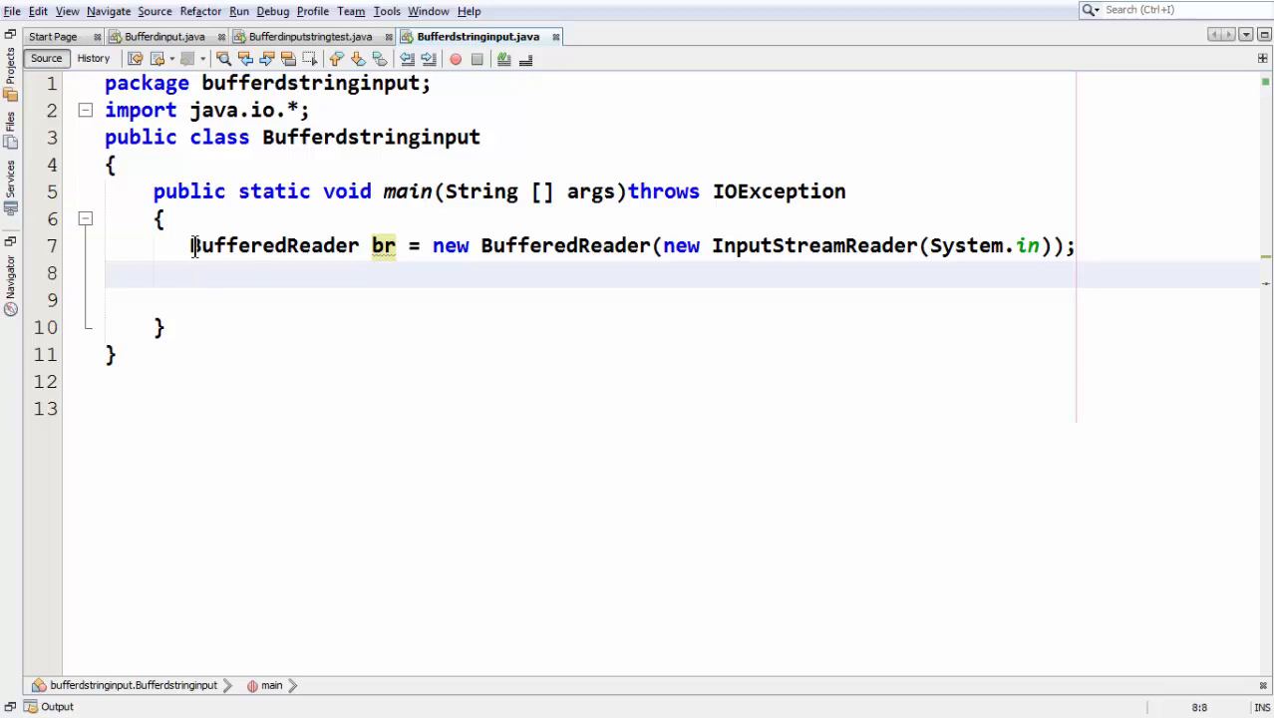
pyautogui.write('S')
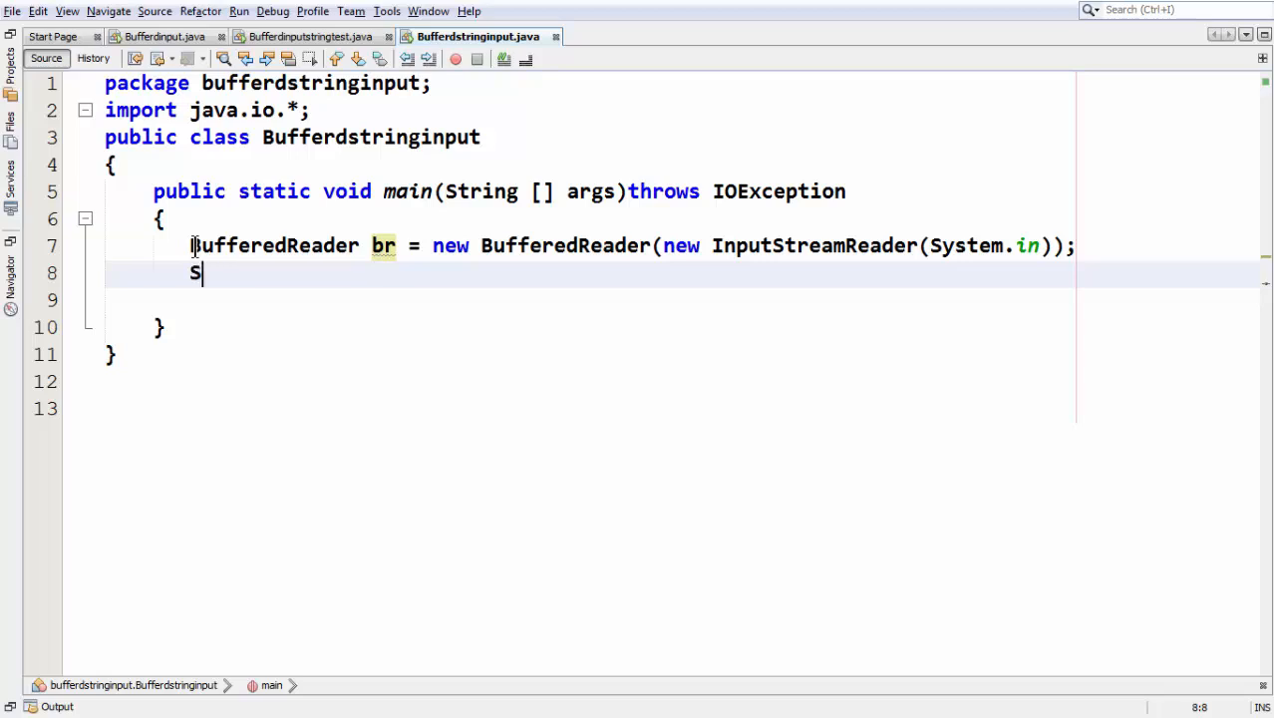
# - Declare 'String name;' and begin a System.out.print statement via code completion
pyautogui.write('tring')
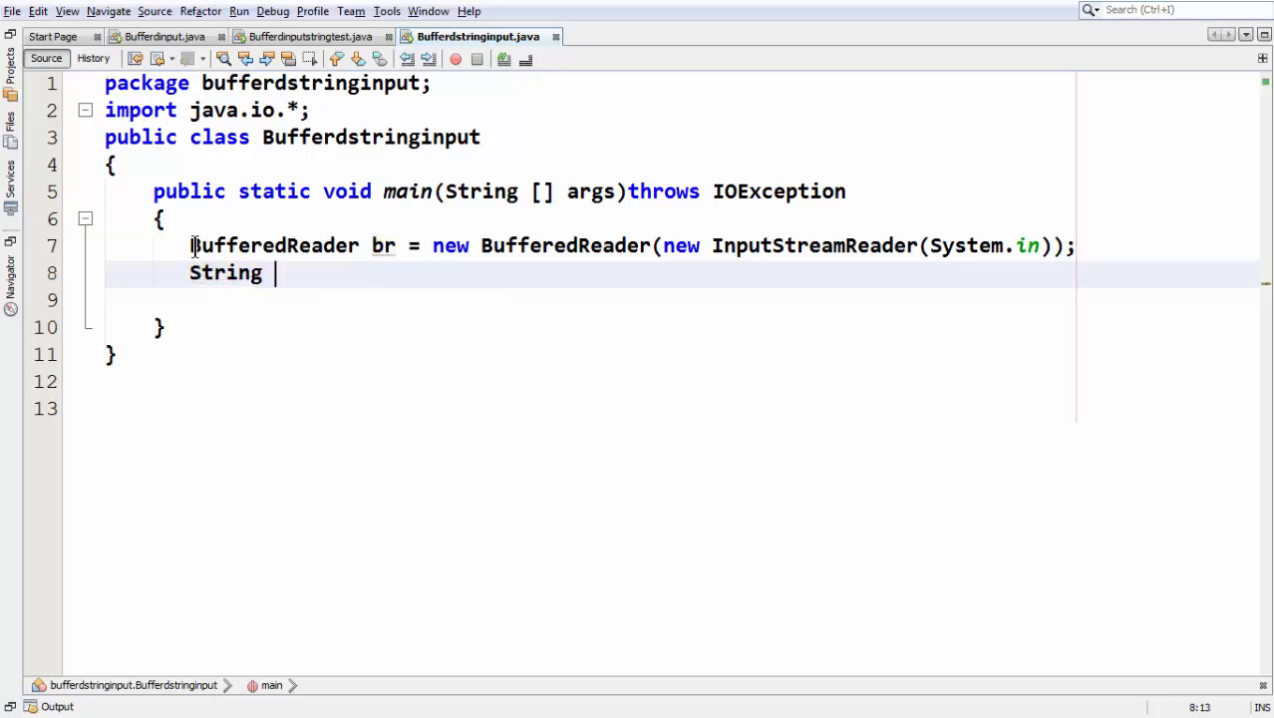
pyautogui.write('name;')
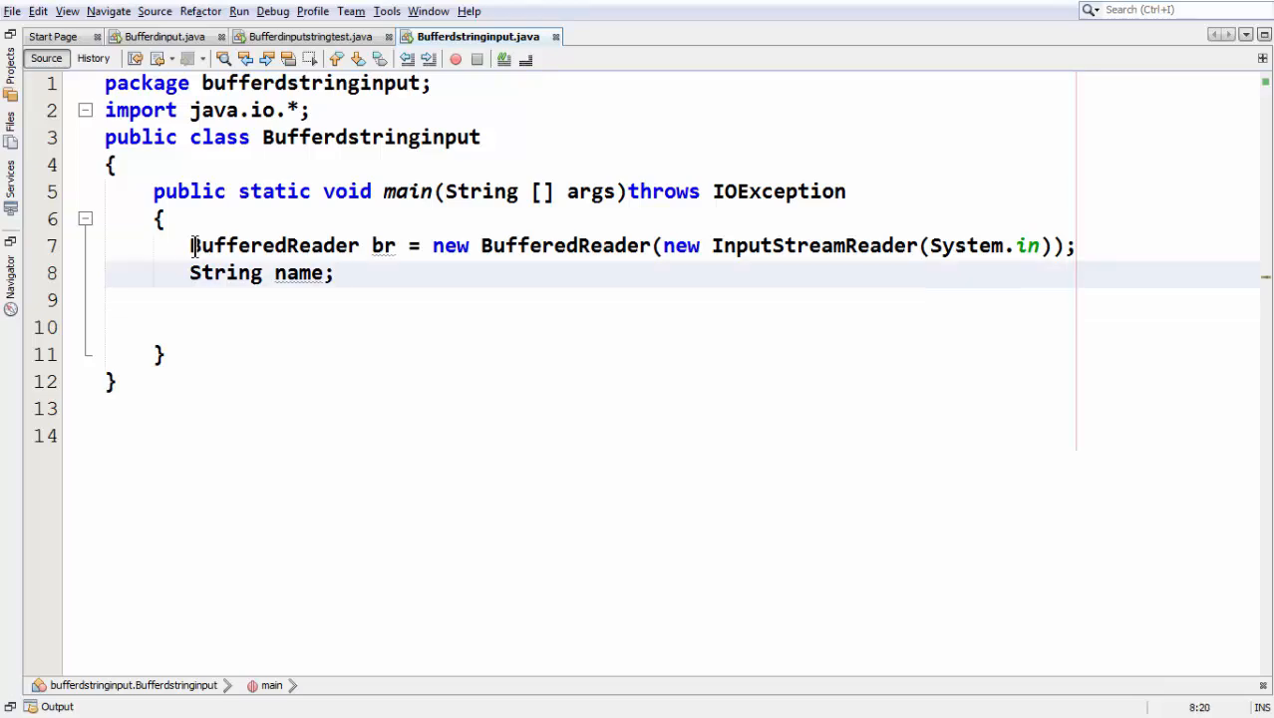
pyautogui.write('System.')
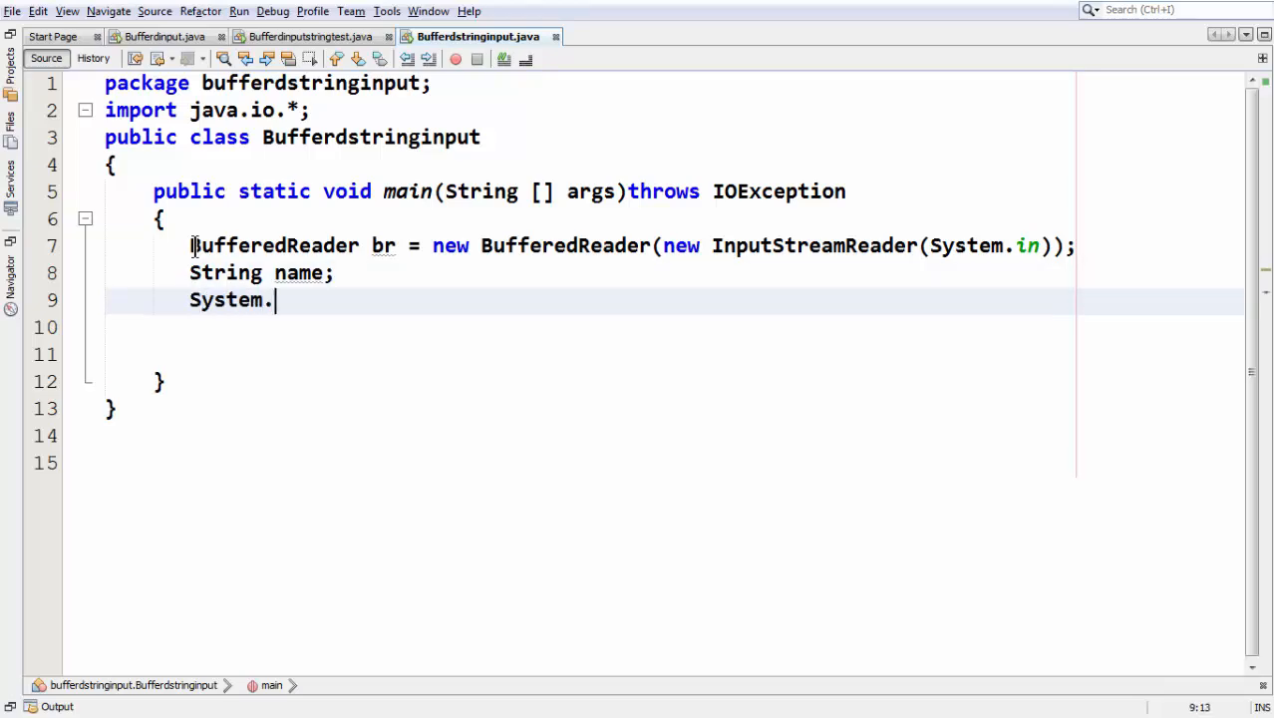
pyautogui.write('out.')
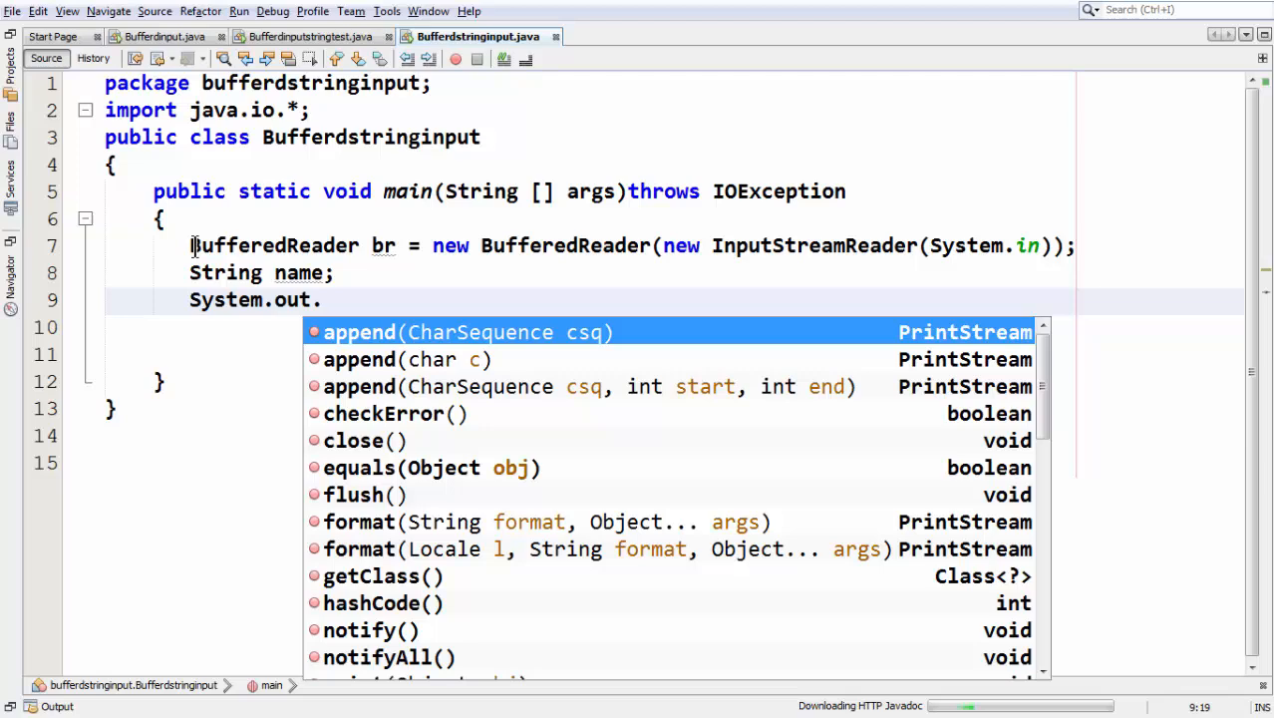
pyautogui.write('print(br);')
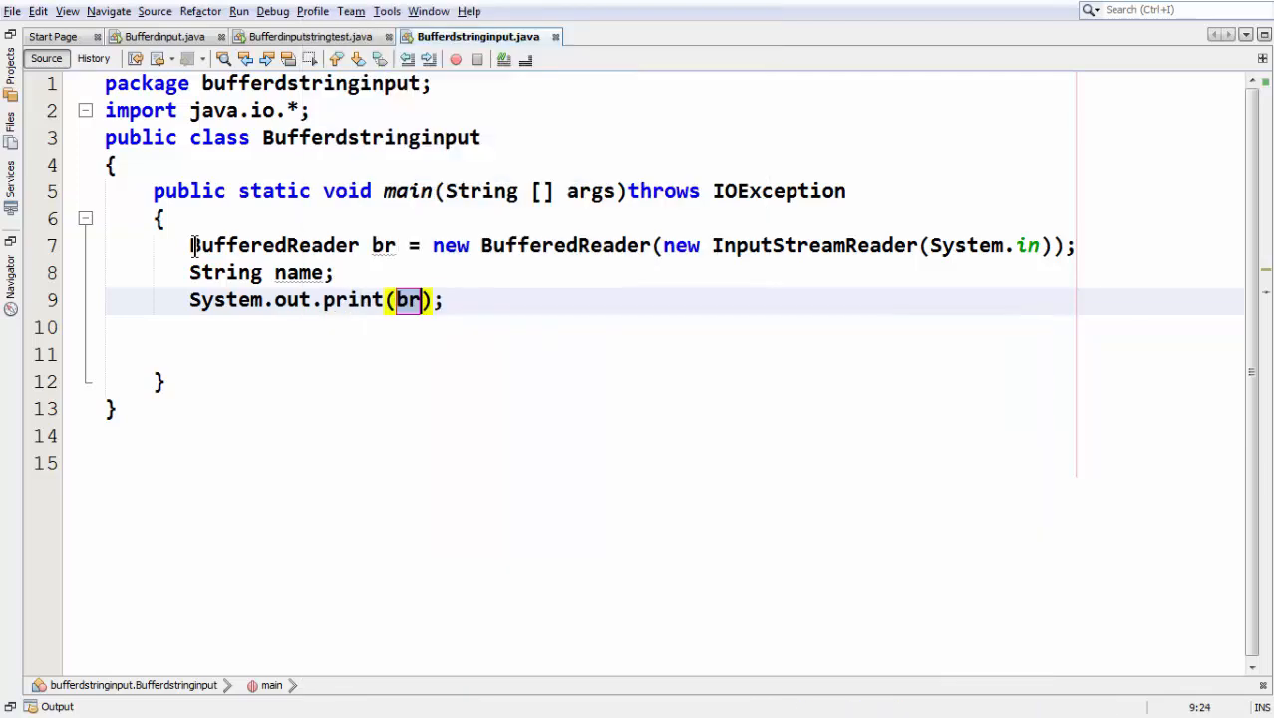
pyautogui.write('""')
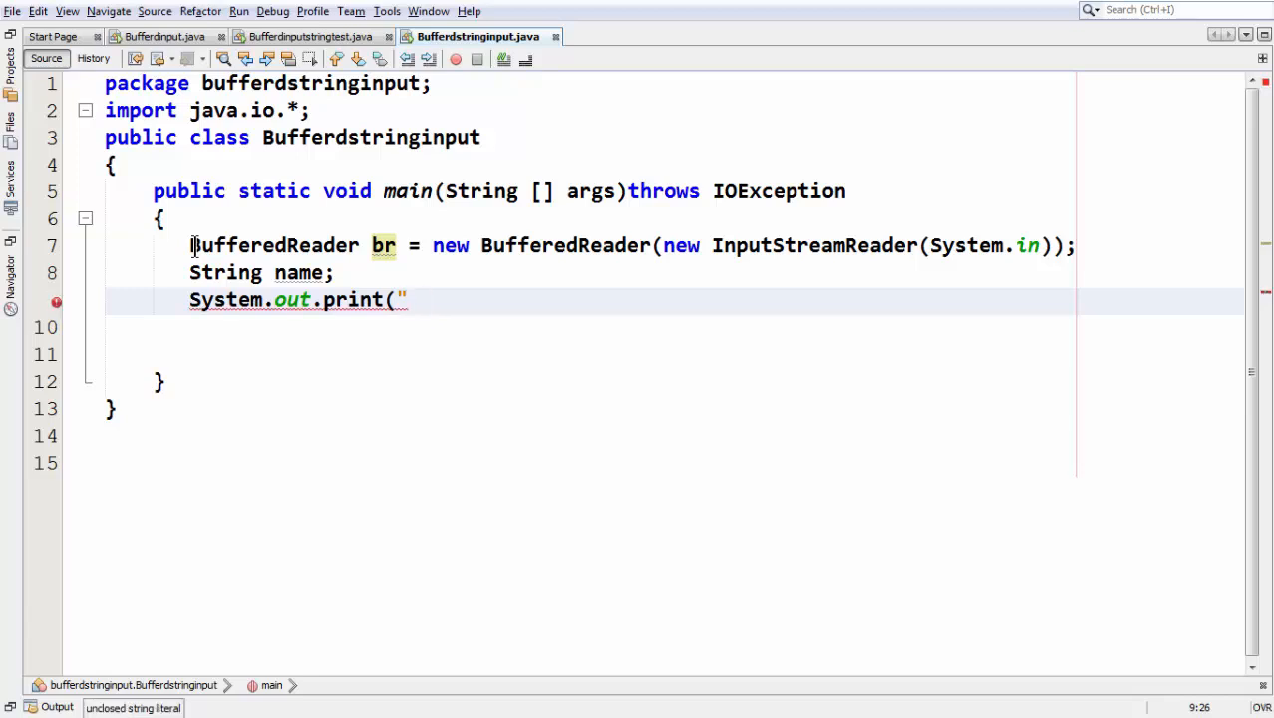
# - Print the prompt "Enter your name = " and begin the assignment 'name = br'
pyautogui.write('Enter your')
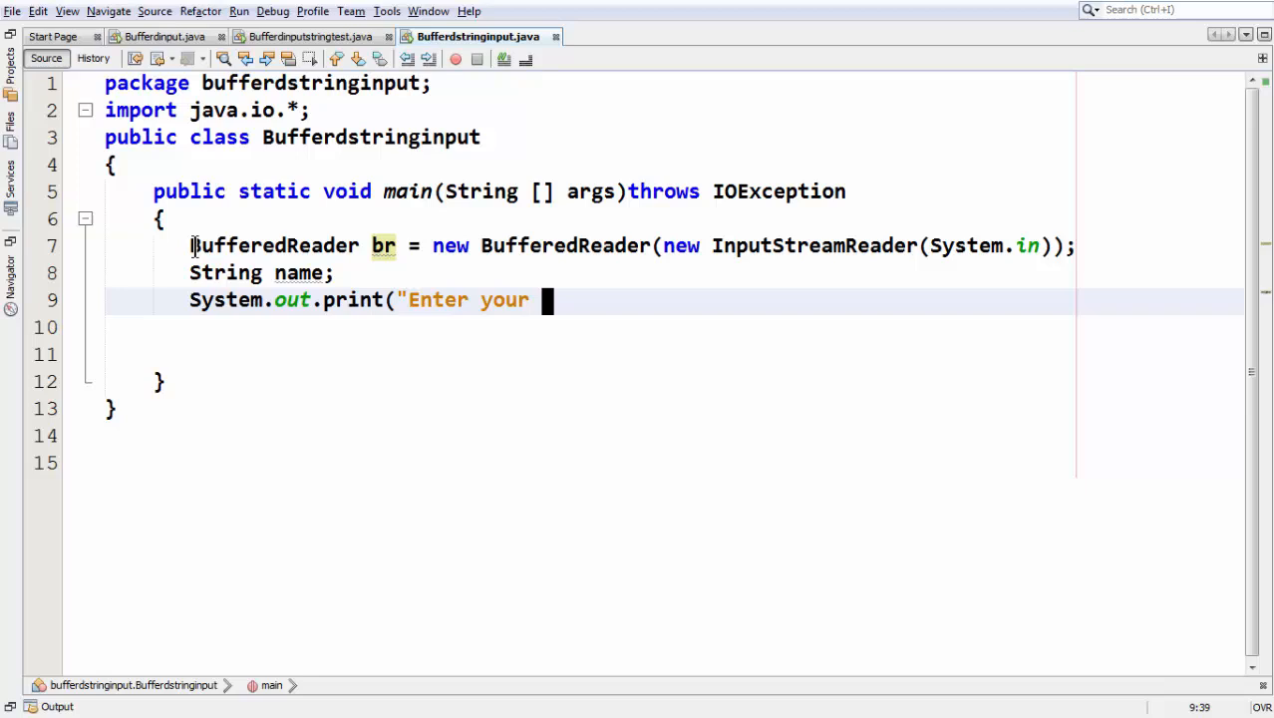
pyautogui.write('name = ");')
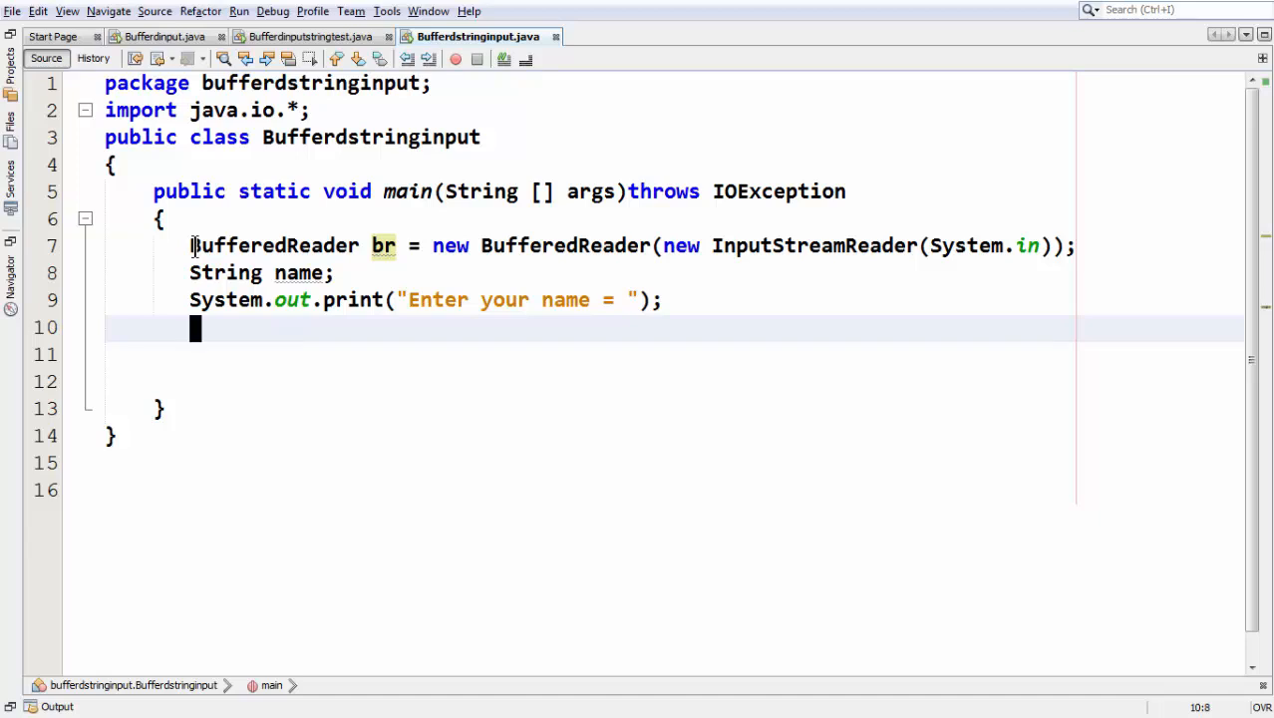
pyautogui.write('name = br')
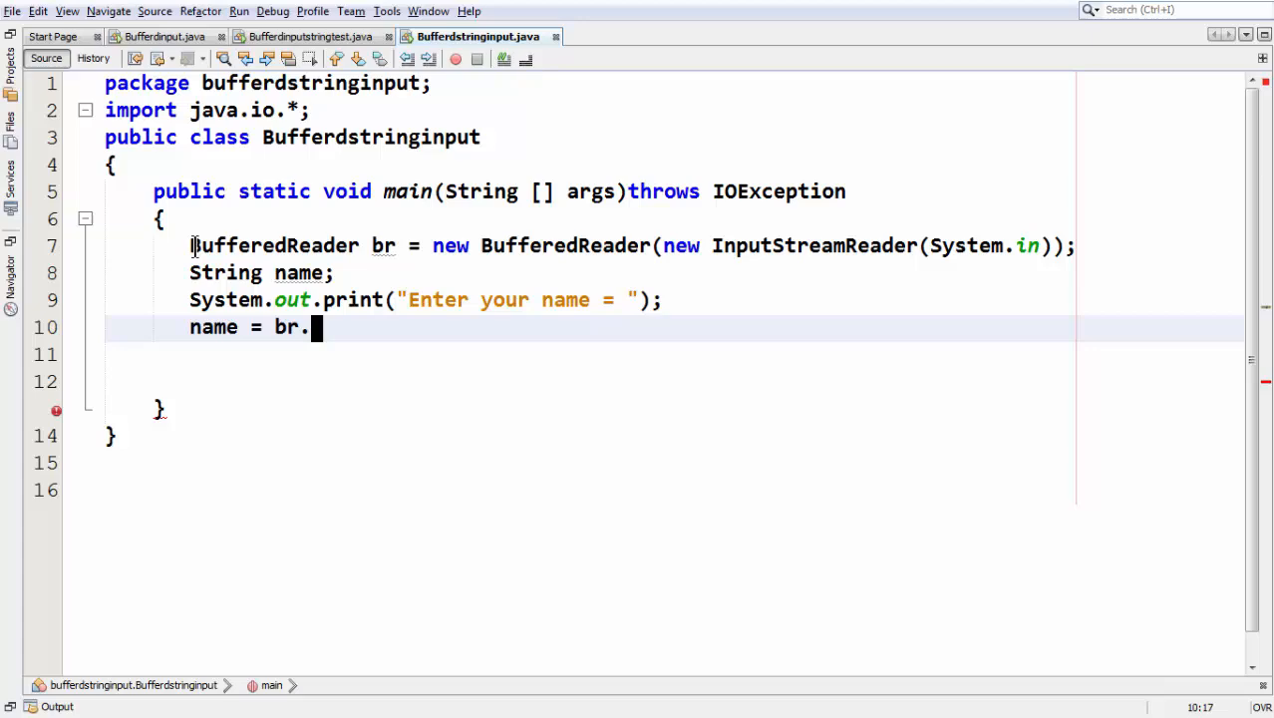
# - Assign name = br.readLine(); with a // comment that it reads a string or line of text
pyautogui.write('.')
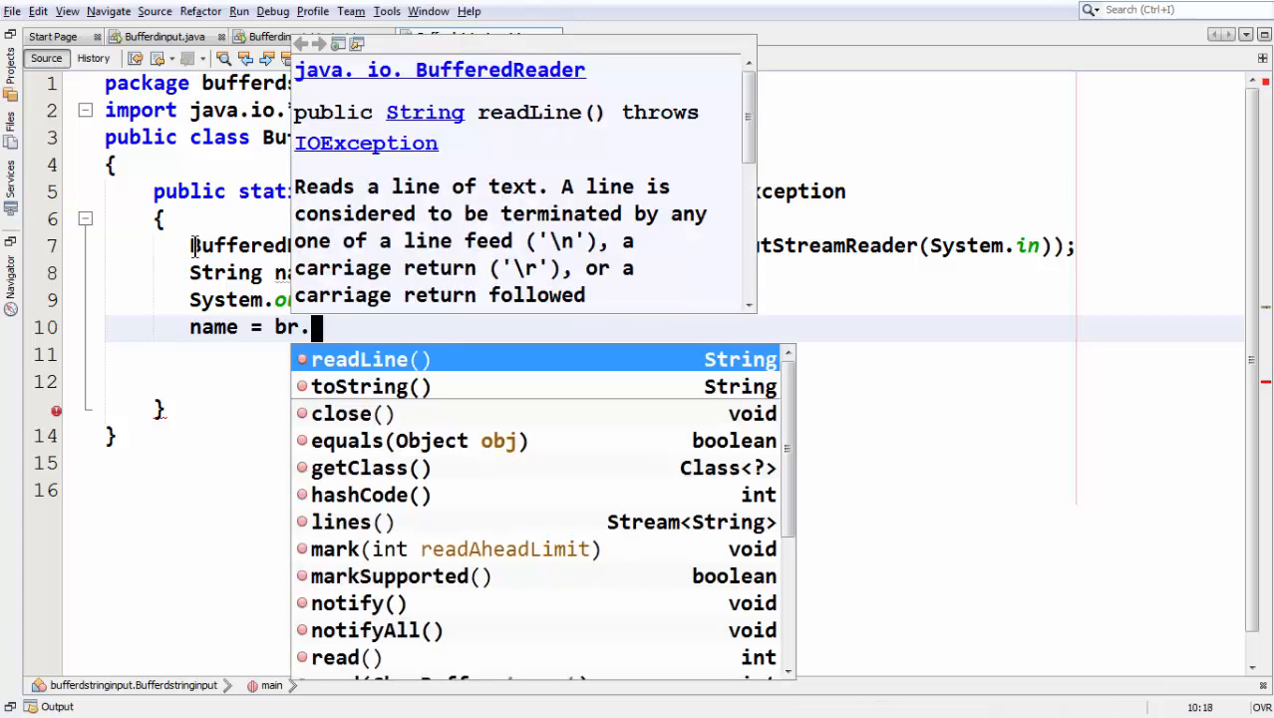
pyautogui.doubleClick(359, 359)
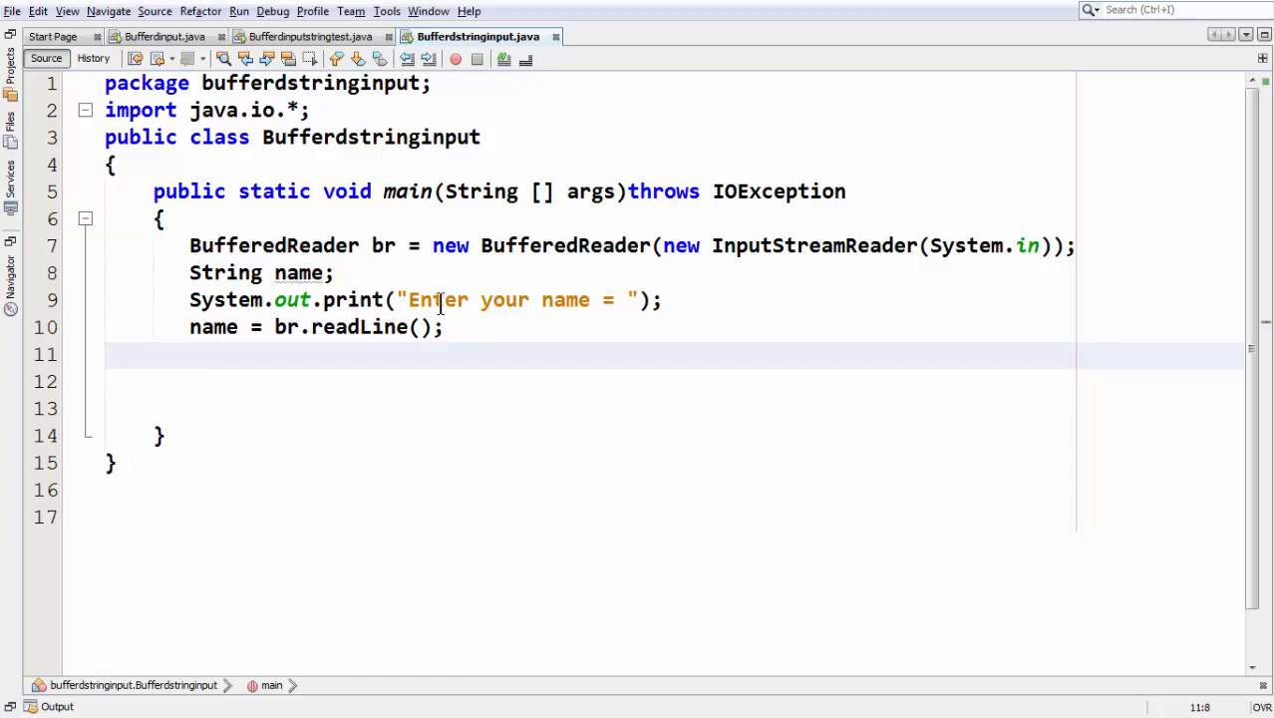
pyautogui.write('//')
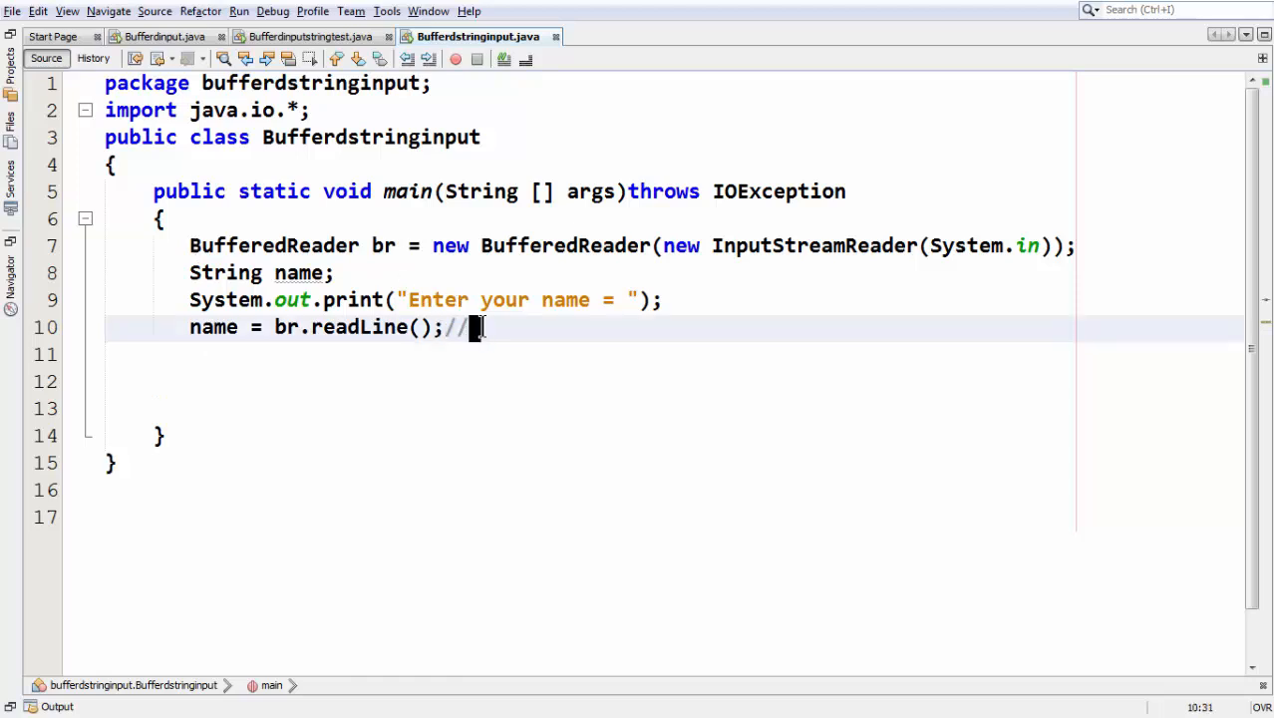
pyautogui.write('is used to string or a lin')
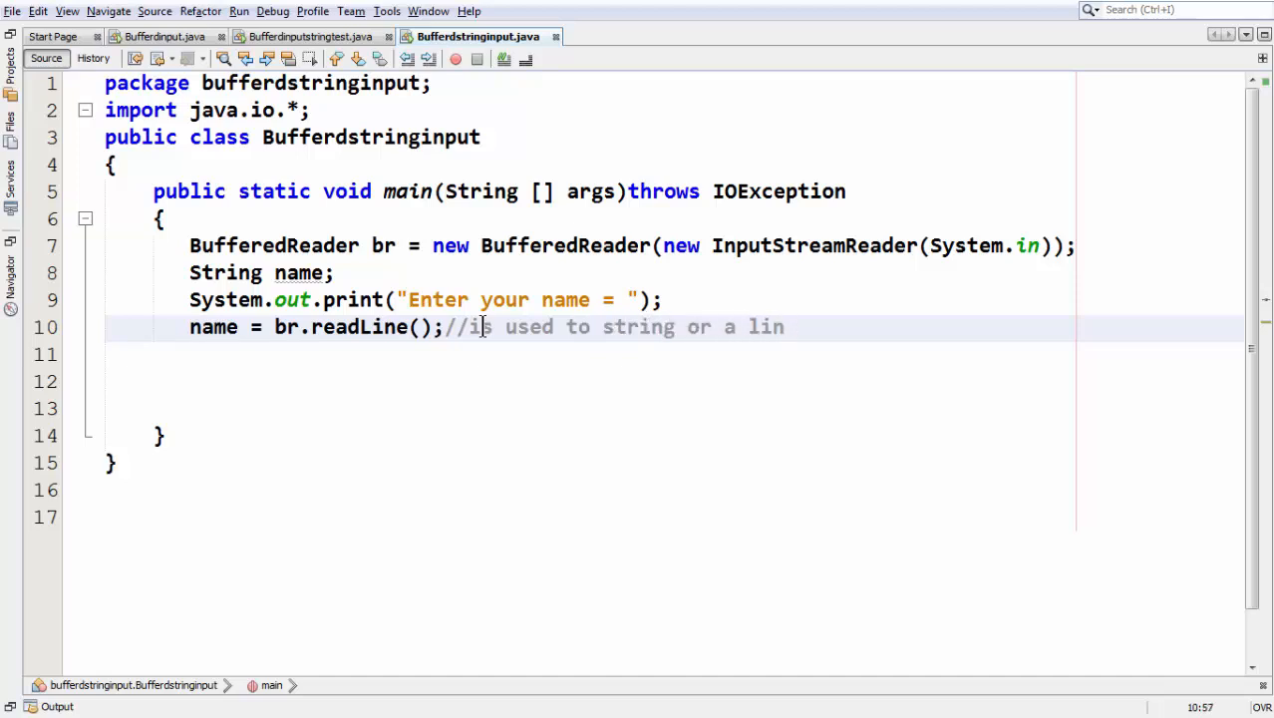
pyautogui.write('e of text')
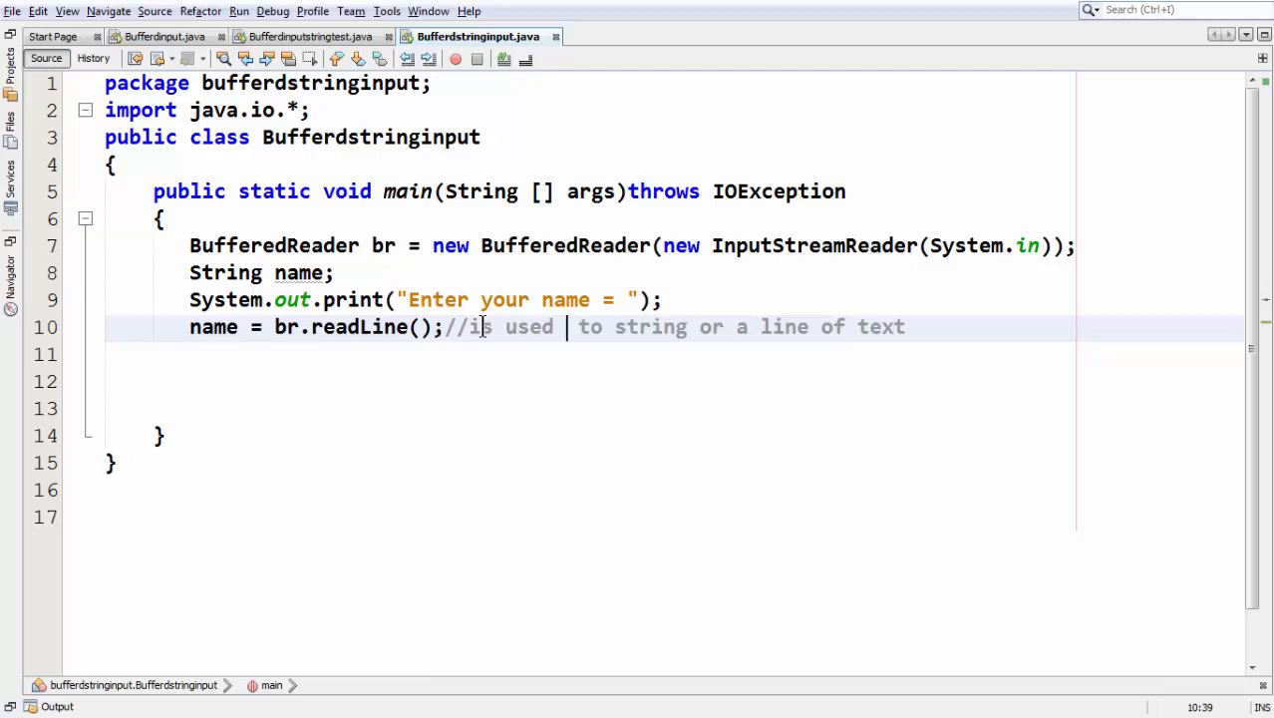
pyautogui.write('read')
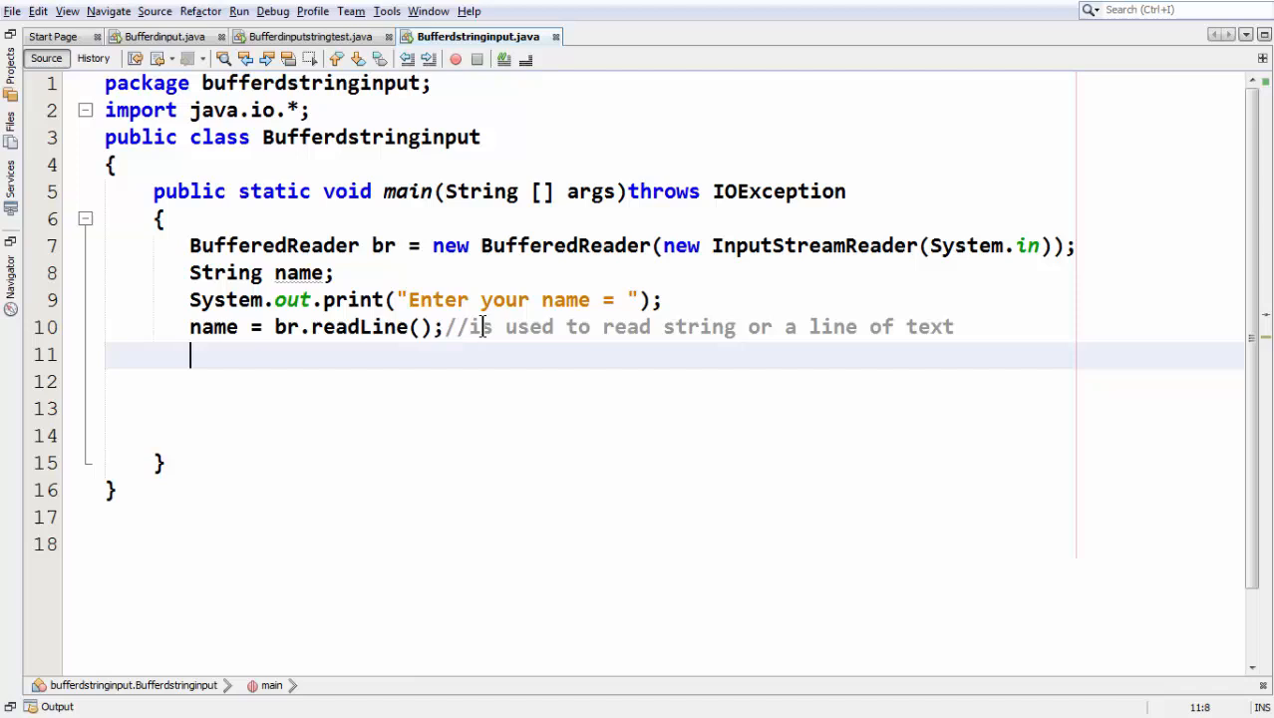
# - Write System.out.println("your good name is = "+name); on line 11
pyautogui.write('Syste')
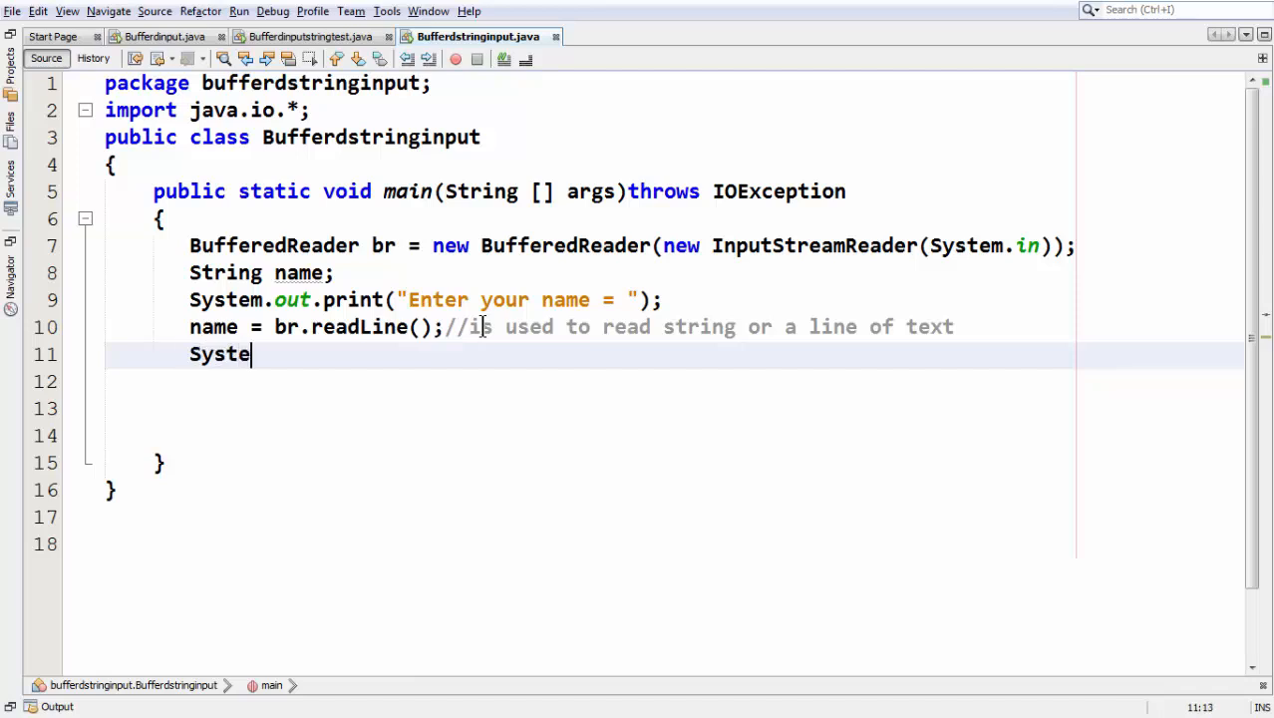
pyautogui.write('m.out')
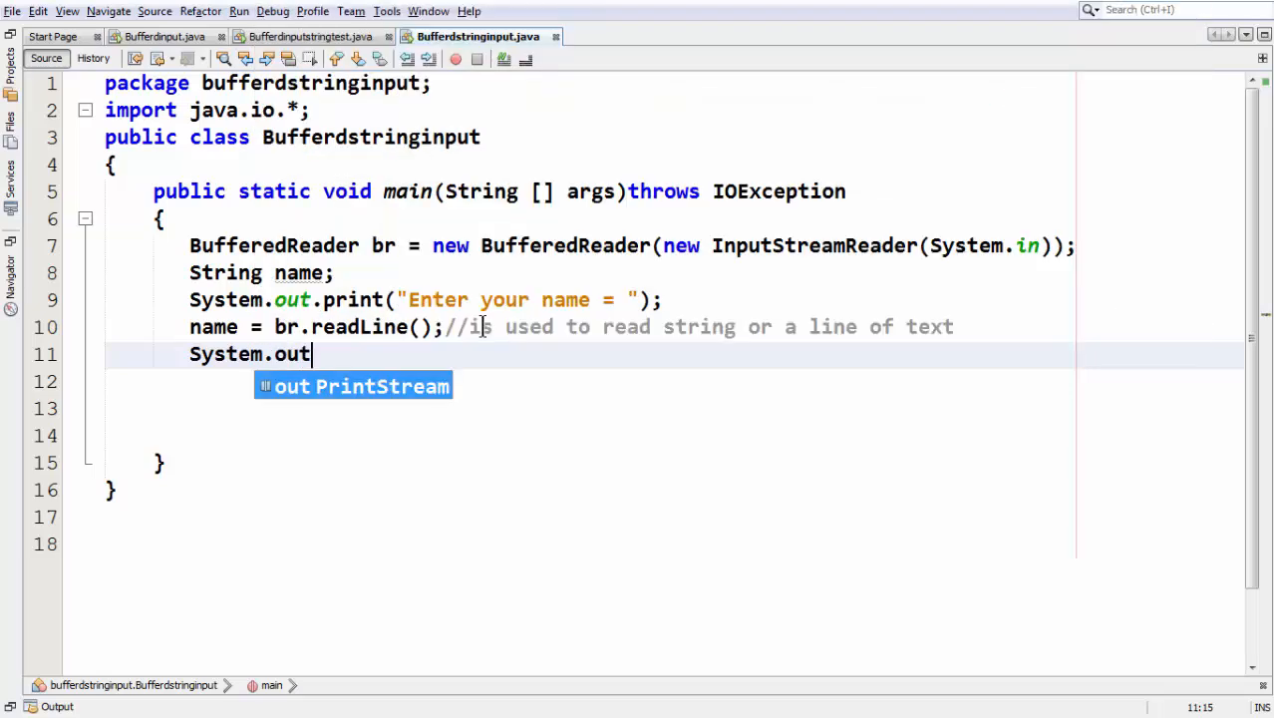
pyautogui.write('.println')
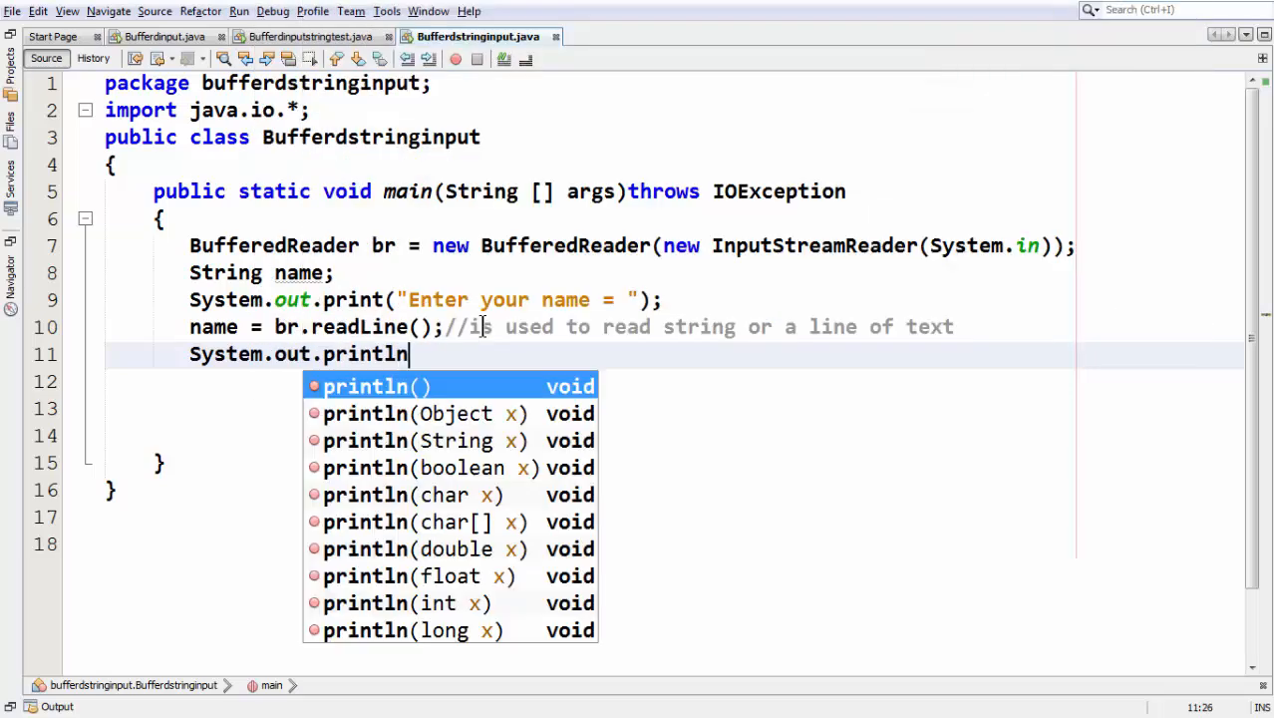
pyautogui.write('("')
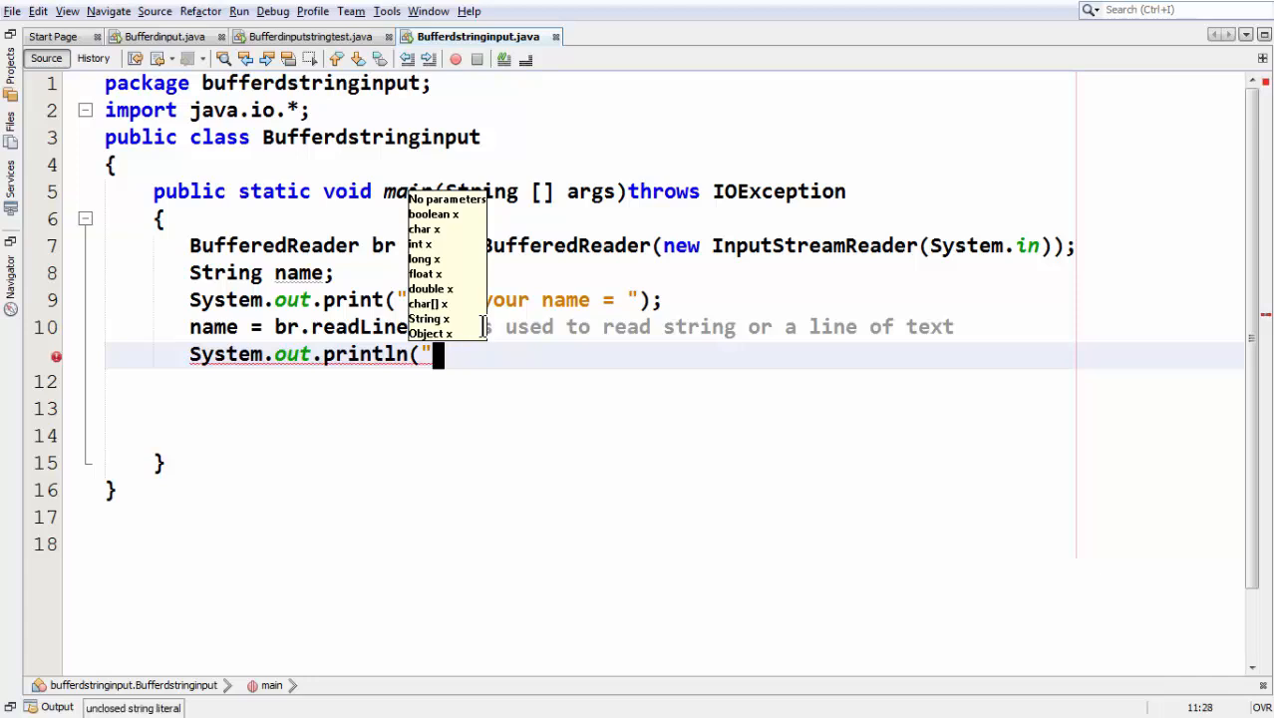
pyautogui.write('your')
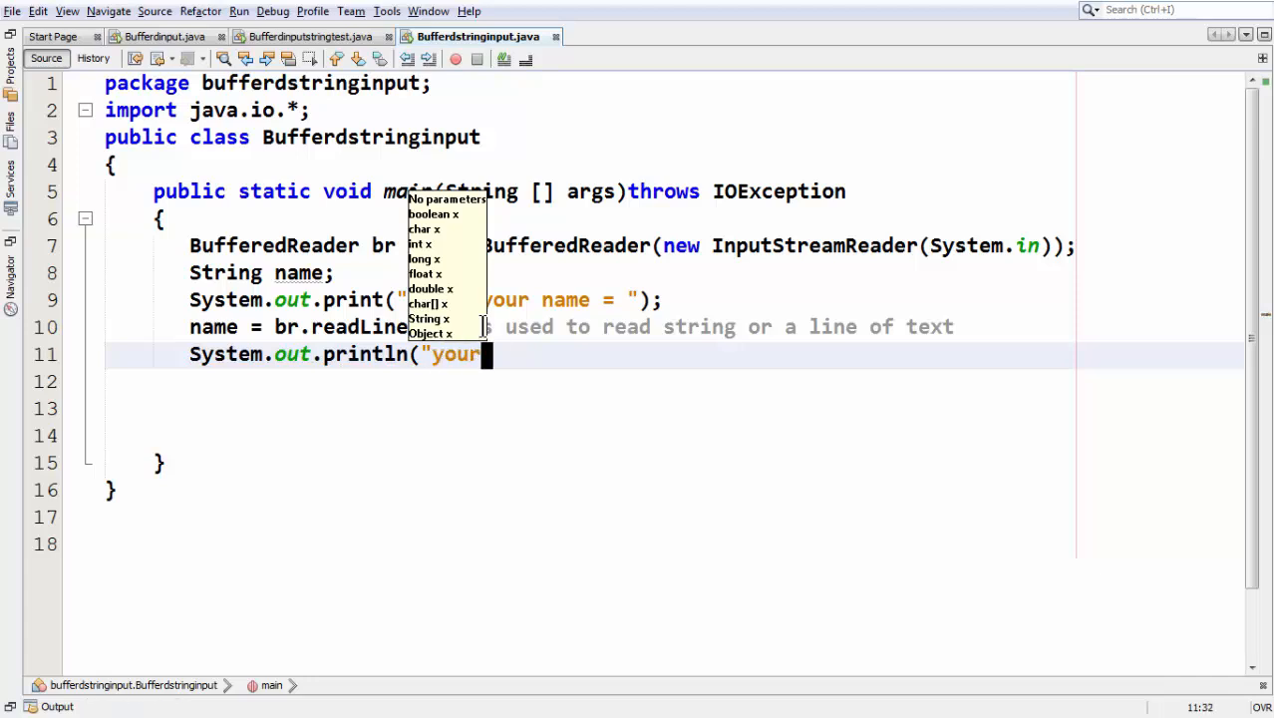
pyautogui.write('good name')
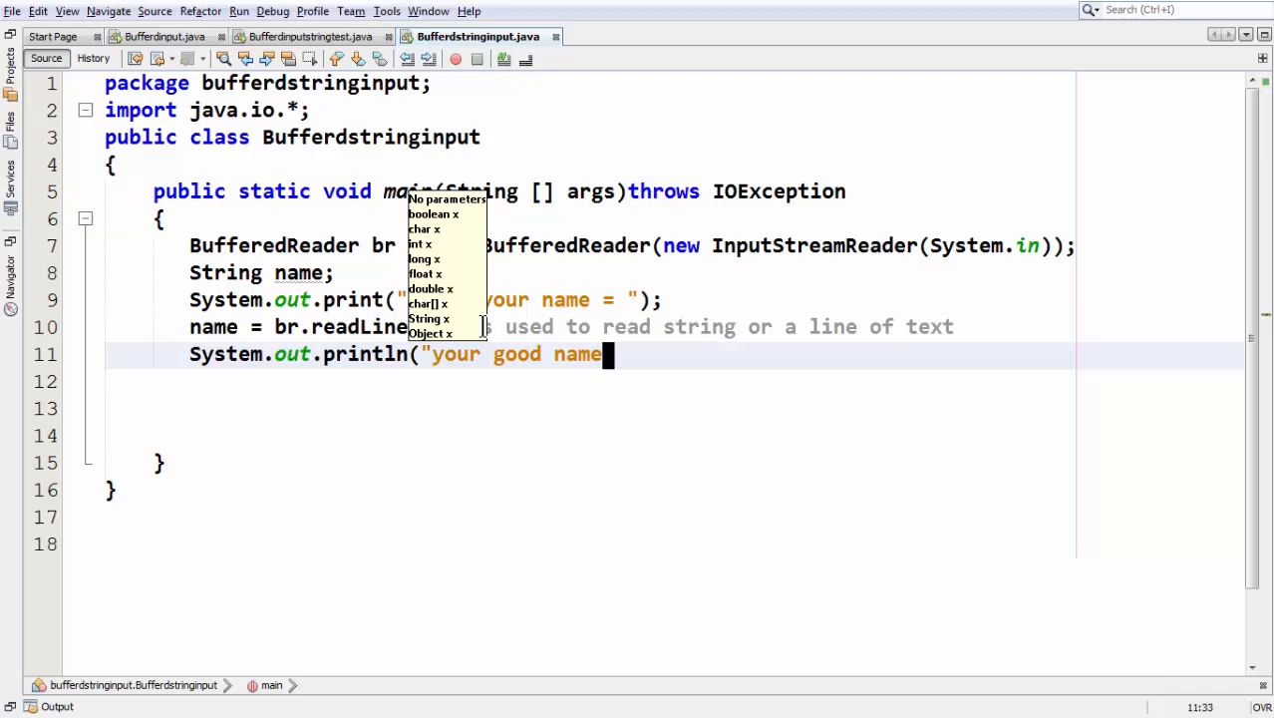
pyautogui.write('is = "')
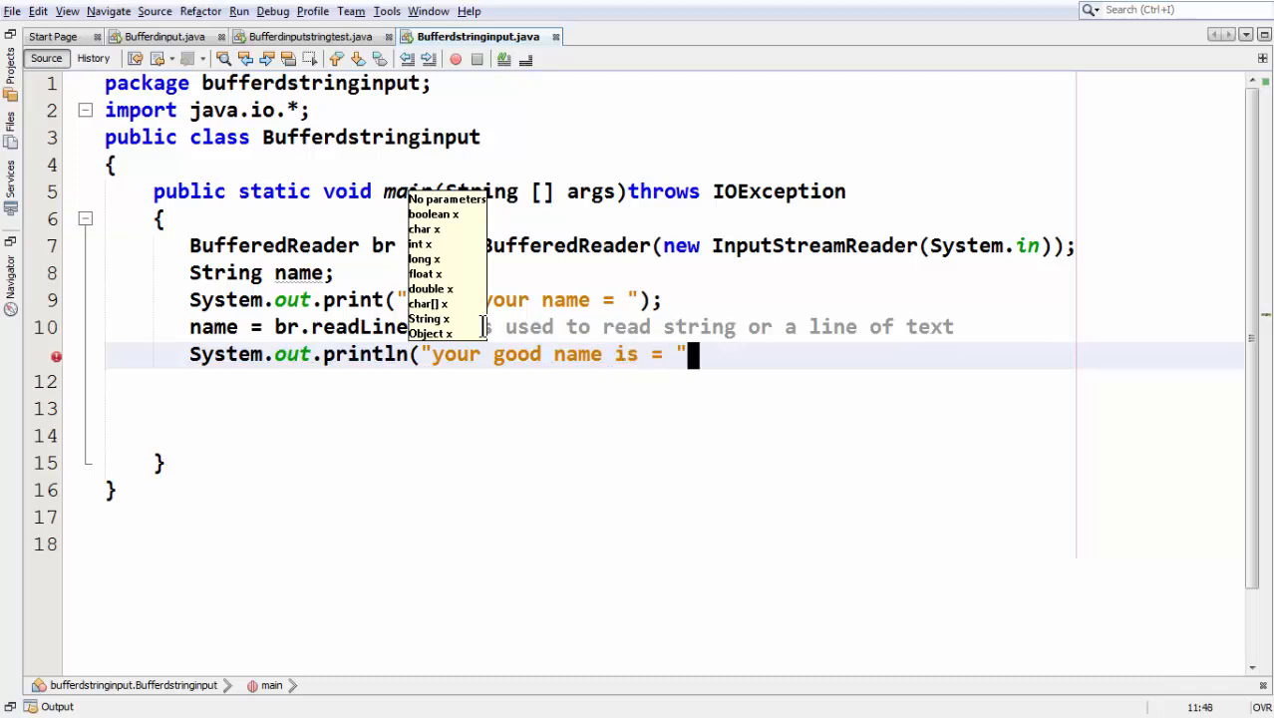
pyautogui.write('+name);')
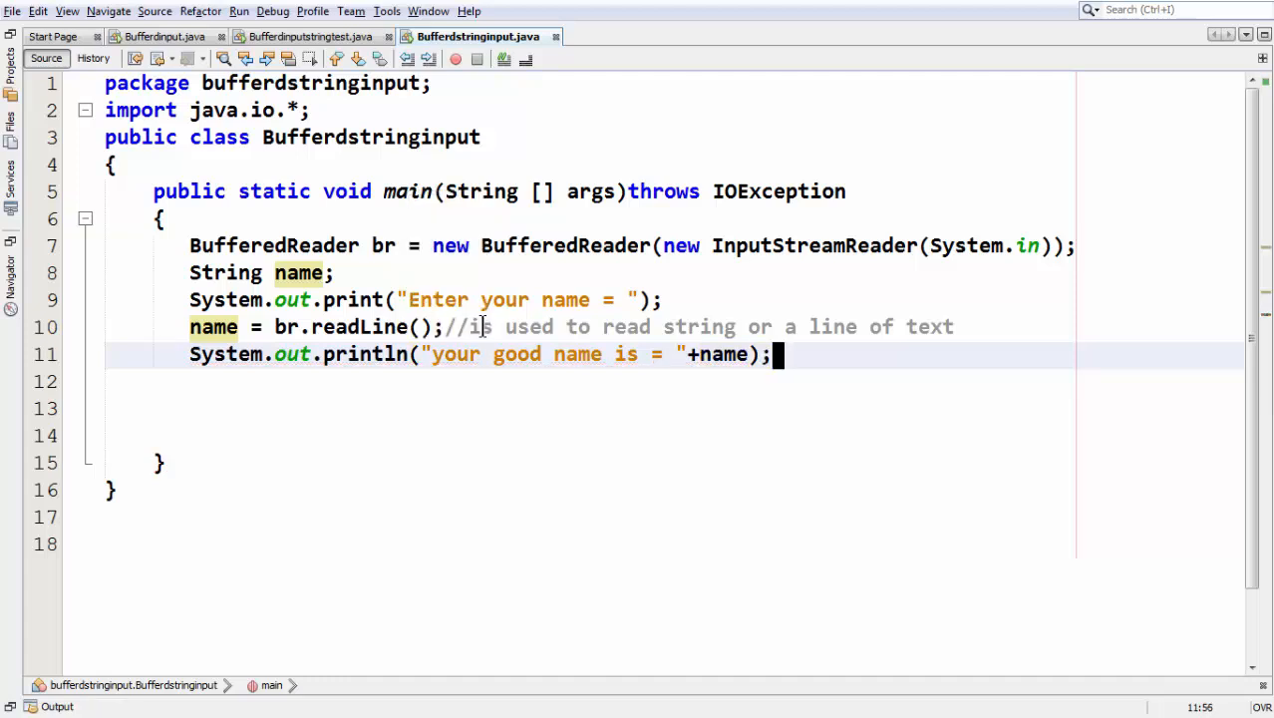
# - Tidy the method end by removing the surplus blank lines before the closing brace
pyautogui.press('enter')
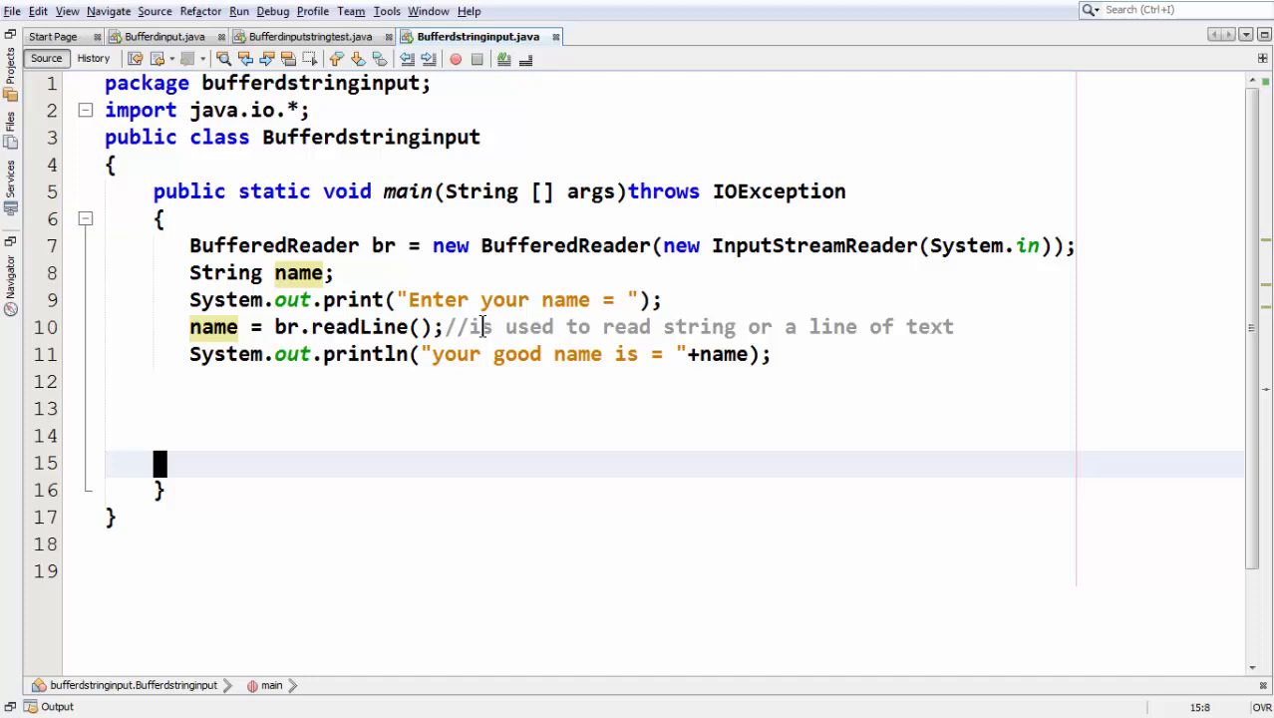
pyautogui.press('Backspace')
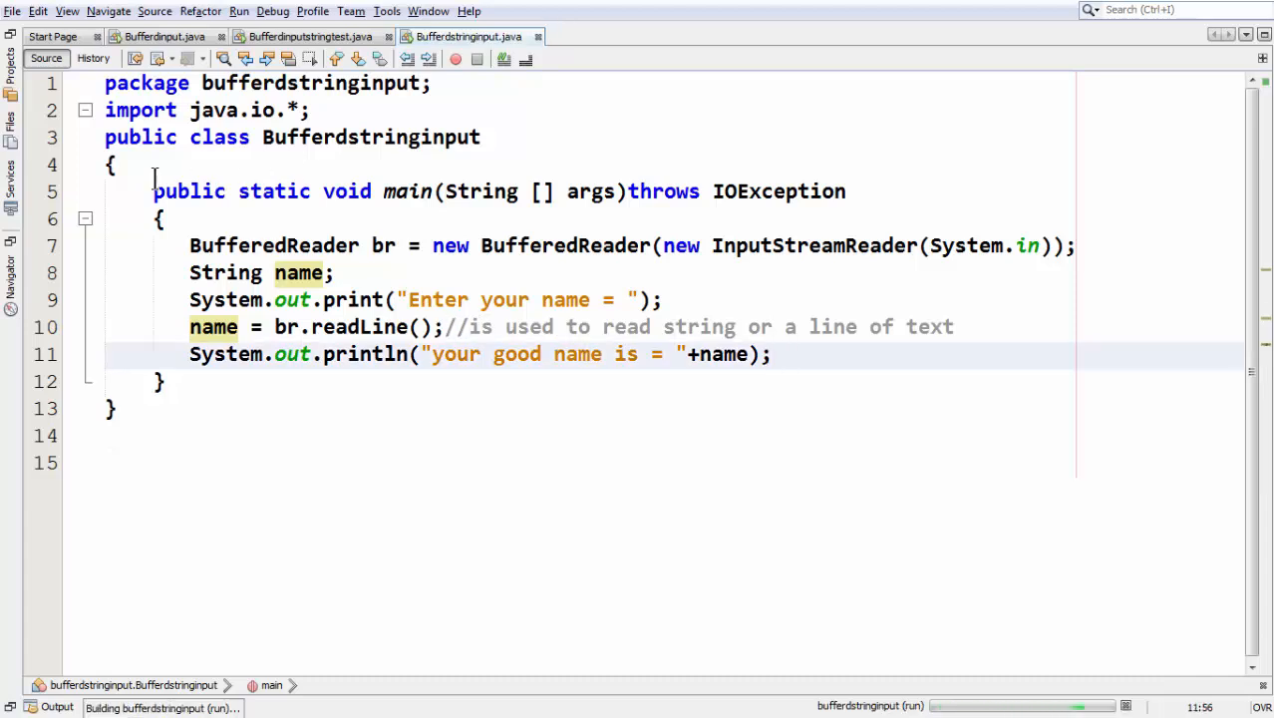
# - Run the program and enter the name srikanth at the Output prompt
pyautogui.click(237, 12)
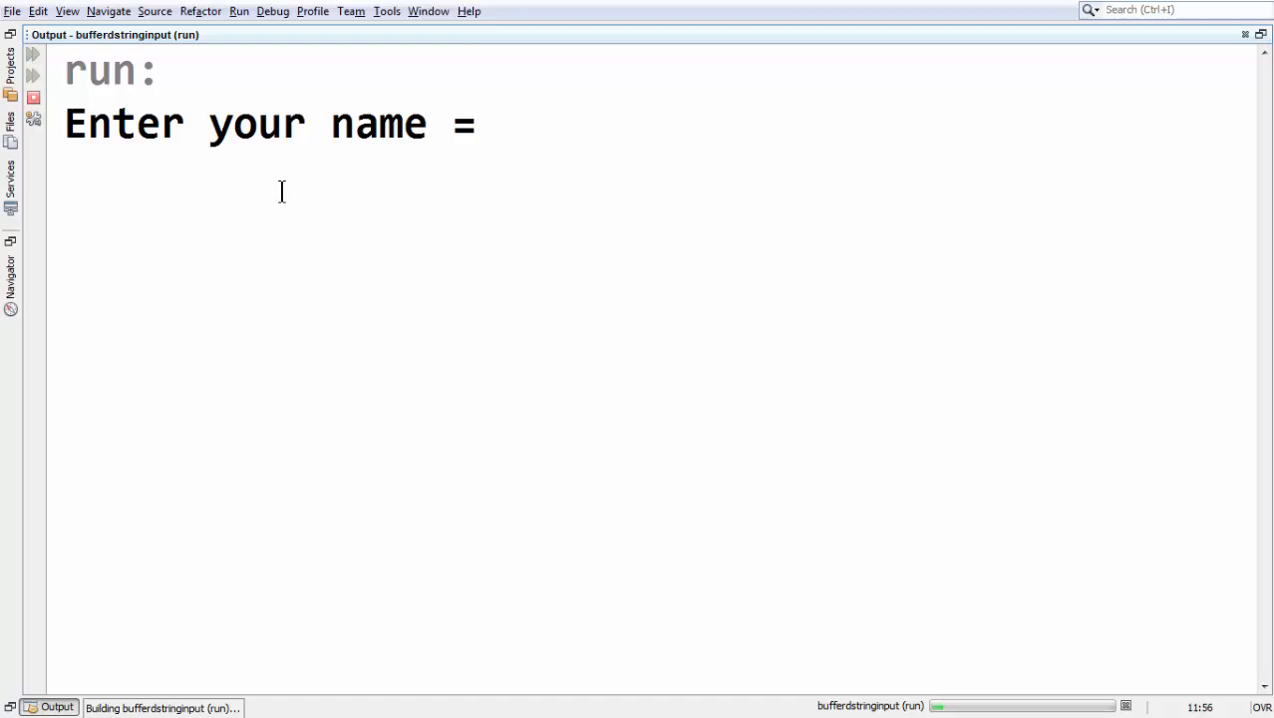
pyautogui.write('srikanh')
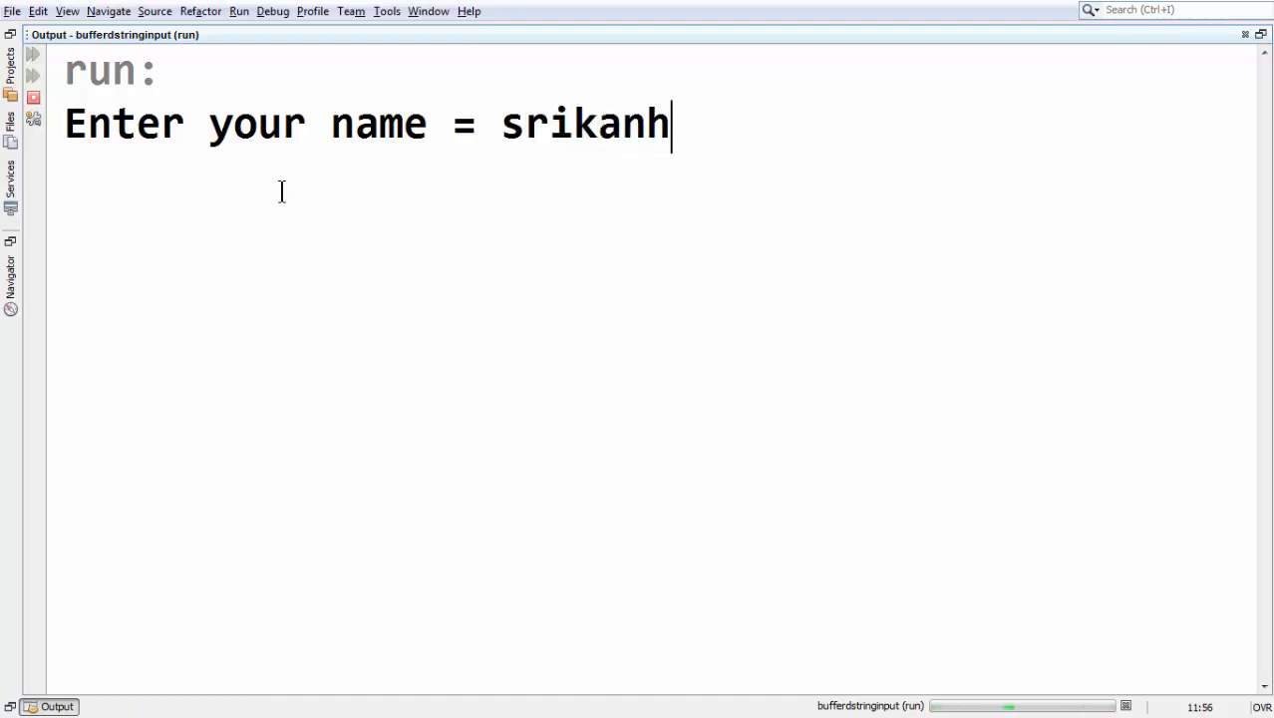
pyautogui.write('t')
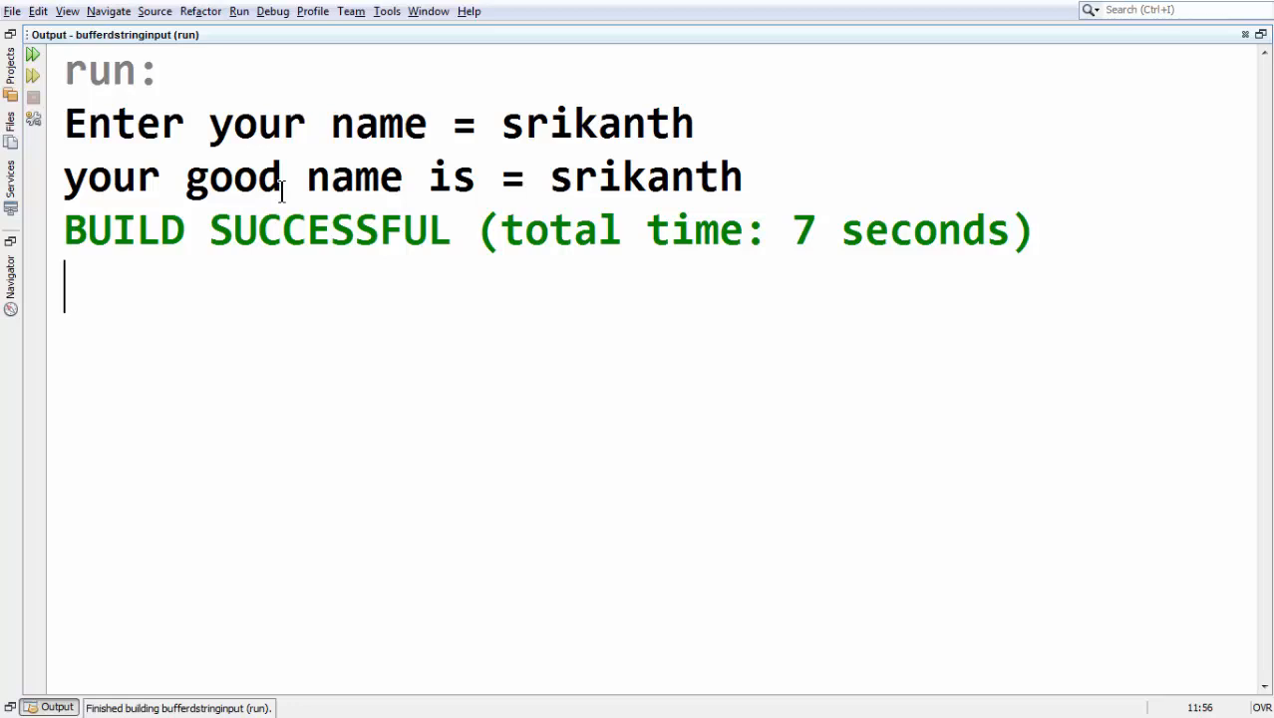
pyautogui.click(469, 36)
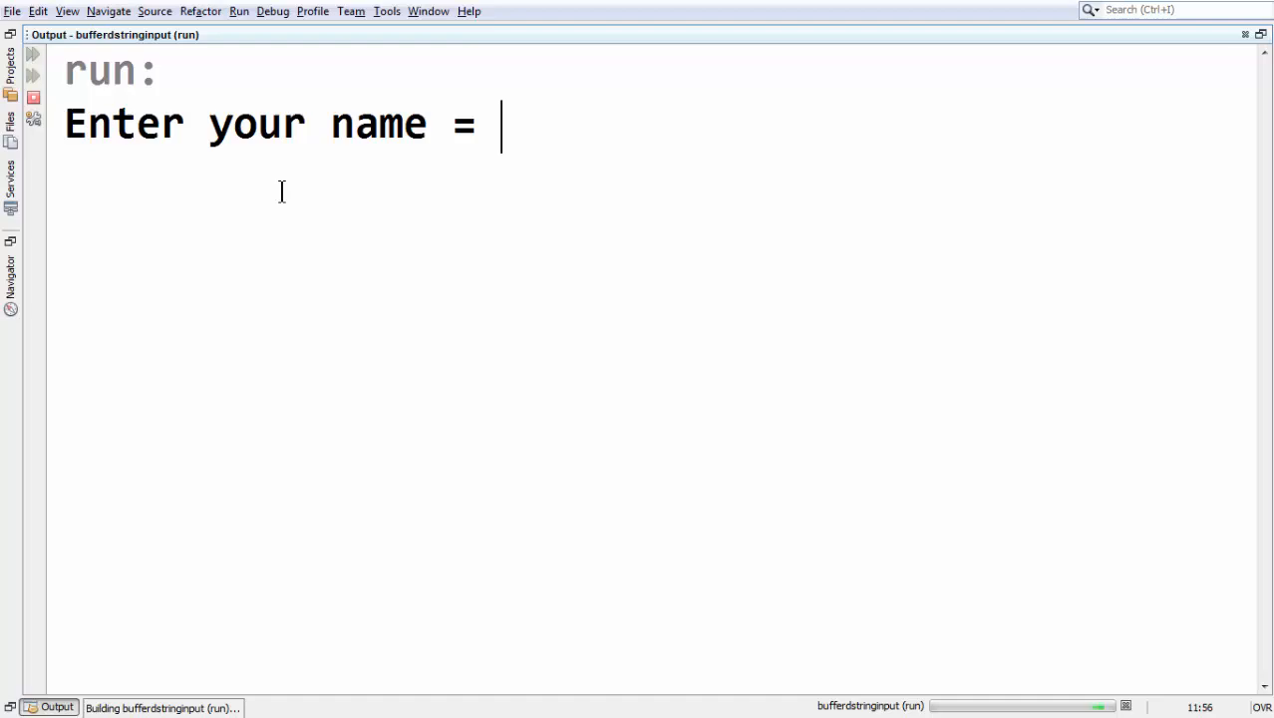
# - Rerun entering 'srikanth dasari' and random text, see each echoed, then return to the source
pyautogui.write('srikanth')
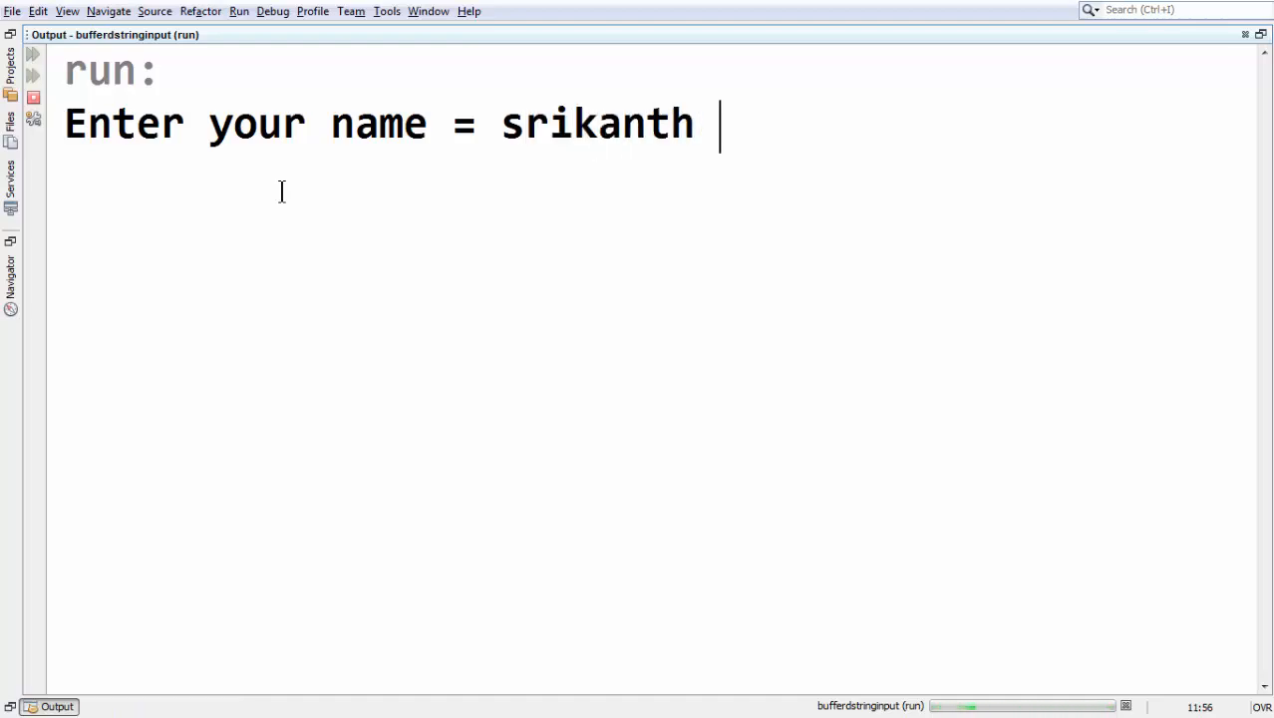
pyautogui.write('dasar')
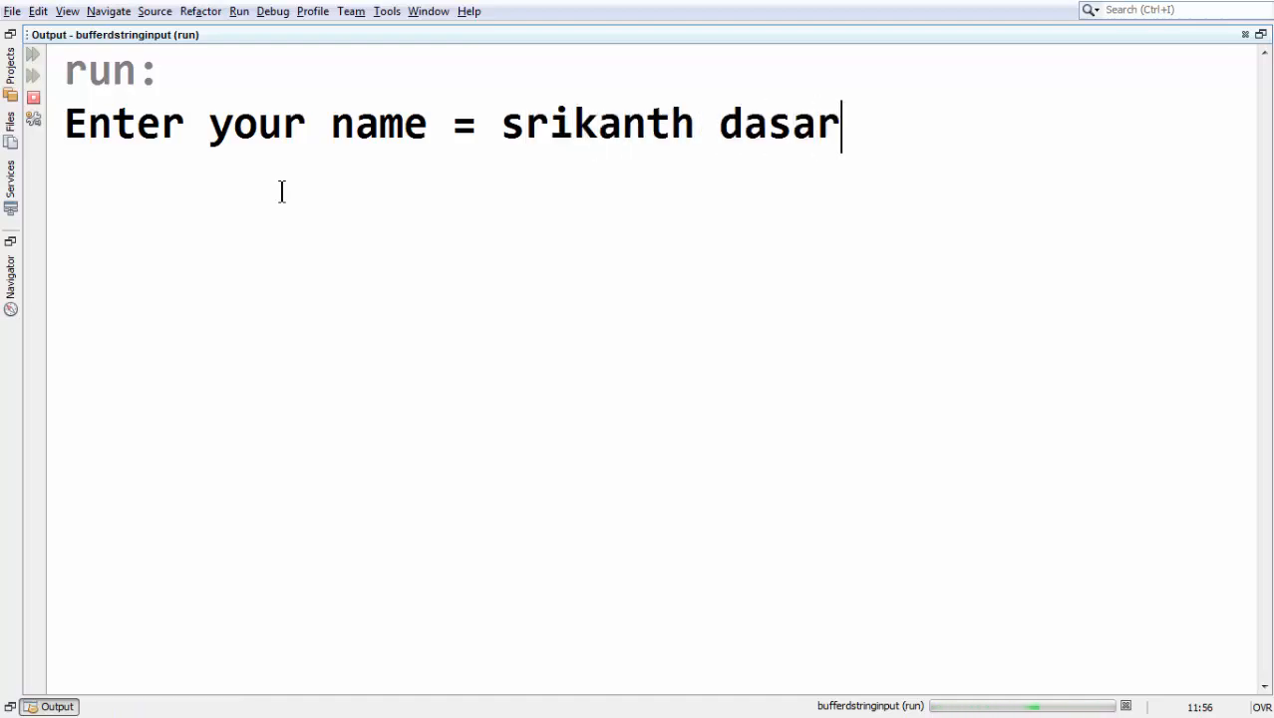
pyautogui.write('i')
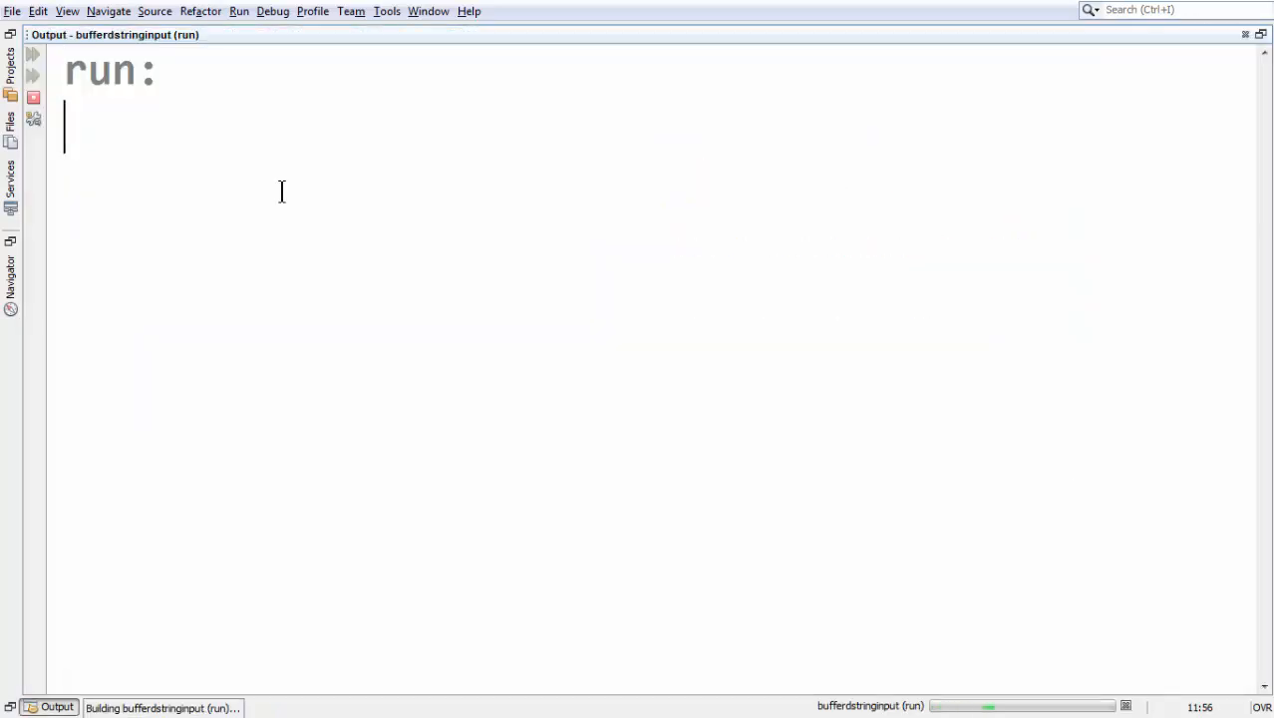
pyautogui.write('ffkdfkjdfk')
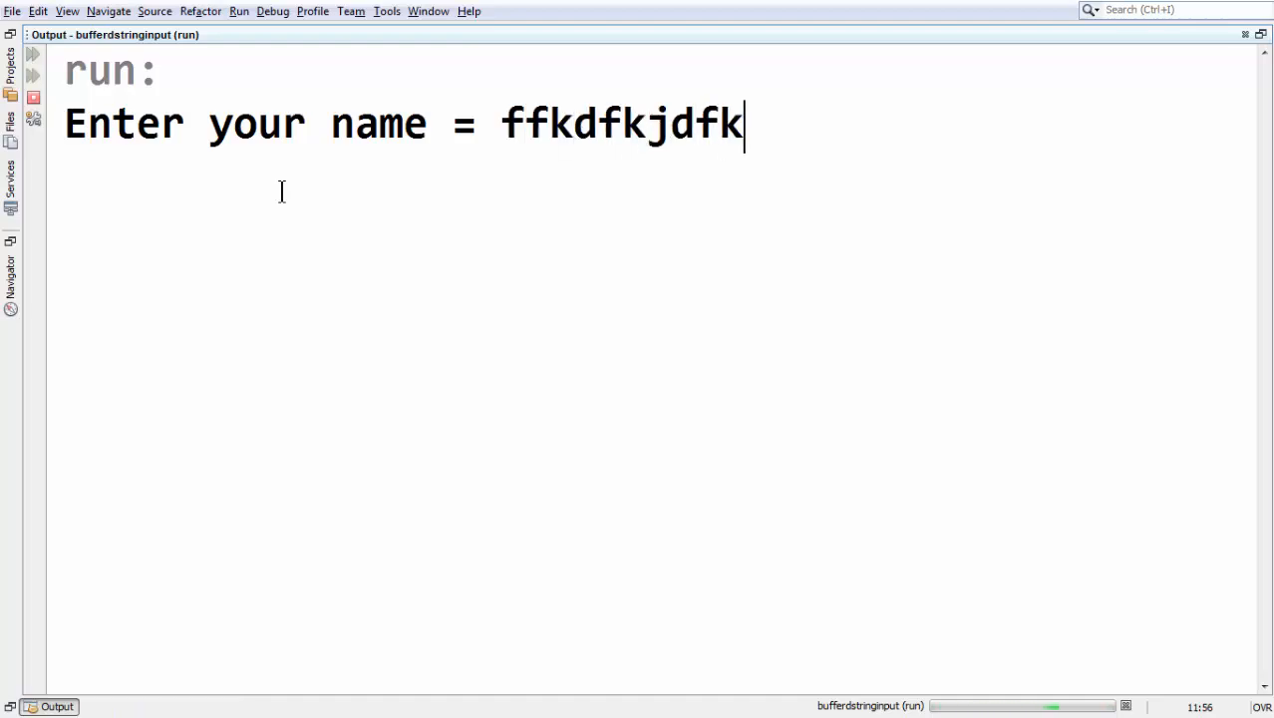
pyautogui.write('jdkfjk fk kjkfjdkf df')
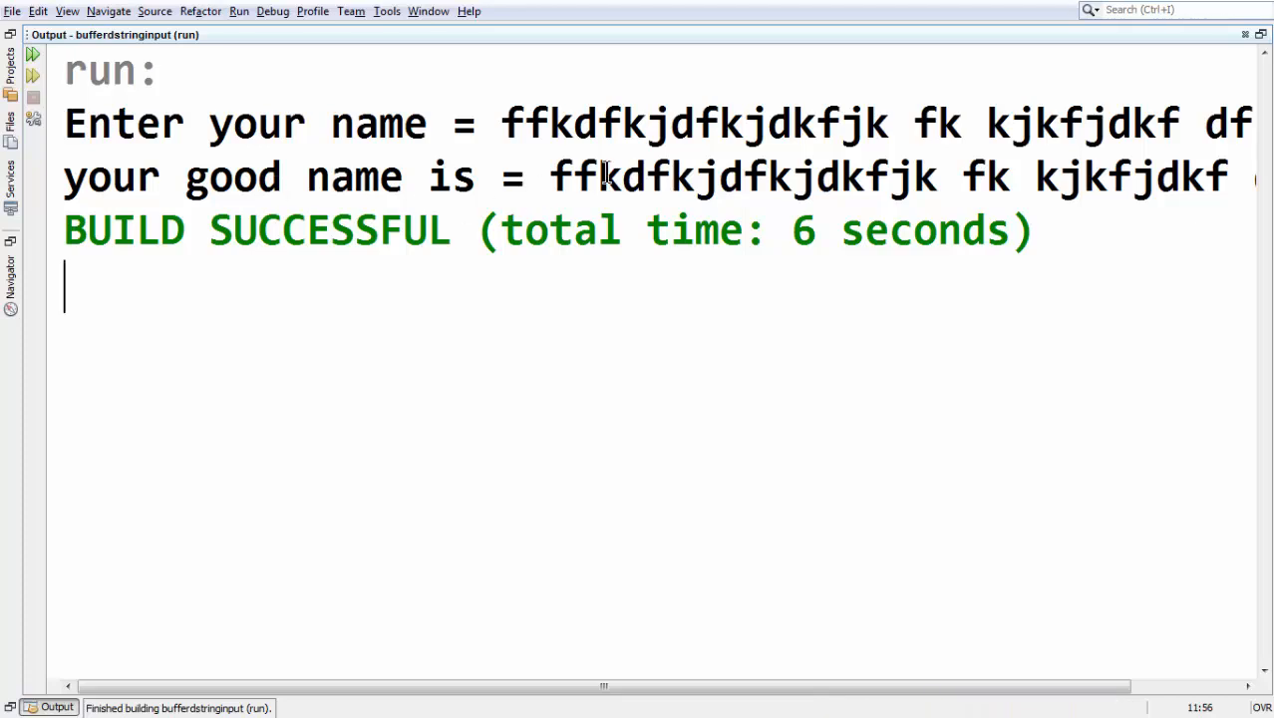
pyautogui.moveTo(849, 167)
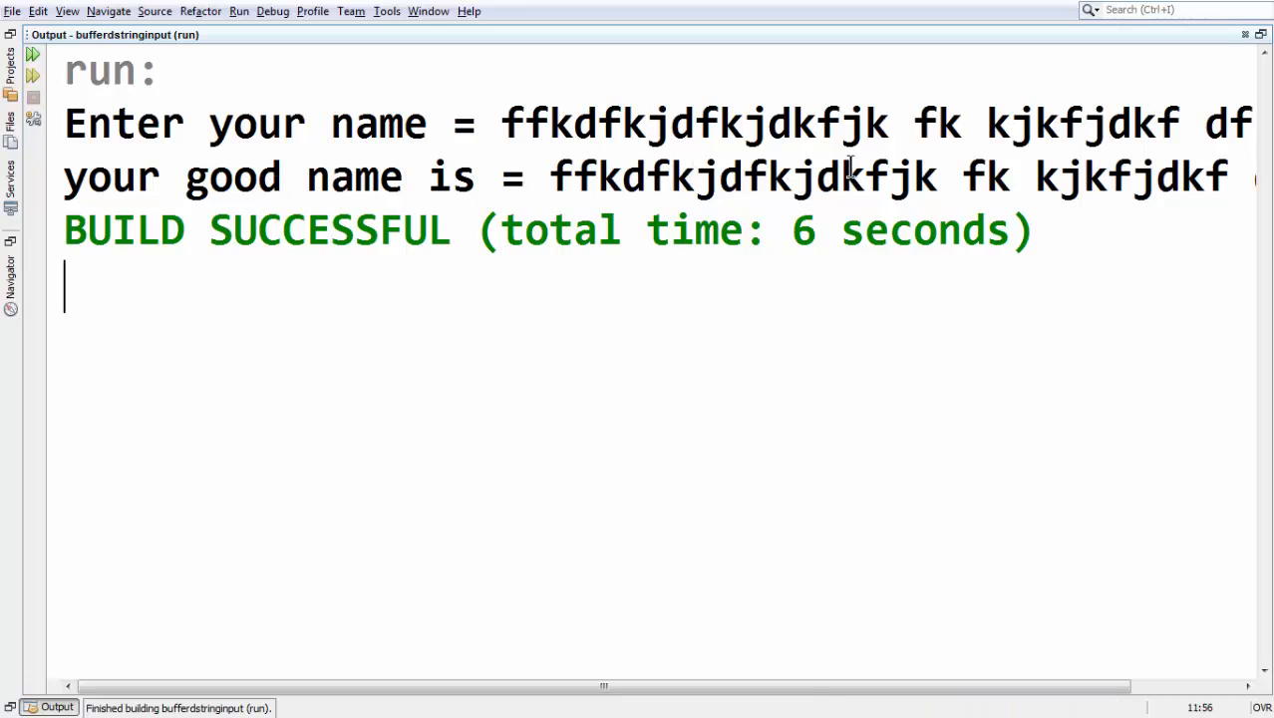
pyautogui.click(469, 36)
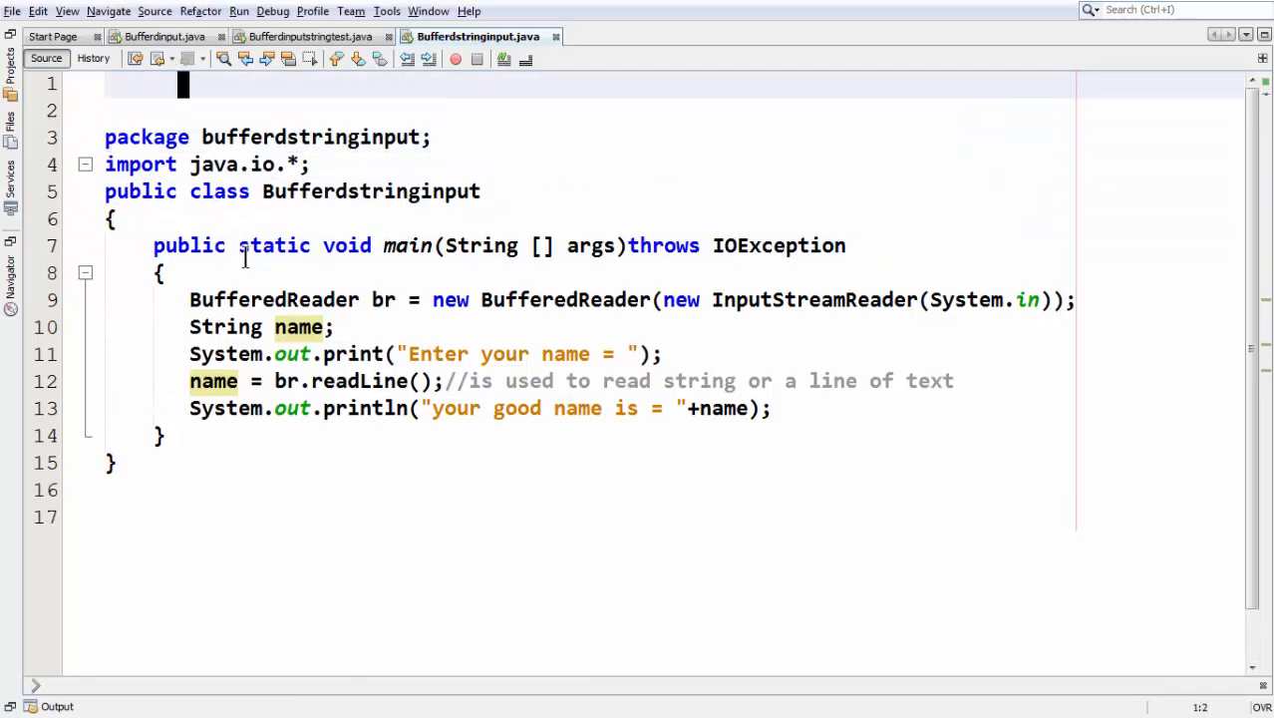
# - Add the header comment '// program to take a string or line of text from keyboard in java'
pyautogui.write('//b')
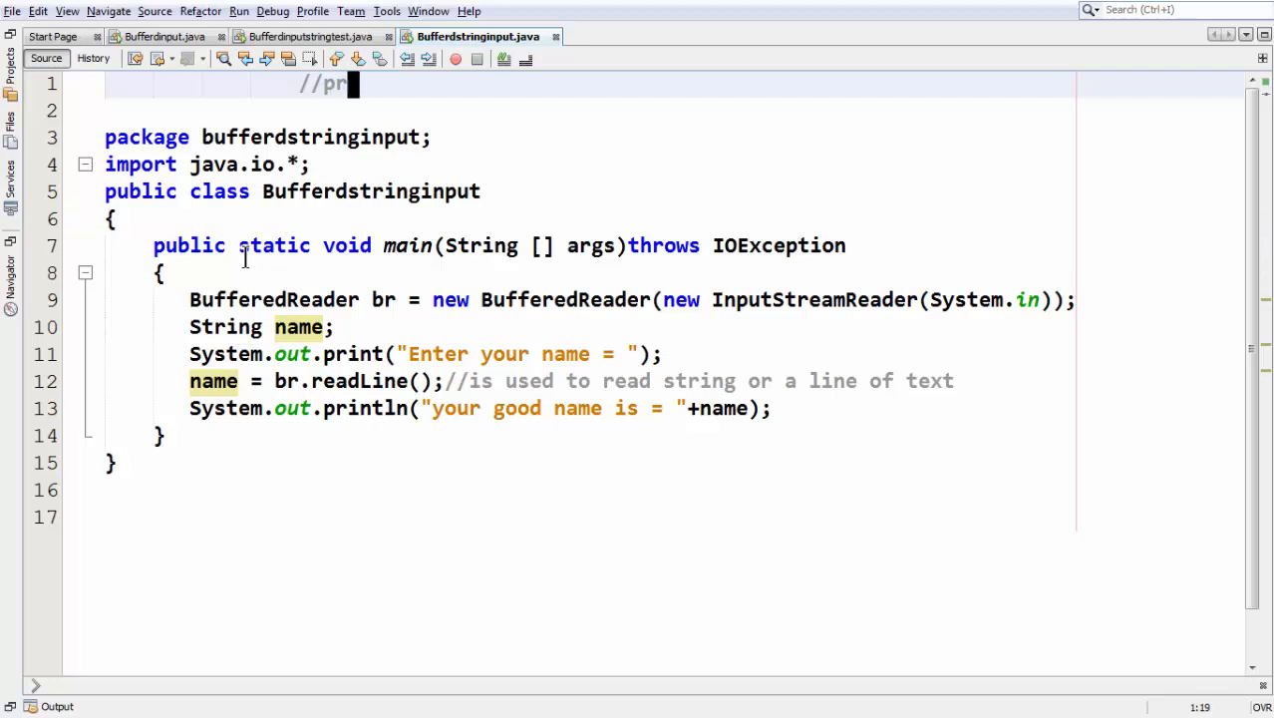
pyautogui.write('ogram to')
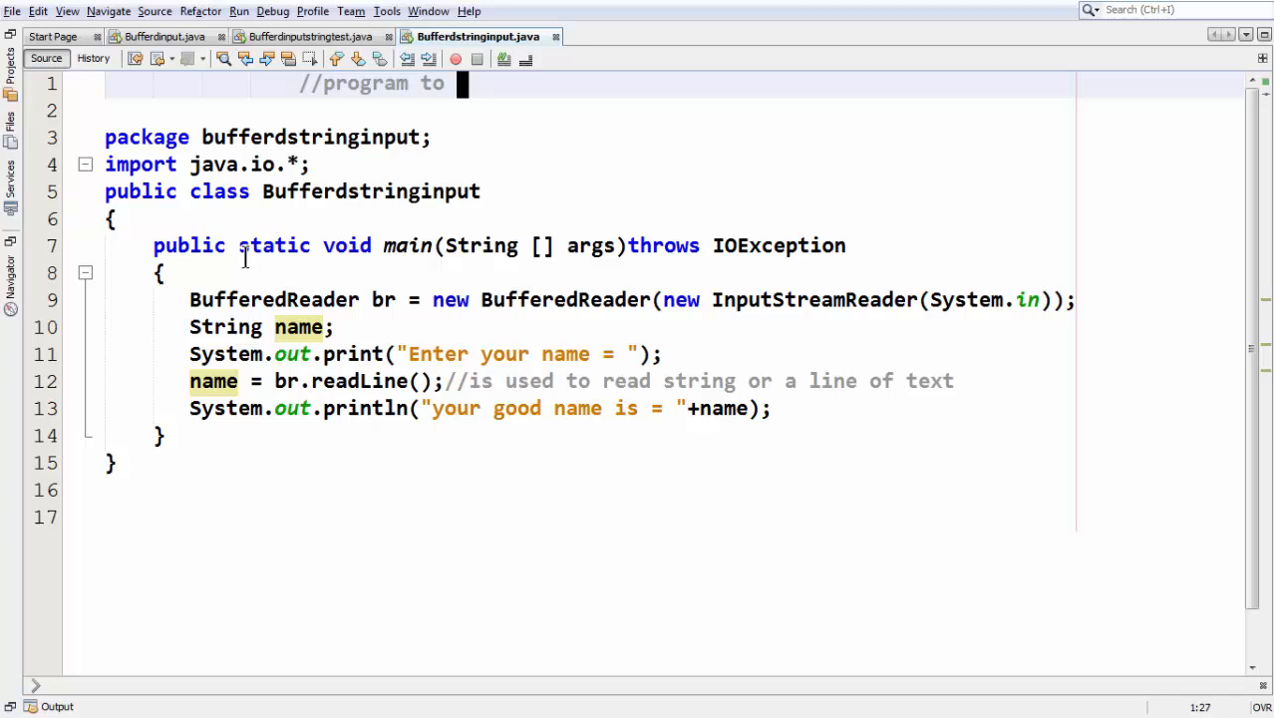
pyautogui.write('take a string or line of tex')
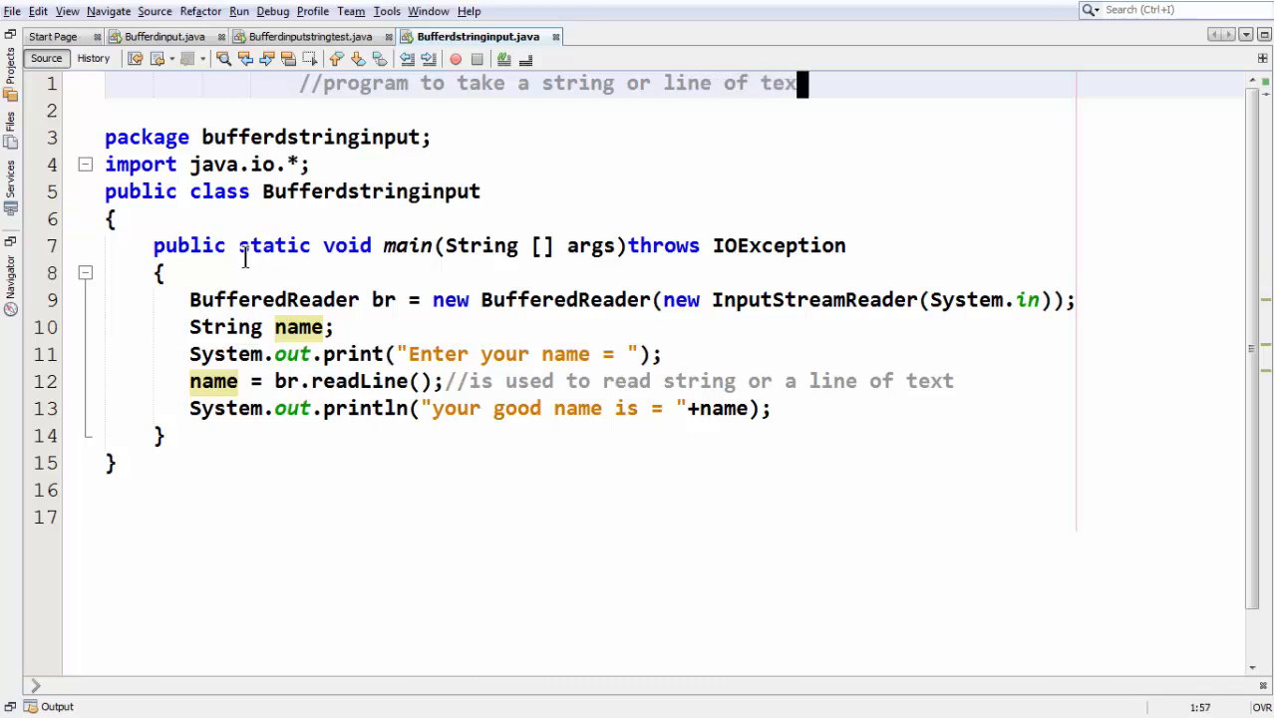
pyautogui.write('from')
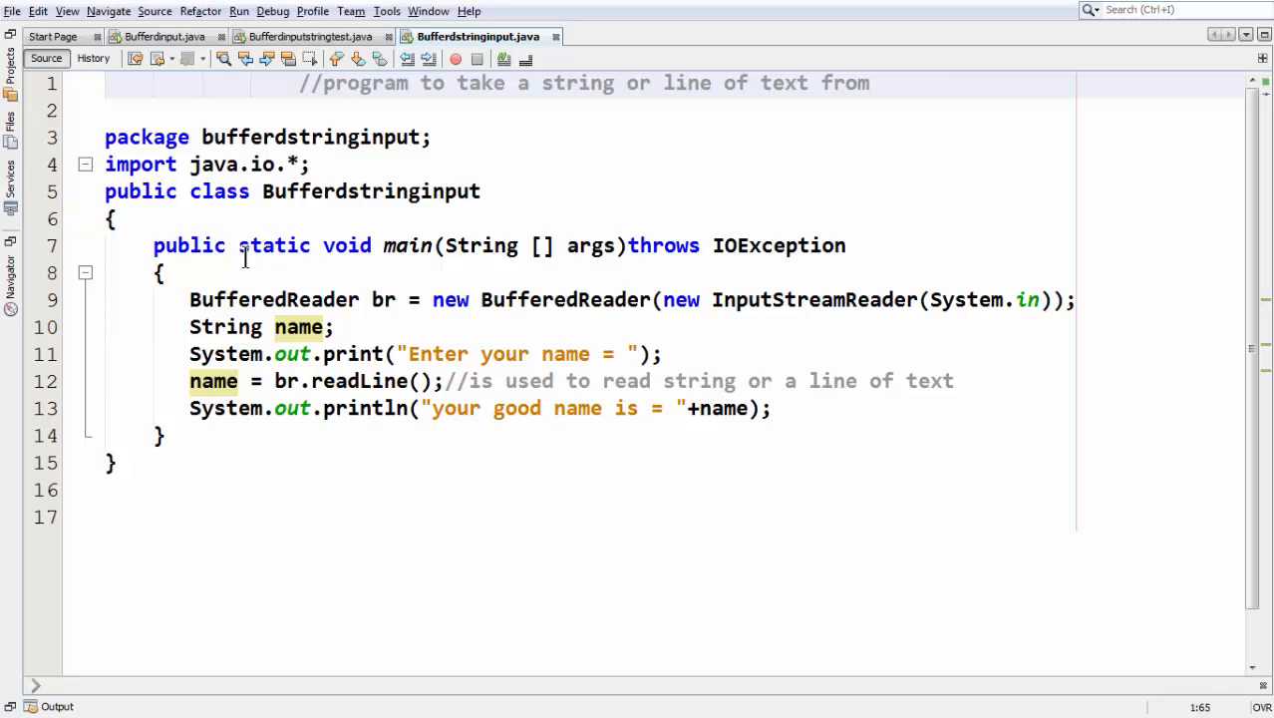
pyautogui.write('keyboard in java')
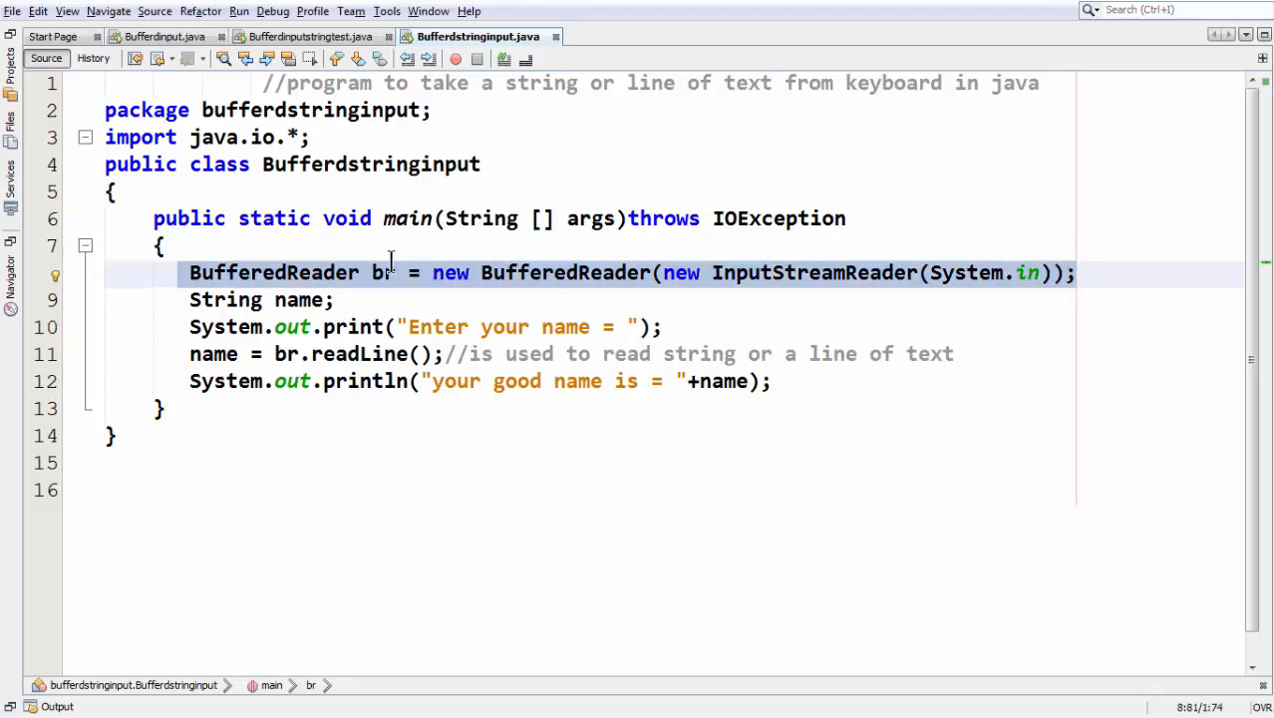
pyautogui.click(335, 299)
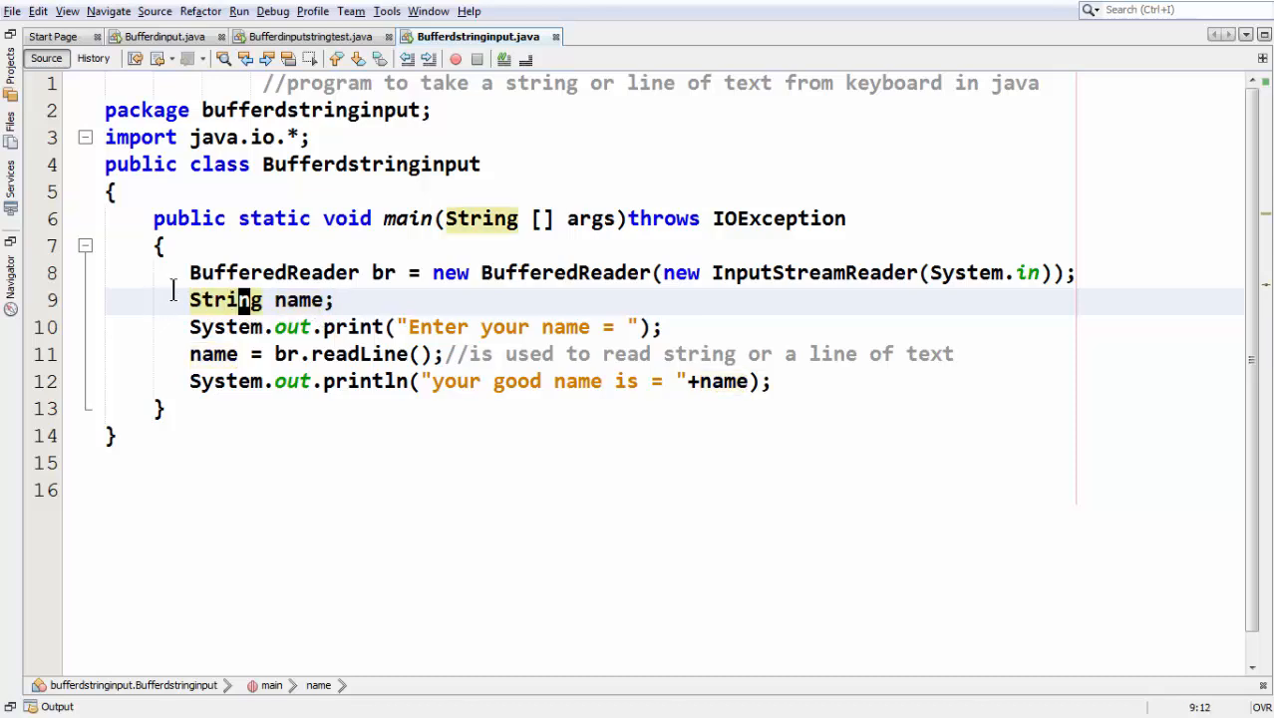
pyautogui.click(214, 355)
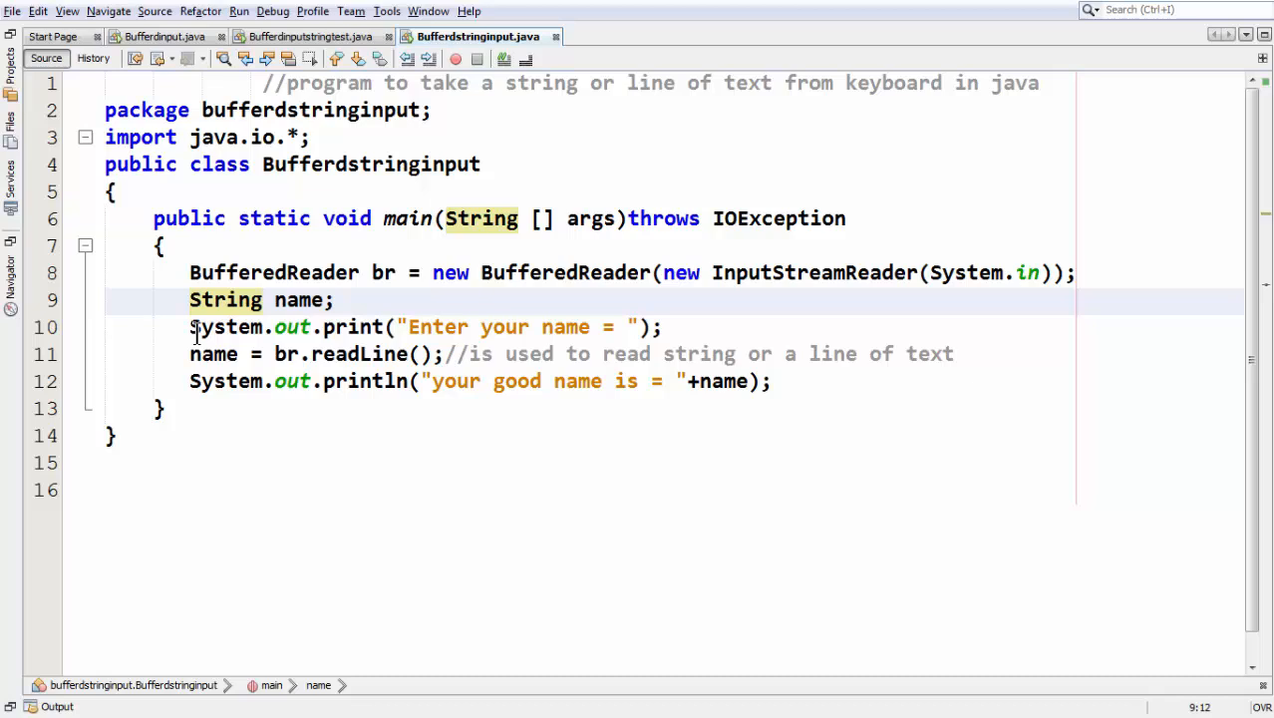
pyautogui.click(423, 355)
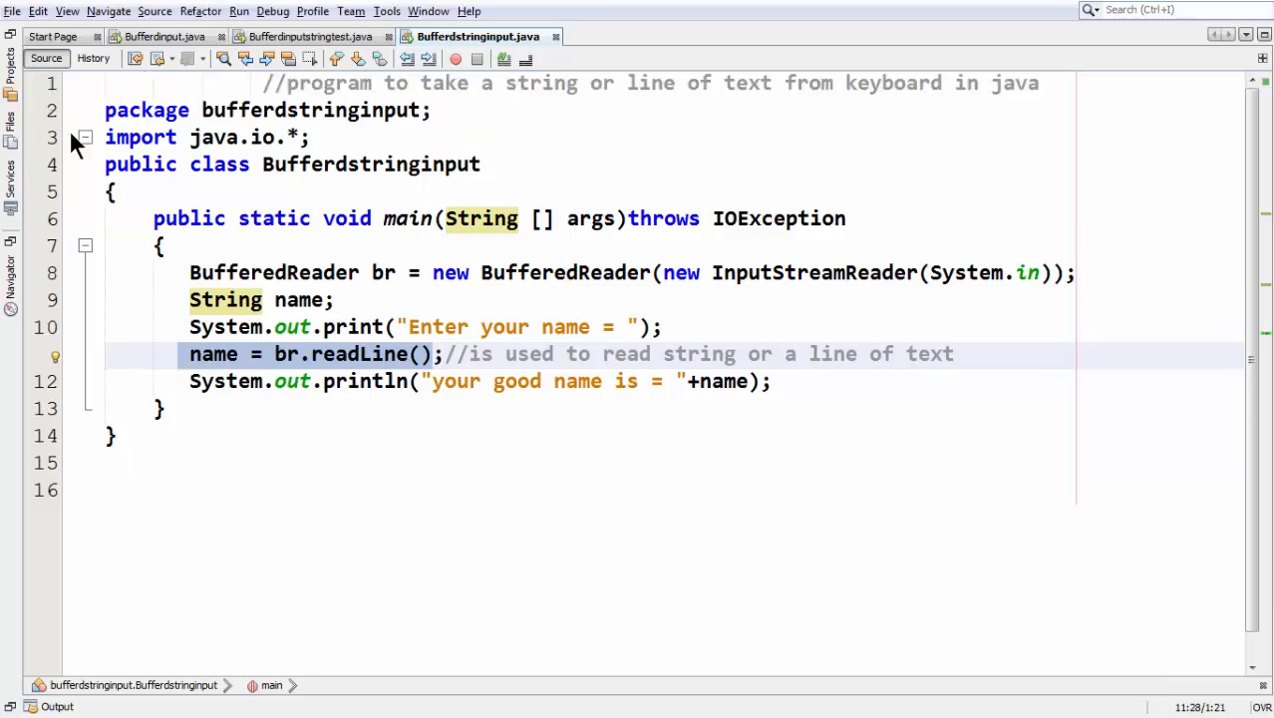
pyautogui.click(437, 355)
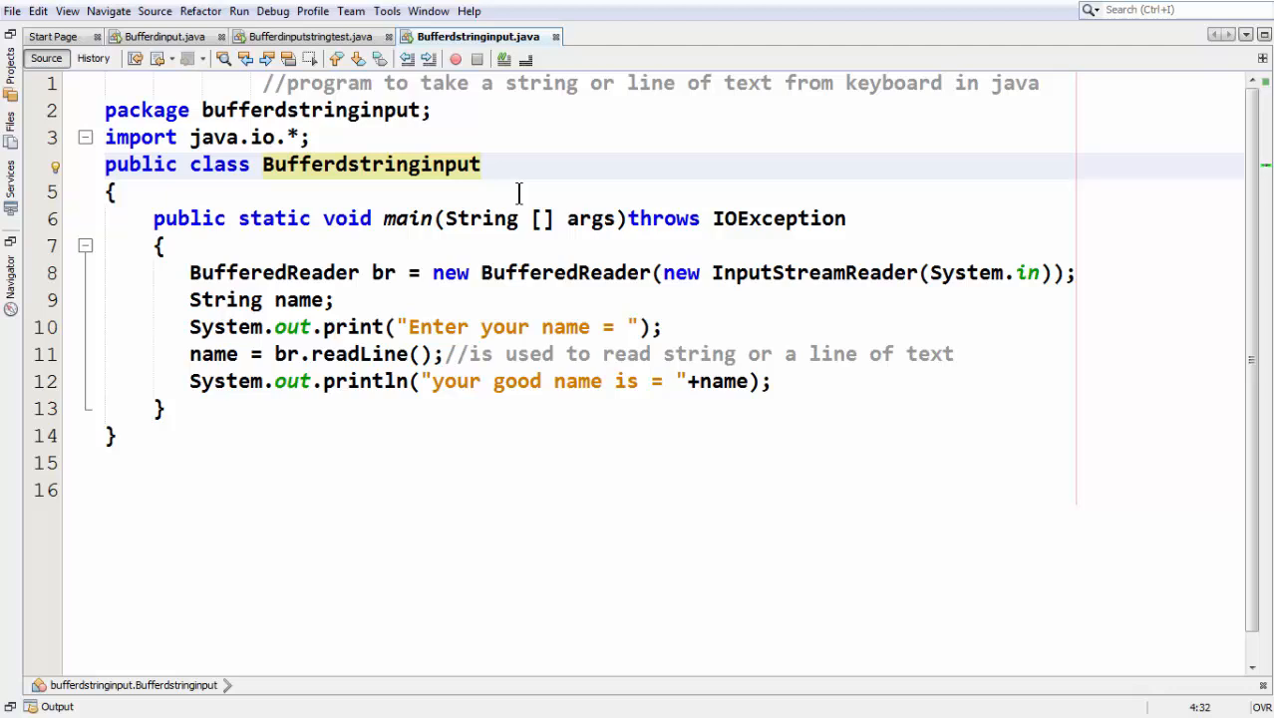
pyautogui.click(486, 164)
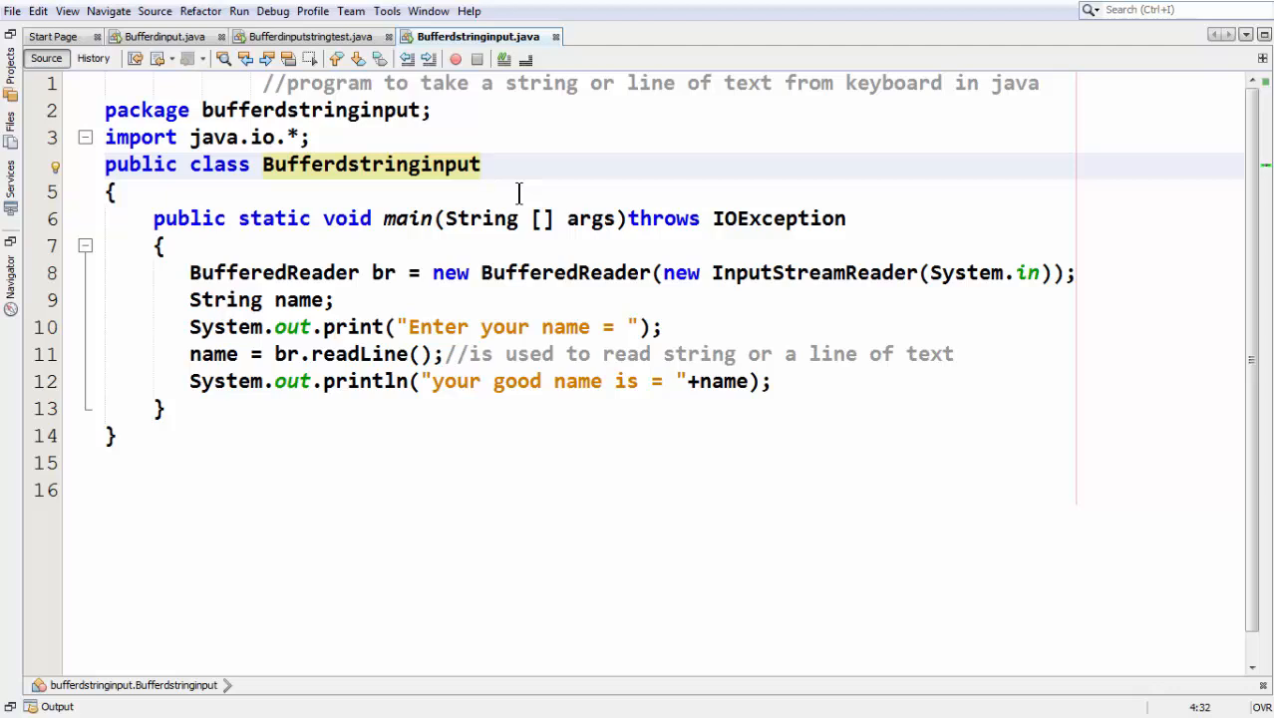
pyautogui.click(483, 164)
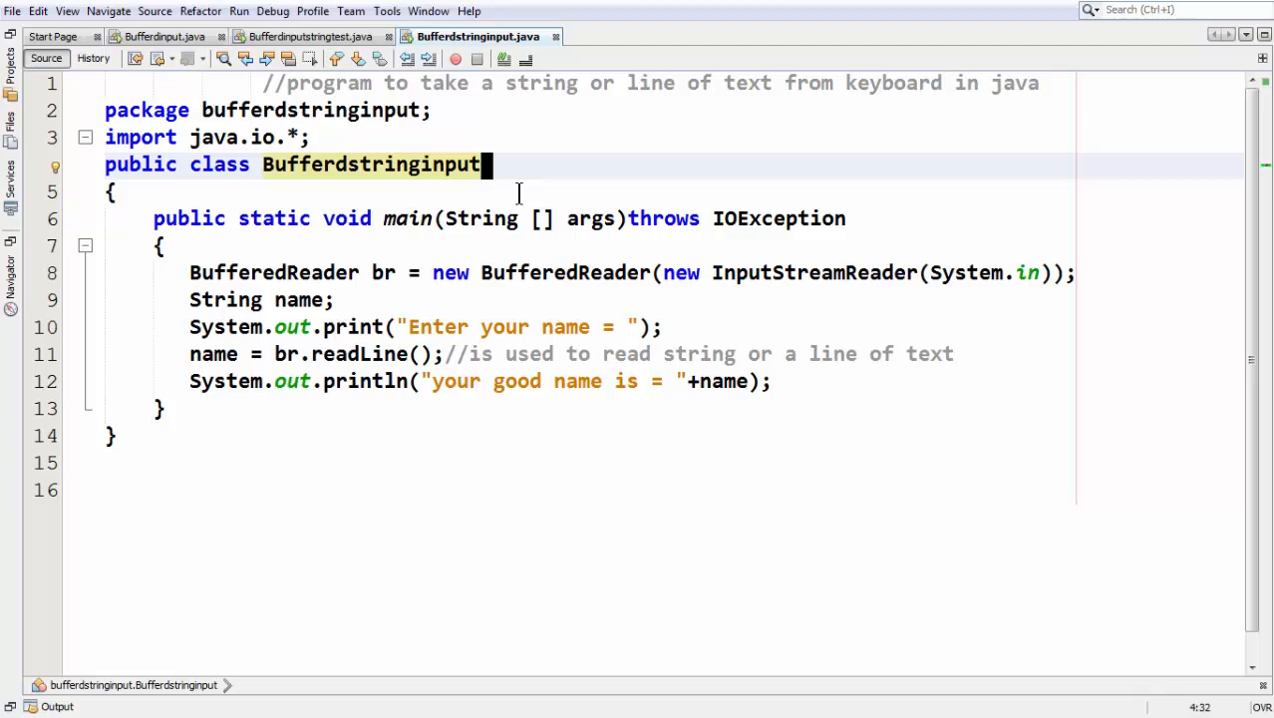